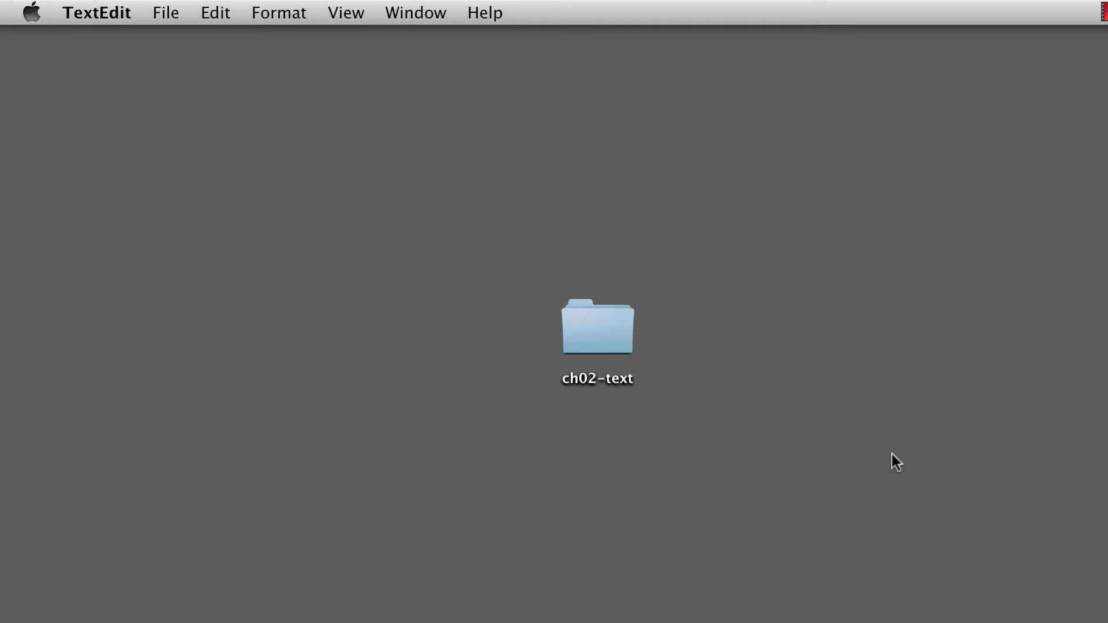
{"action": "mouse_move", "coordinate": [764, 433]}
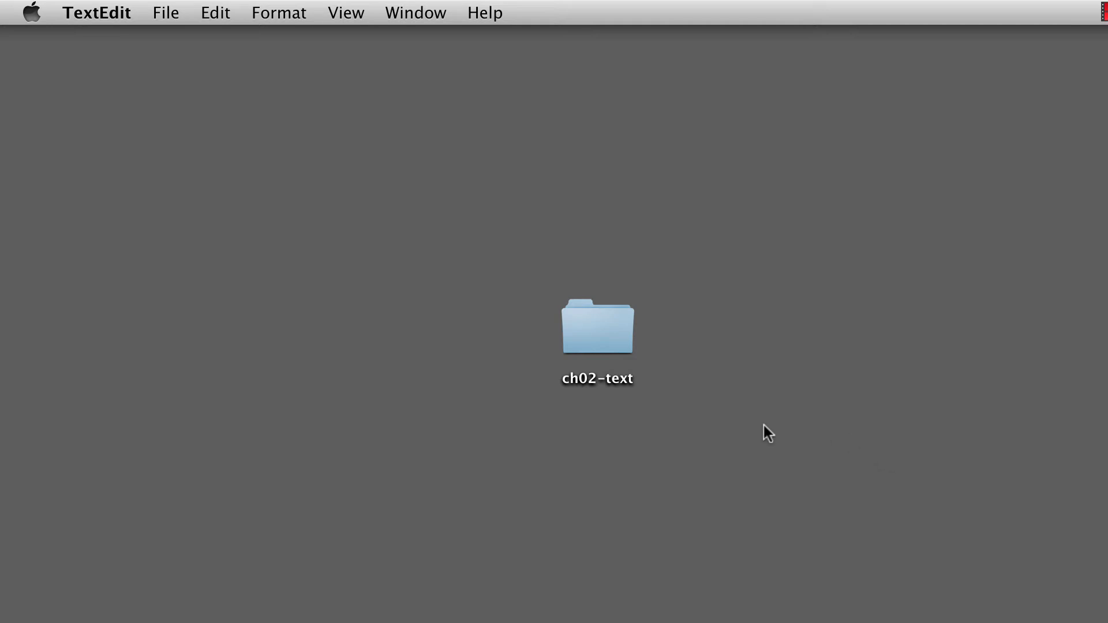
Open the ch02-text folder in Finder and select 01-headings-paragraphs.html
{"action": "left_click", "coordinate": [610, 340]}
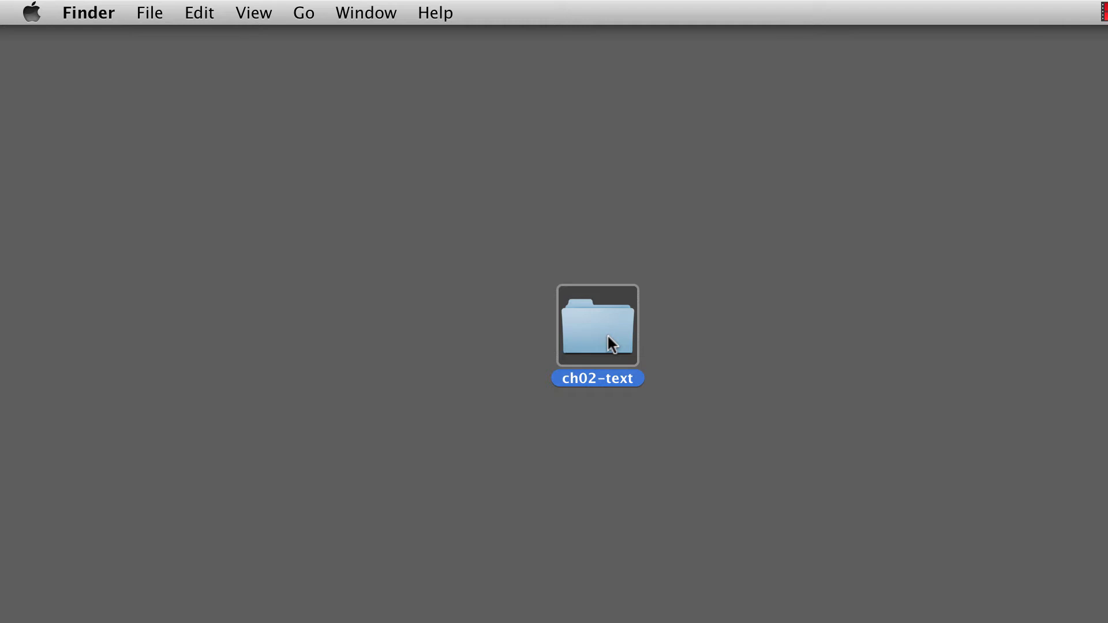
{"action": "double_click", "coordinate": [598, 327]}
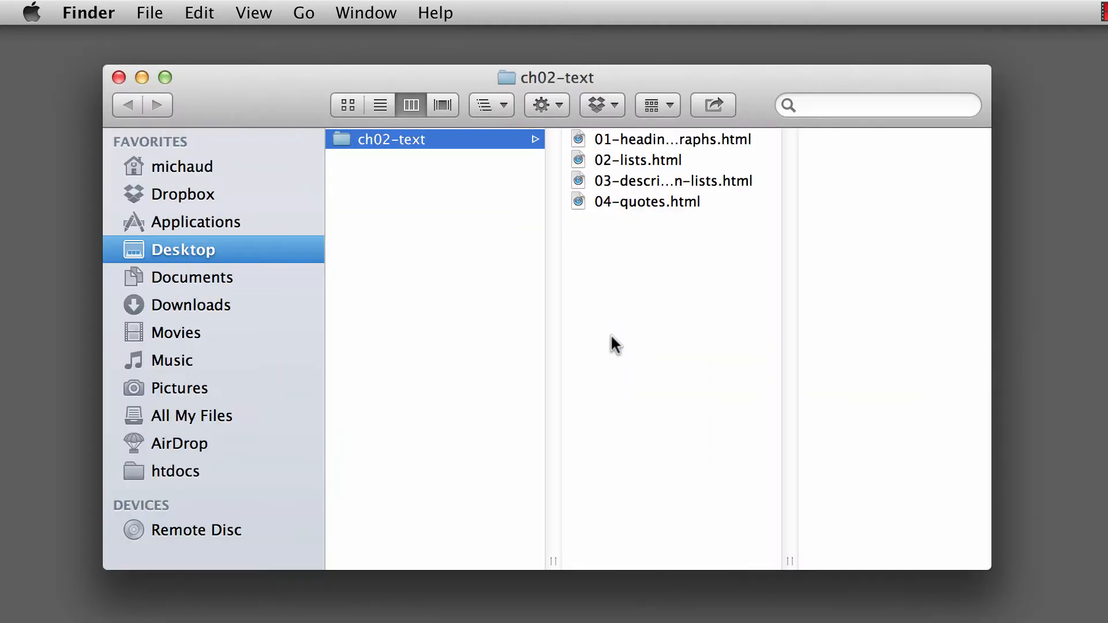
{"action": "left_click", "coordinate": [659, 138]}
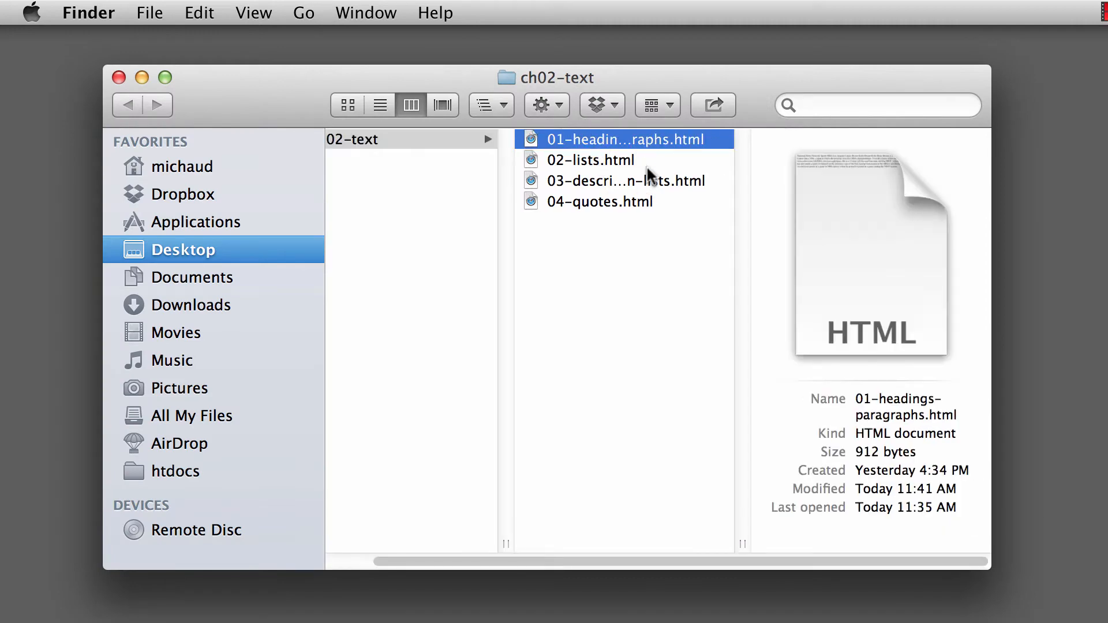
{"action": "mouse_move", "coordinate": [672, 205]}
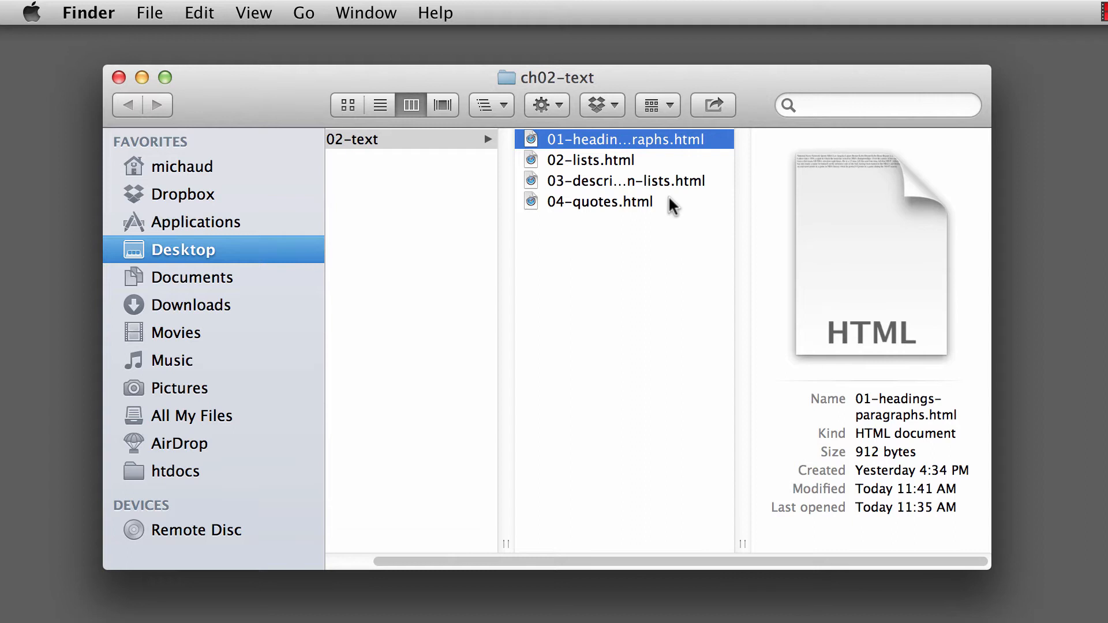
{"action": "mouse_move", "coordinate": [674, 149]}
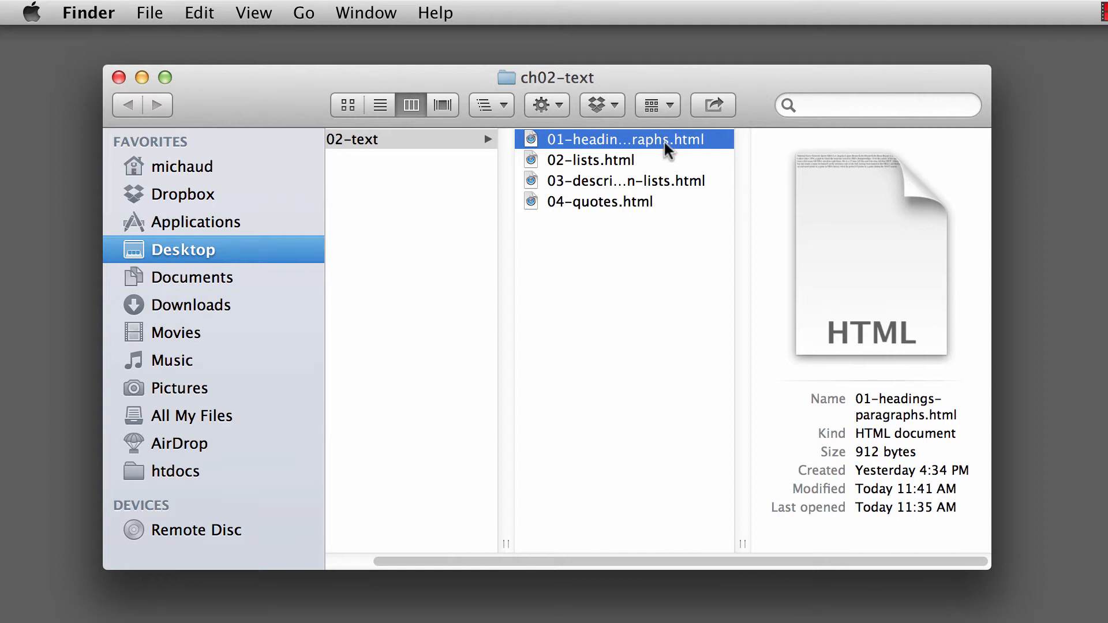
{"action": "mouse_move", "coordinate": [662, 143]}
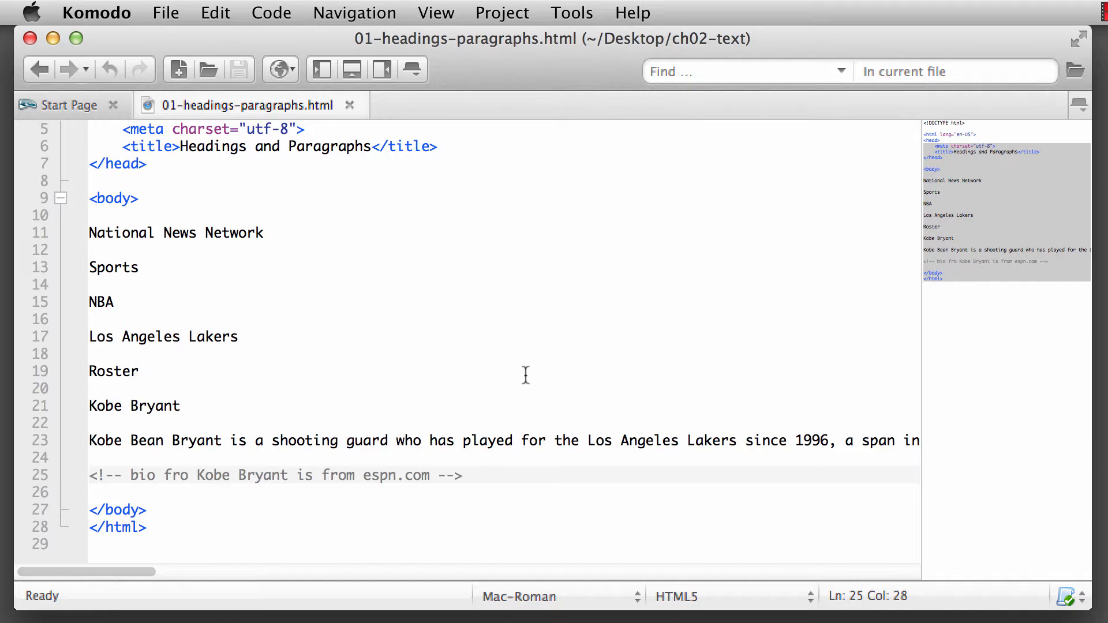
{"action": "mouse_move", "coordinate": [404, 353]}
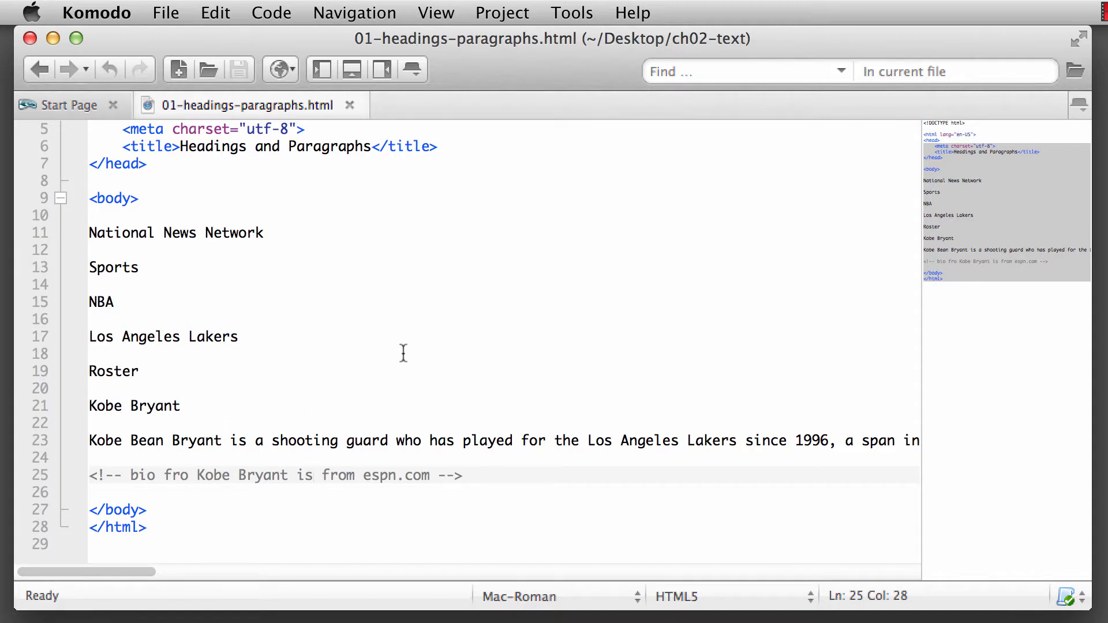
{"action": "scroll", "scroll_direction": "up", "scroll_amount": 3}
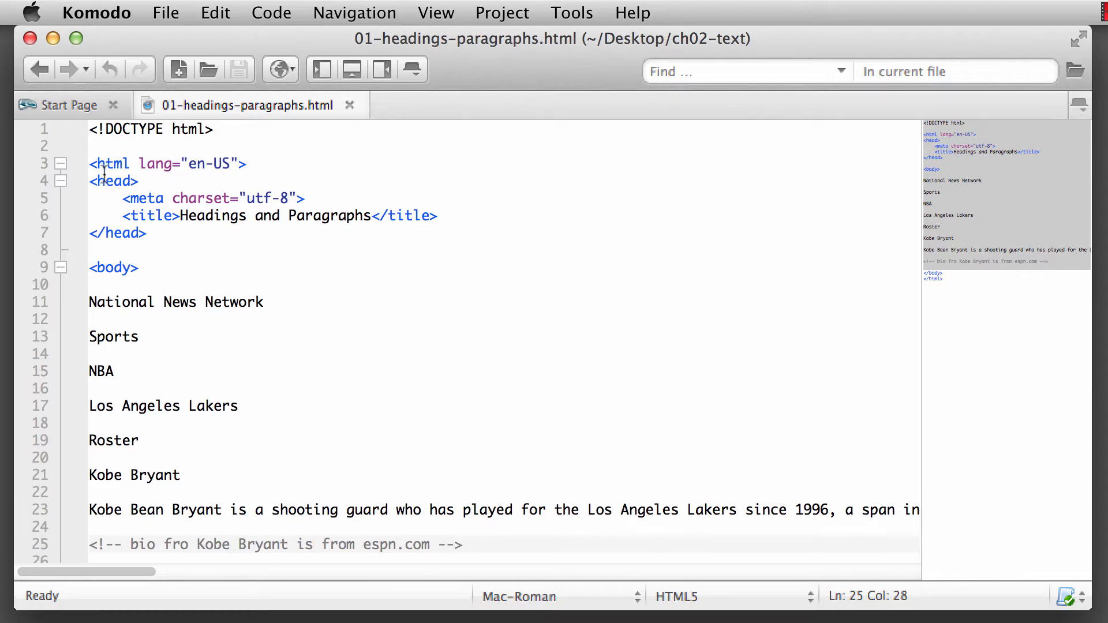
{"action": "mouse_move", "coordinate": [157, 296]}
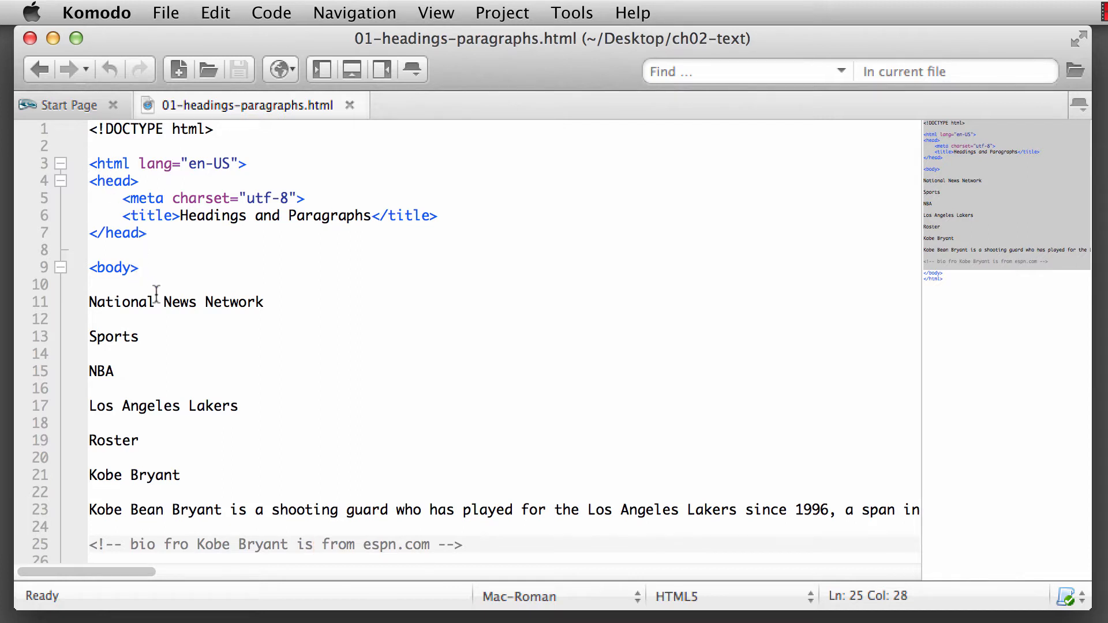
{"action": "mouse_move", "coordinate": [208, 262]}
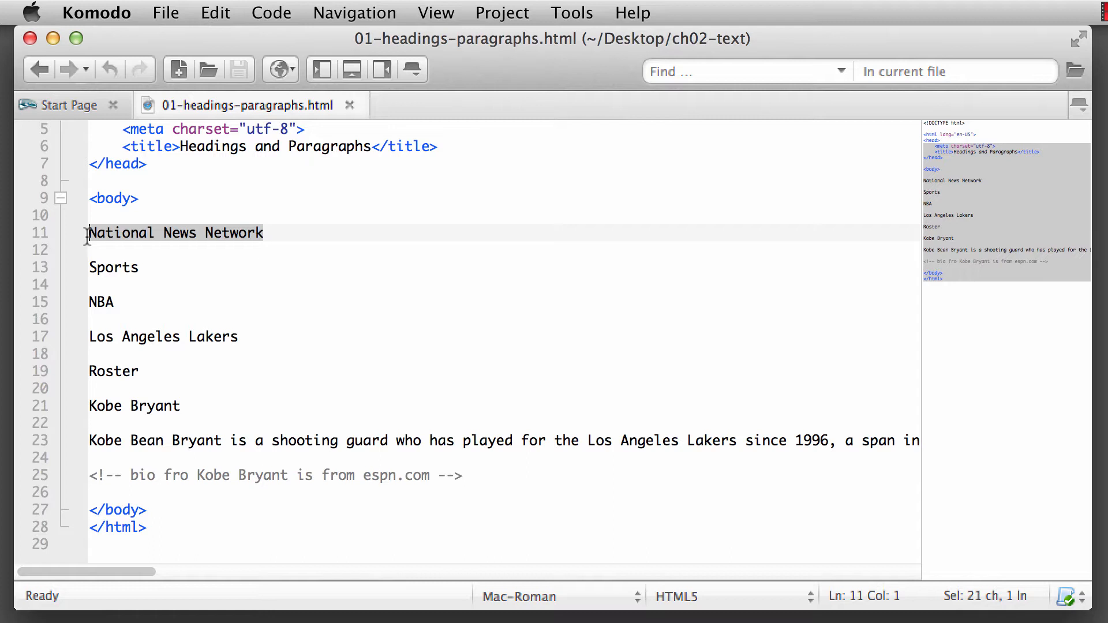
{"action": "left_click", "coordinate": [140, 268]}
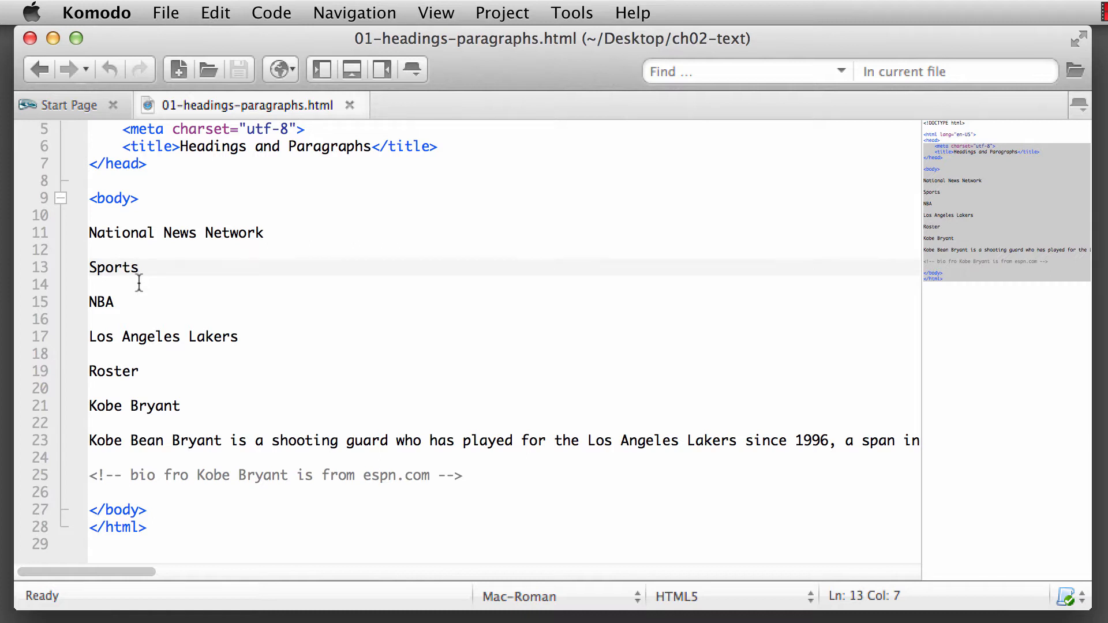
{"action": "left_click", "coordinate": [115, 303]}
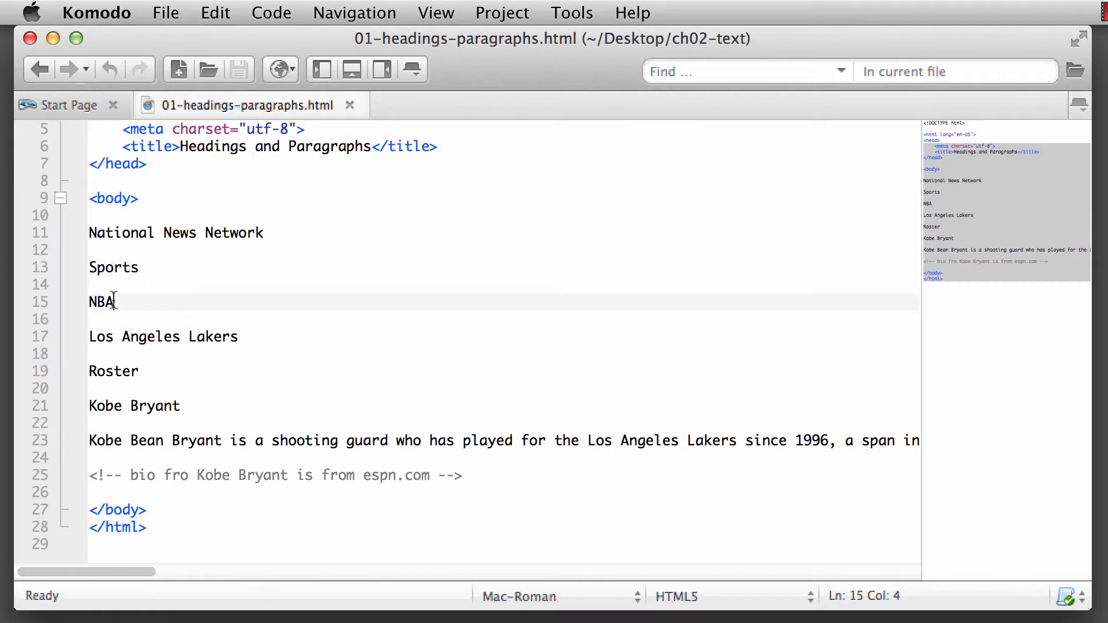
{"action": "double_click", "coordinate": [101, 303]}
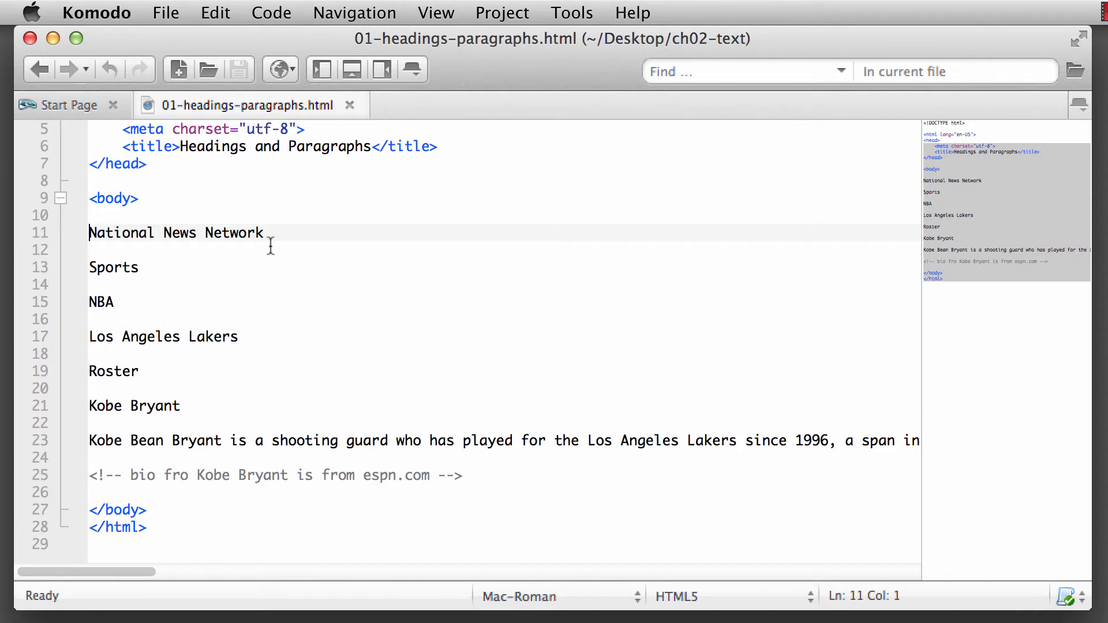
Wrap 'National News Network' on line 11 in <h1></h1> tags
{"action": "type", "text": "<h1></h1>"}
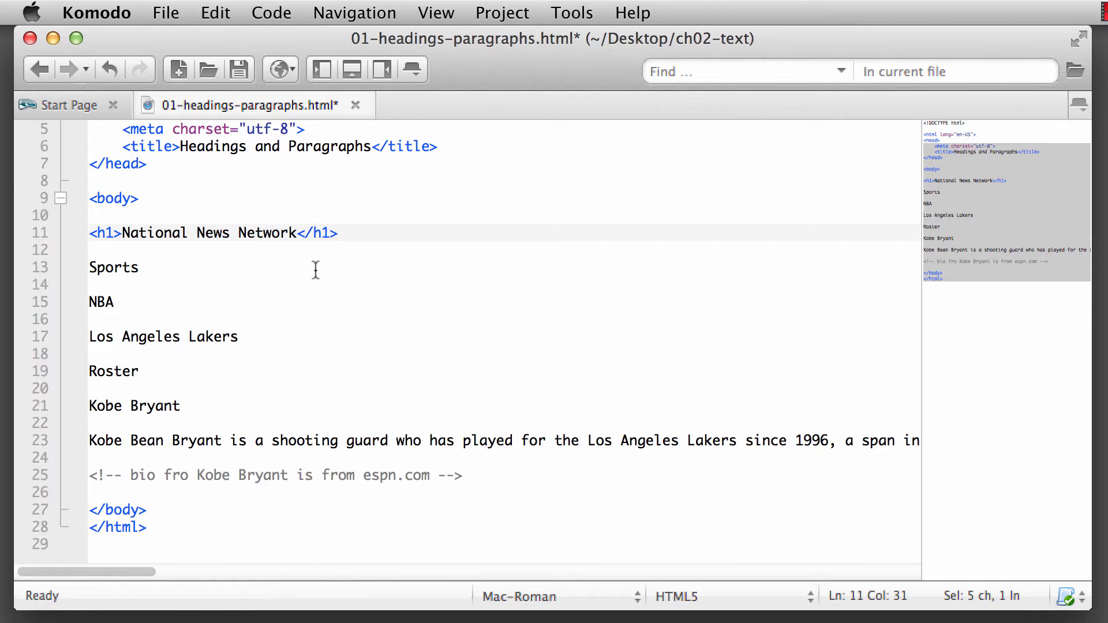
{"action": "mouse_move", "coordinate": [315, 263]}
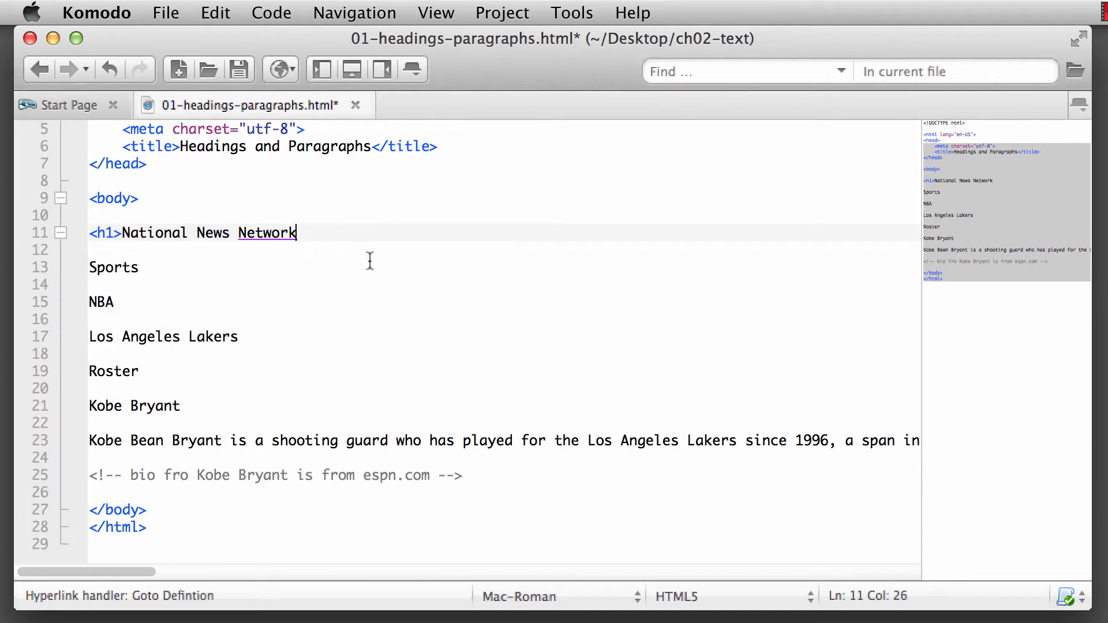
{"action": "type", "text": "</h1>"}
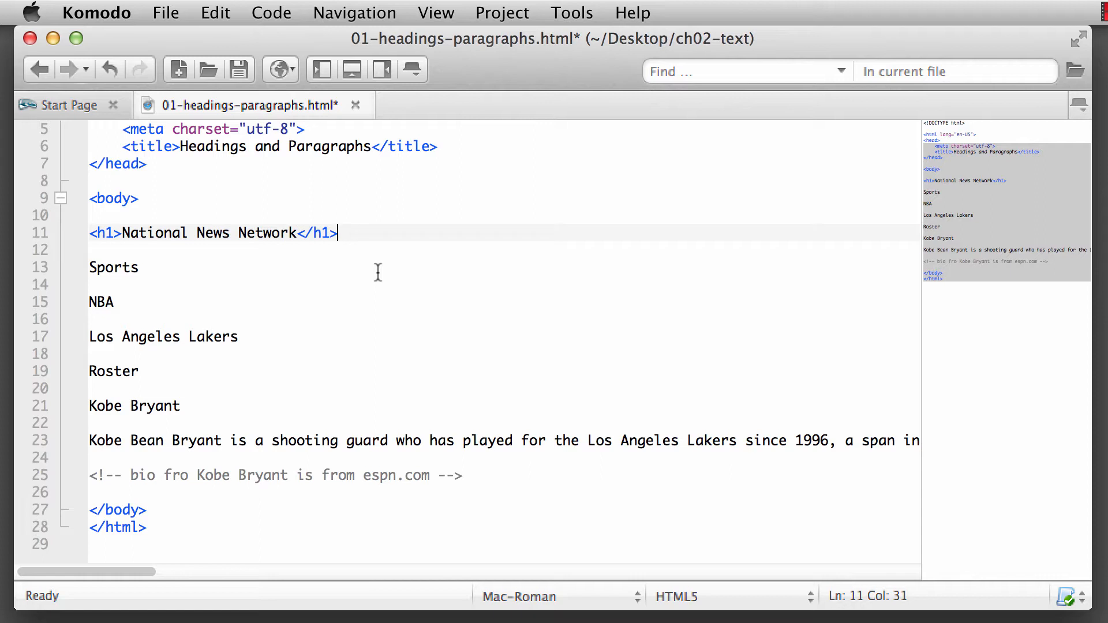
{"action": "mouse_move", "coordinate": [113, 7]}
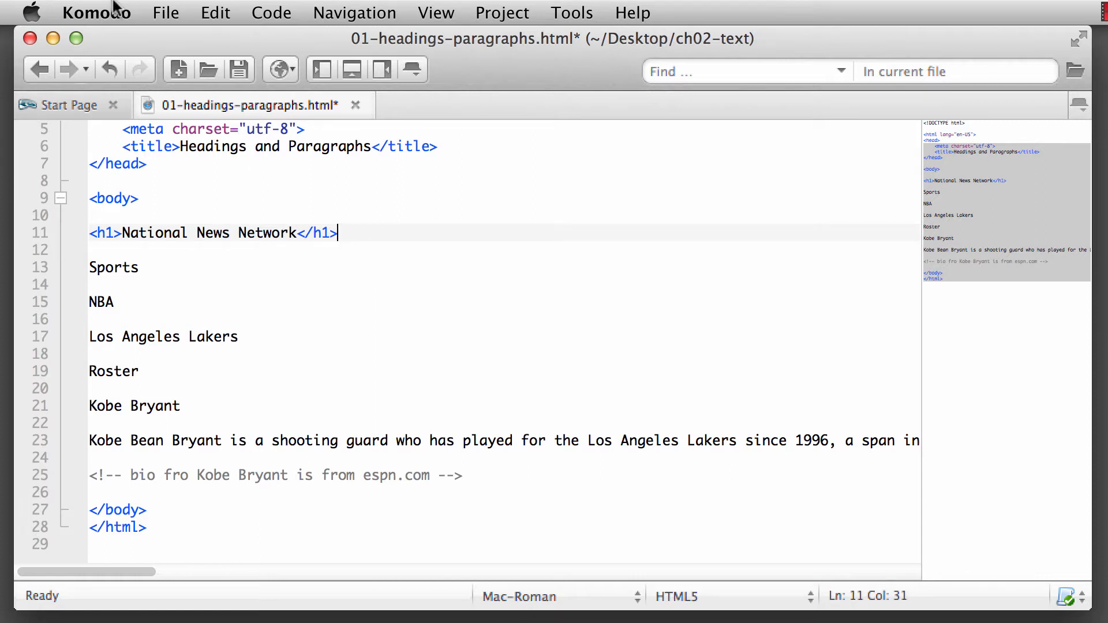
{"action": "left_click", "coordinate": [95, 13]}
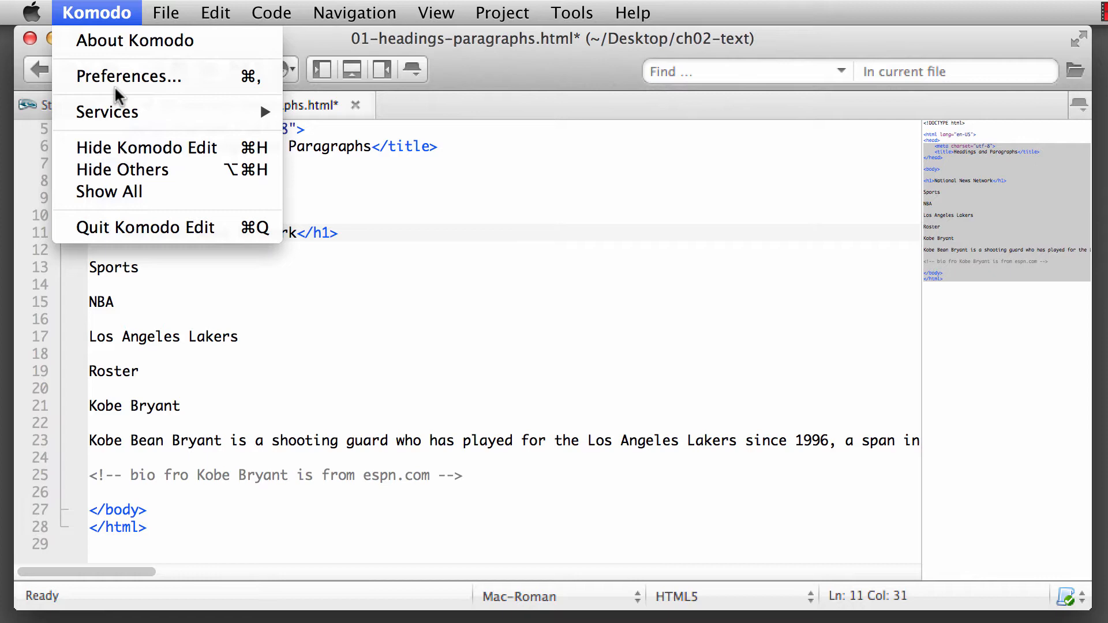
{"action": "left_click", "coordinate": [130, 77]}
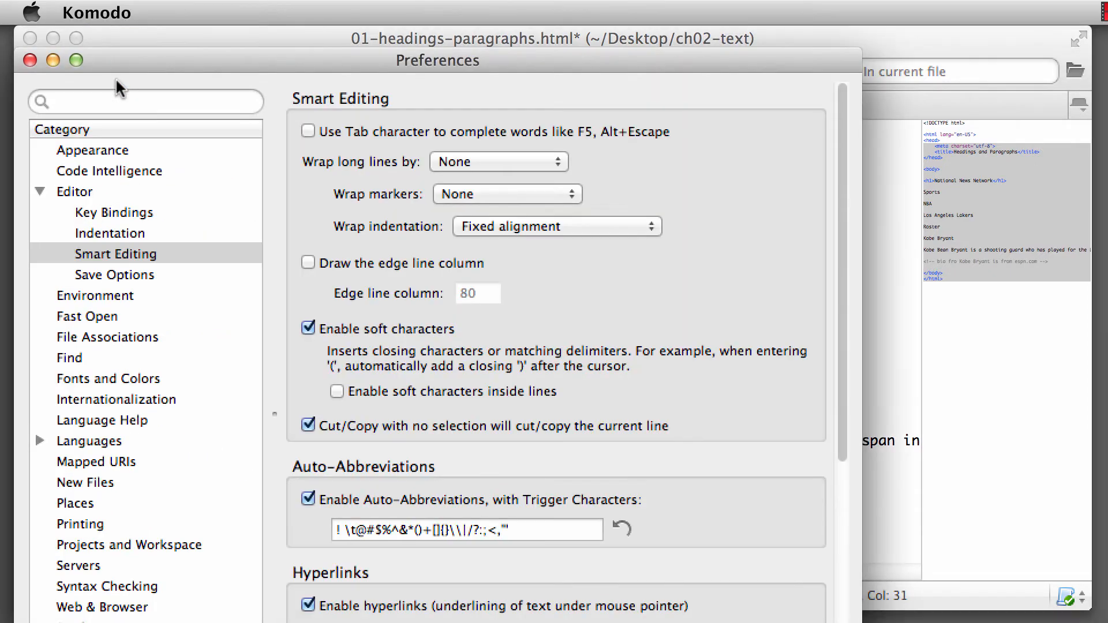
{"action": "left_click", "coordinate": [109, 171]}
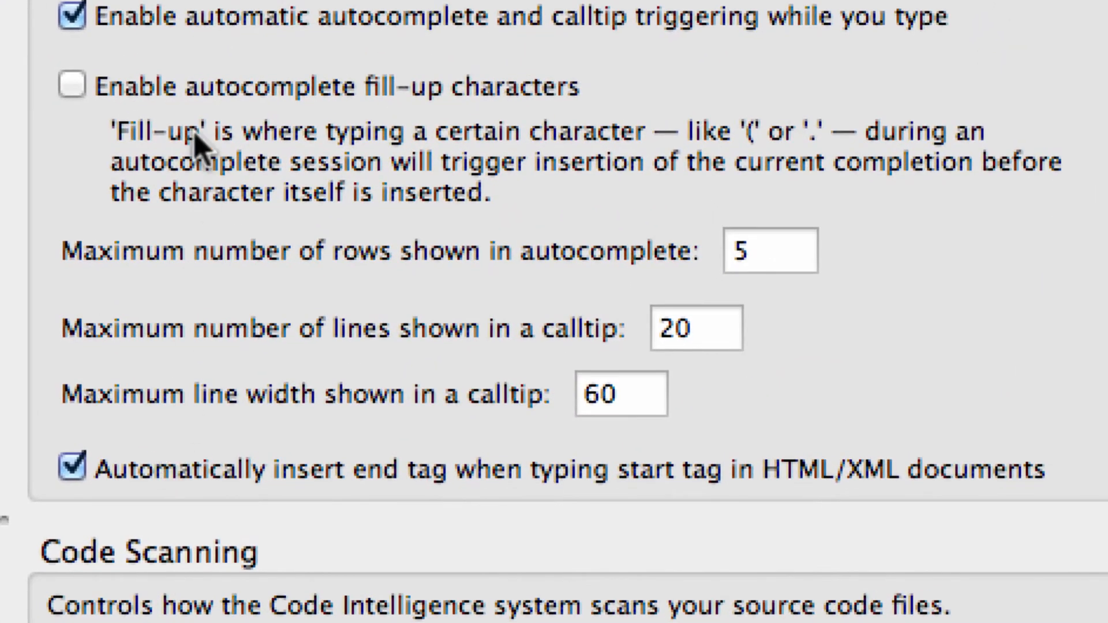
{"action": "mouse_move", "coordinate": [241, 500]}
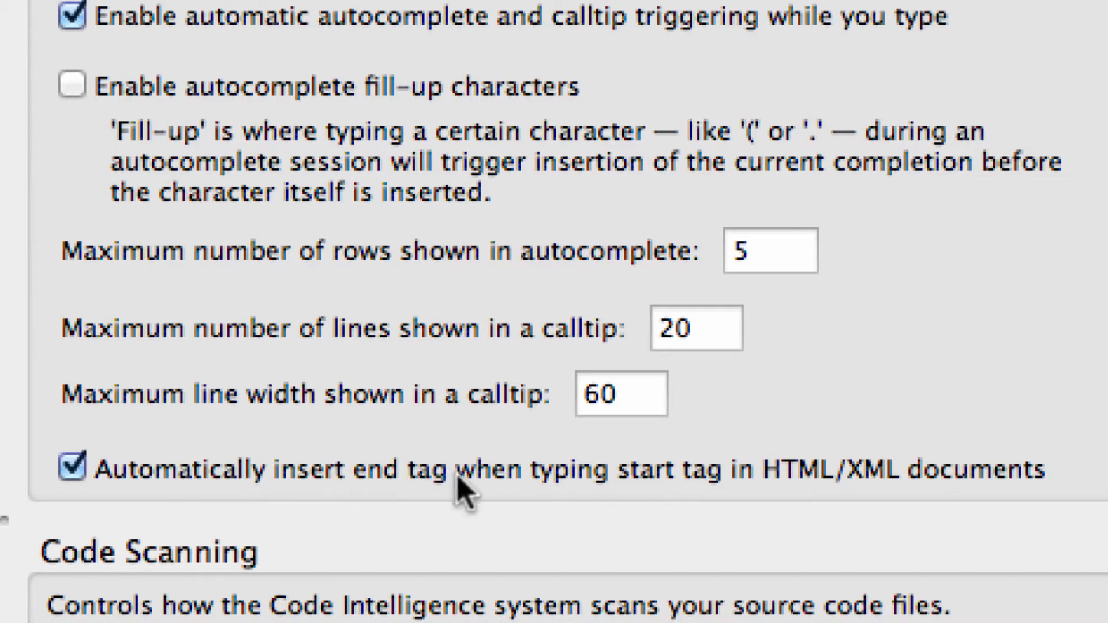
{"action": "mouse_move", "coordinate": [785, 503]}
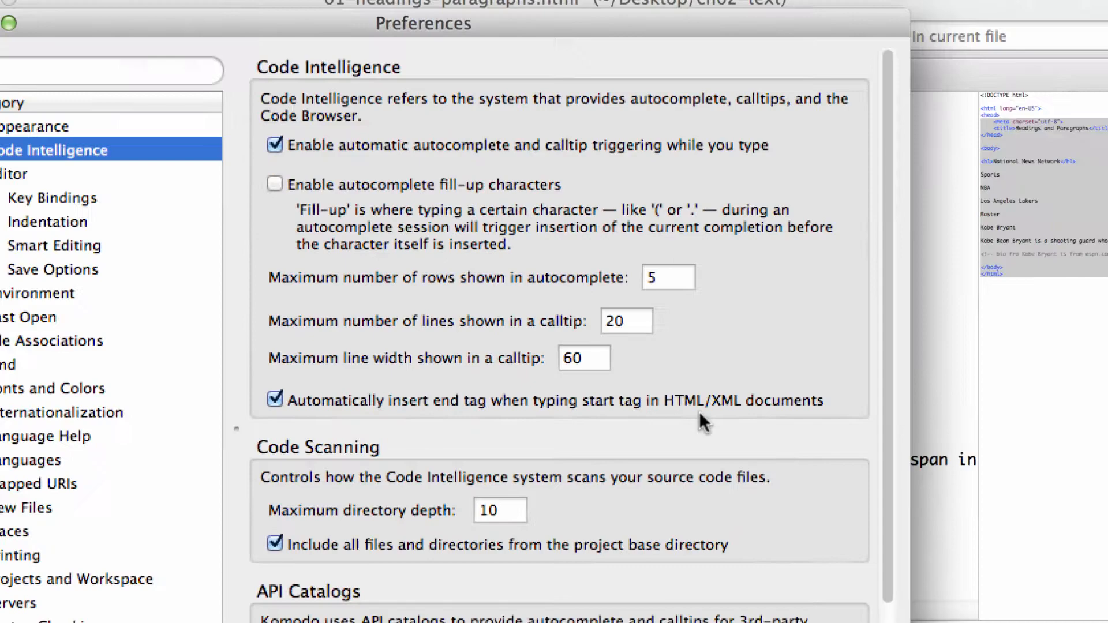
{"action": "left_click", "coordinate": [308, 391]}
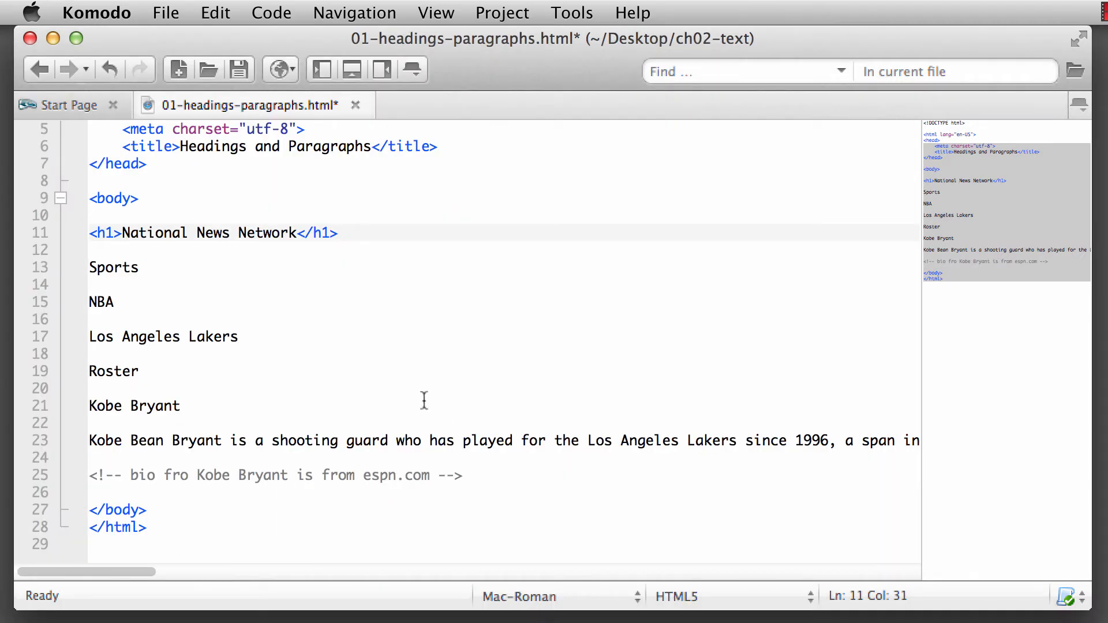
Wrap 'Sports' in <h2></h2>, accepting the suggested h2 closing tag
{"action": "left_click", "coordinate": [89, 268]}
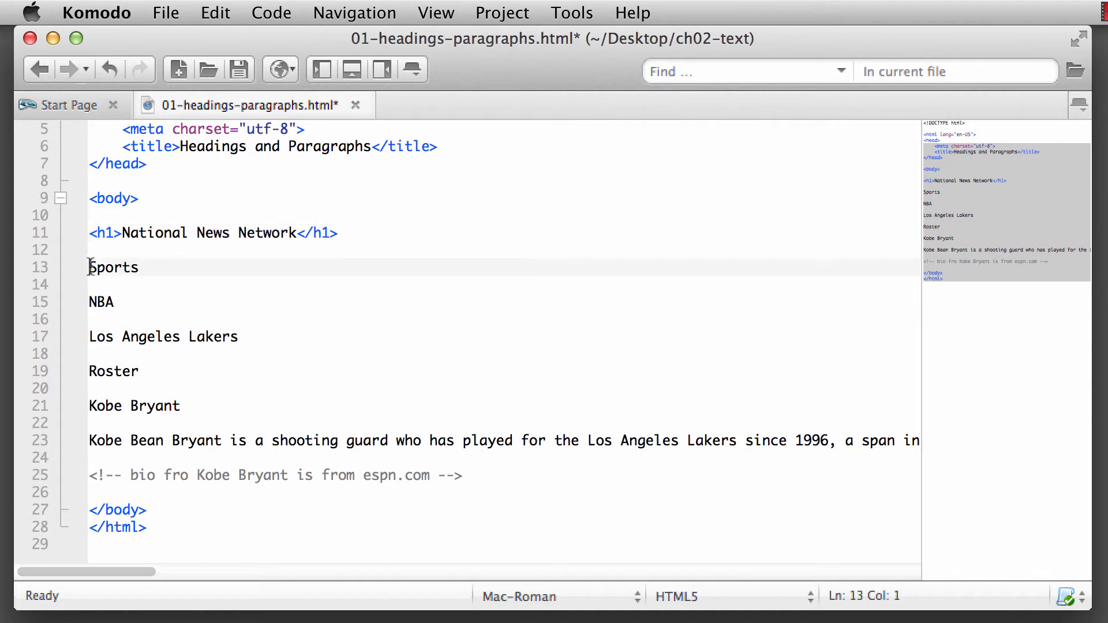
{"action": "mouse_move", "coordinate": [176, 272]}
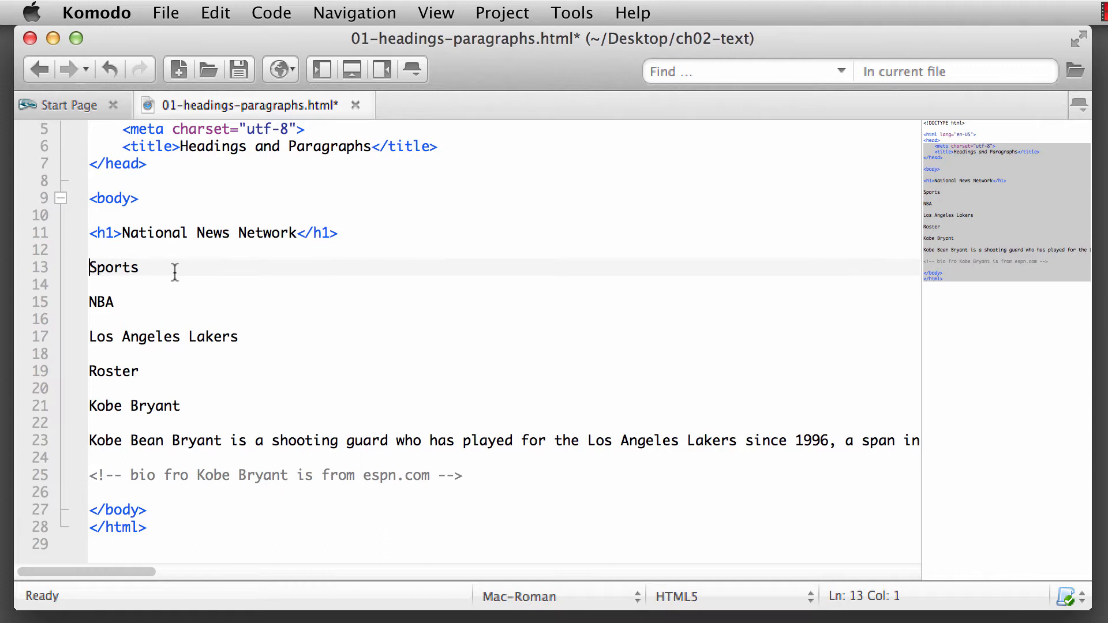
{"action": "type", "text": "<h"}
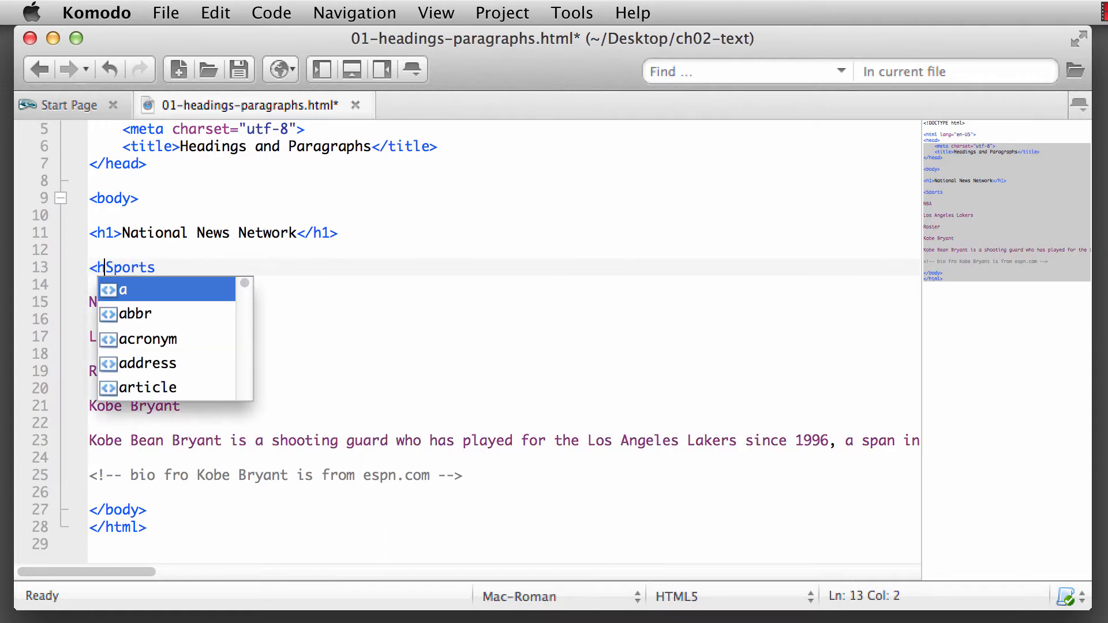
{"action": "type", "text": "2>"}
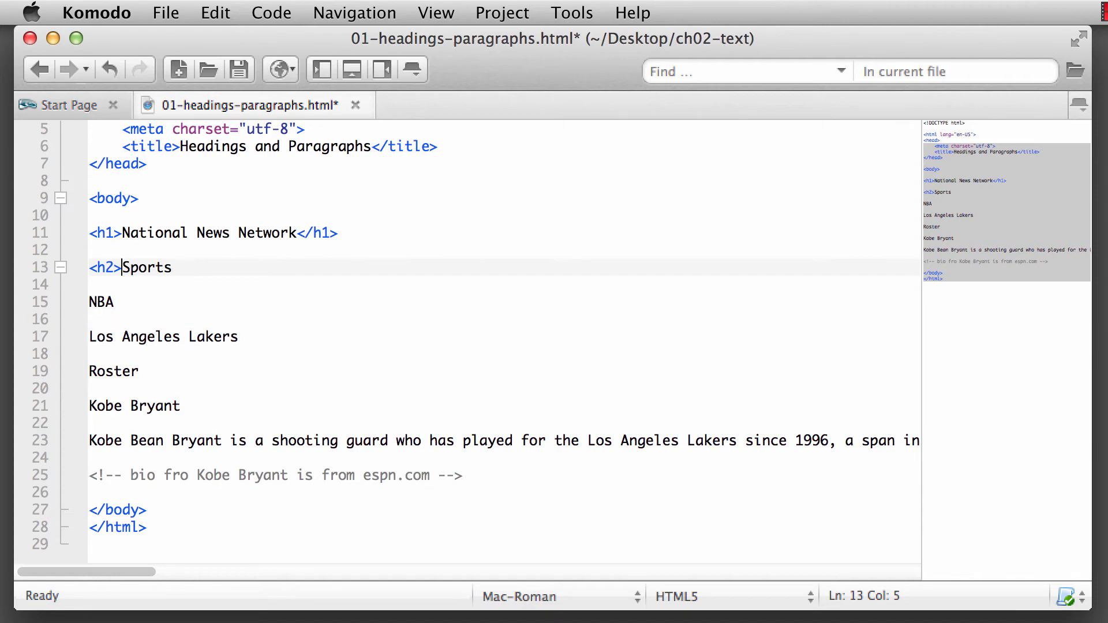
{"action": "left_click", "coordinate": [110, 233]}
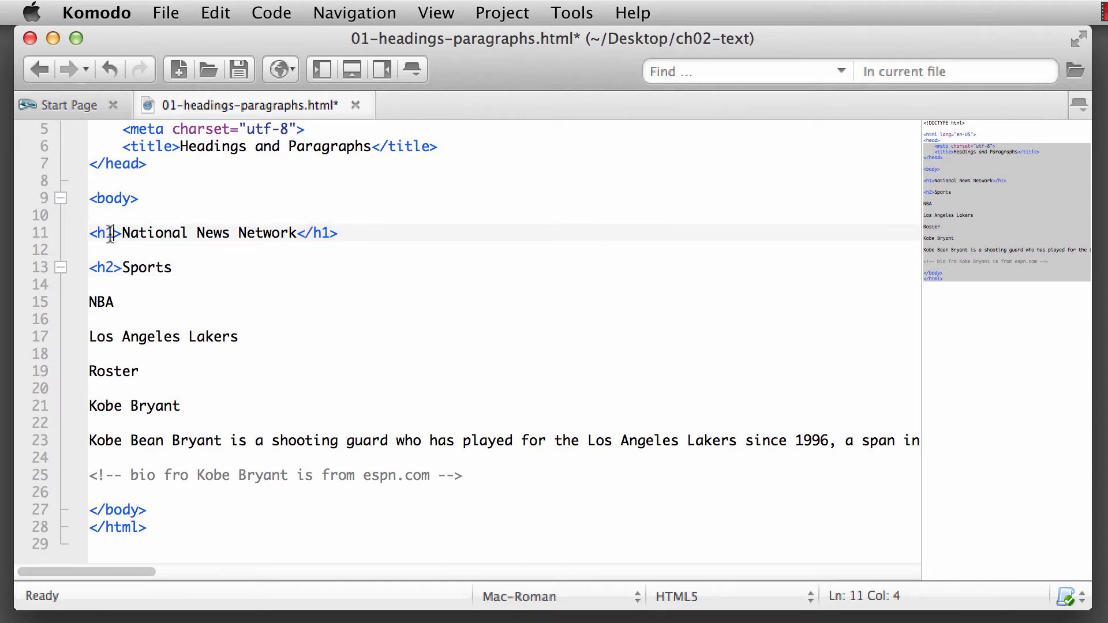
{"action": "left_click", "coordinate": [109, 268]}
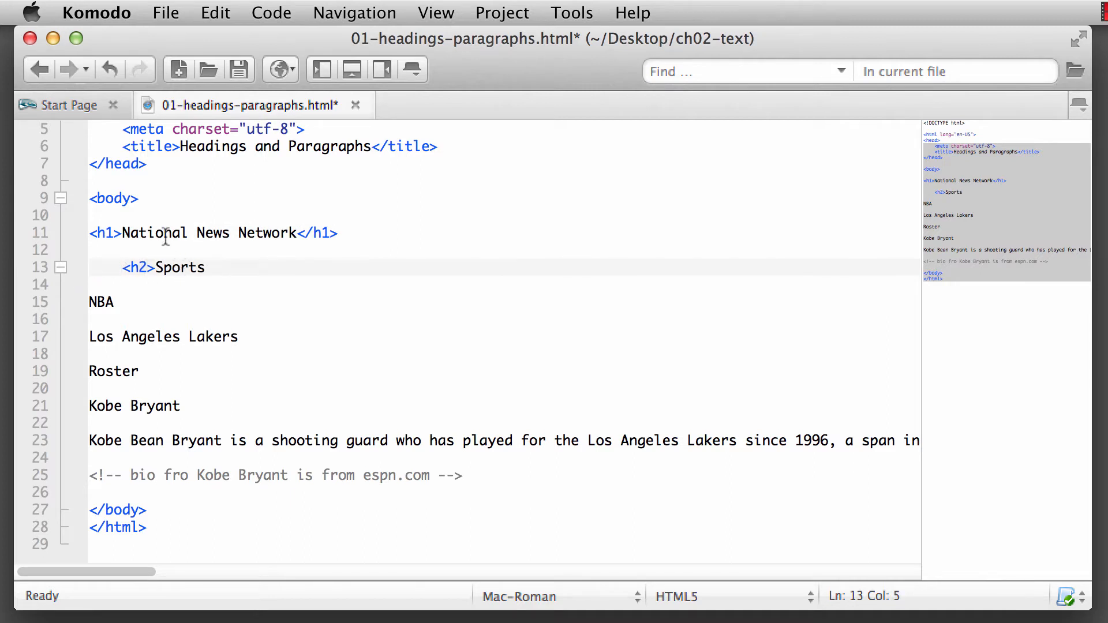
{"action": "double_click", "coordinate": [179, 268]}
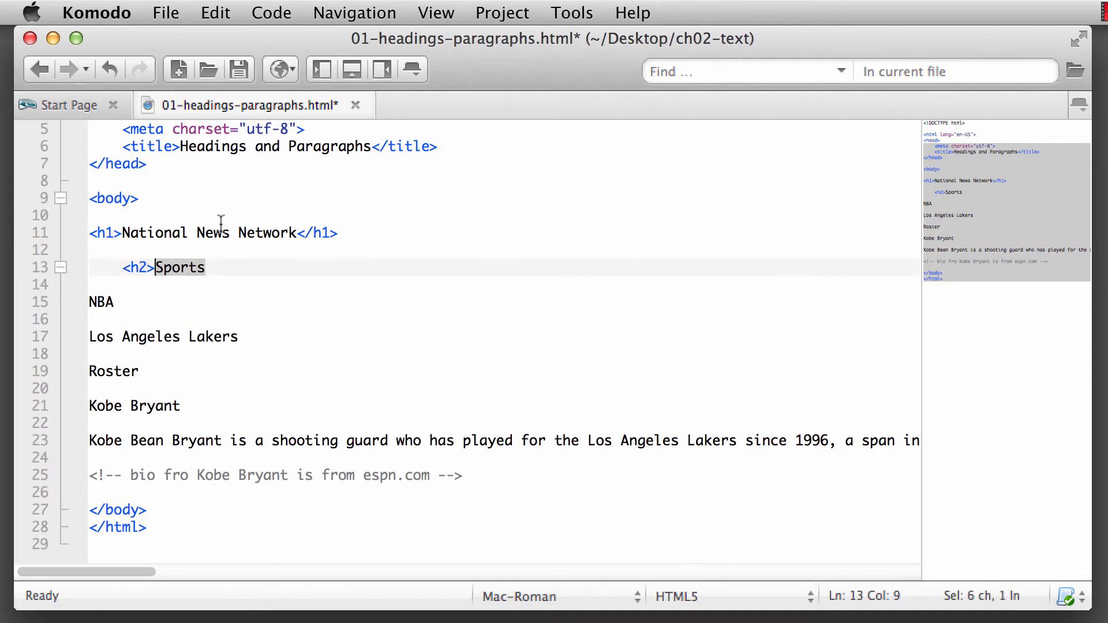
{"action": "left_click", "coordinate": [219, 268]}
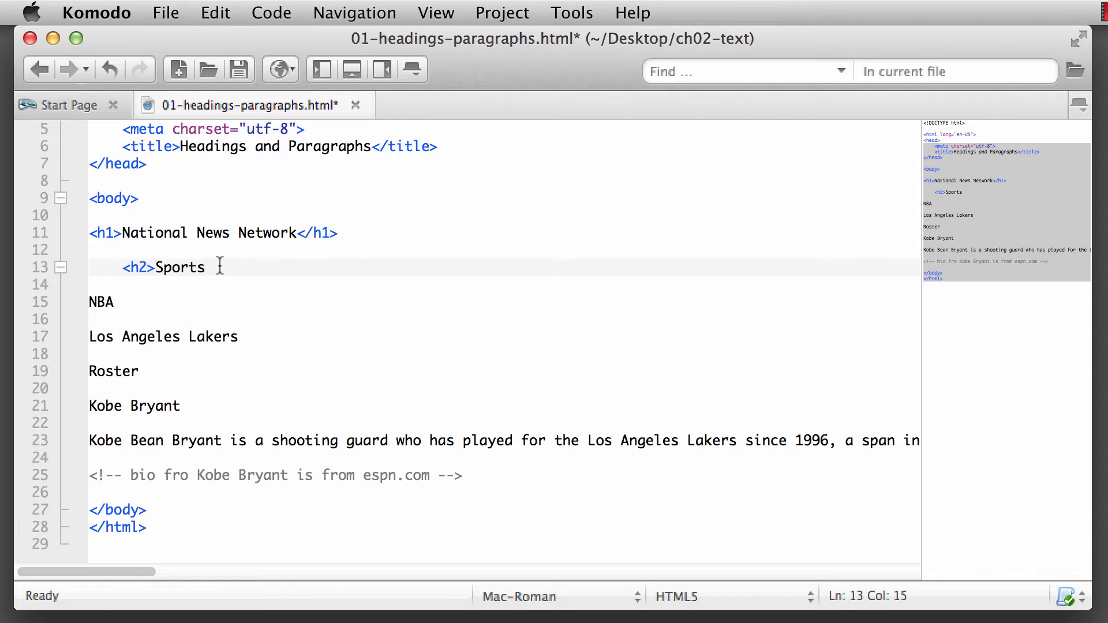
{"action": "type", "text": "</"}
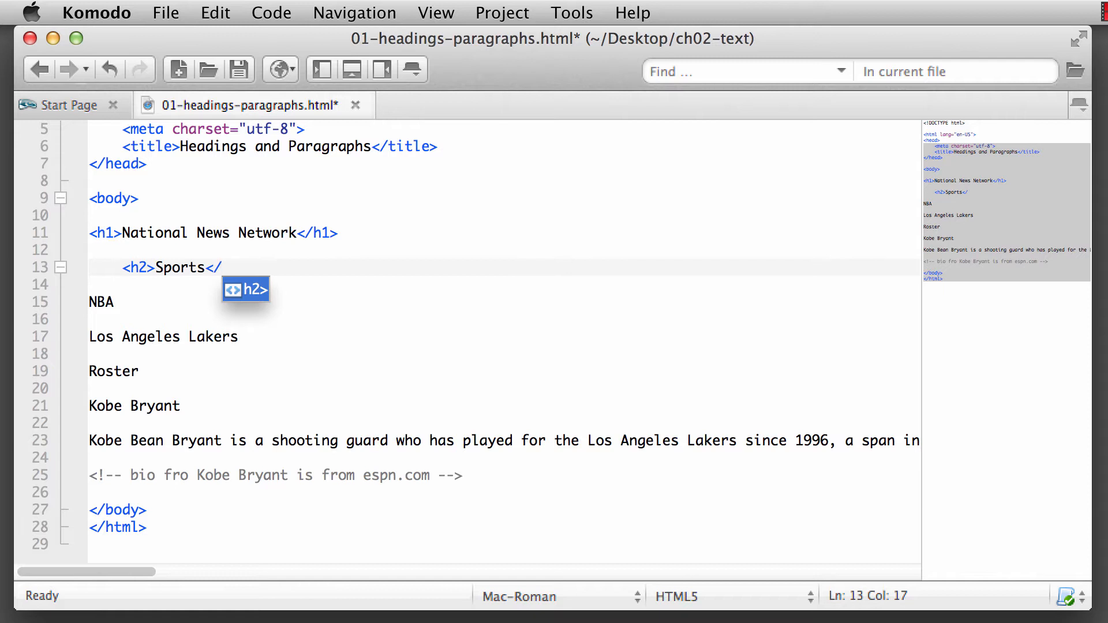
{"action": "key", "text": "Tab"}
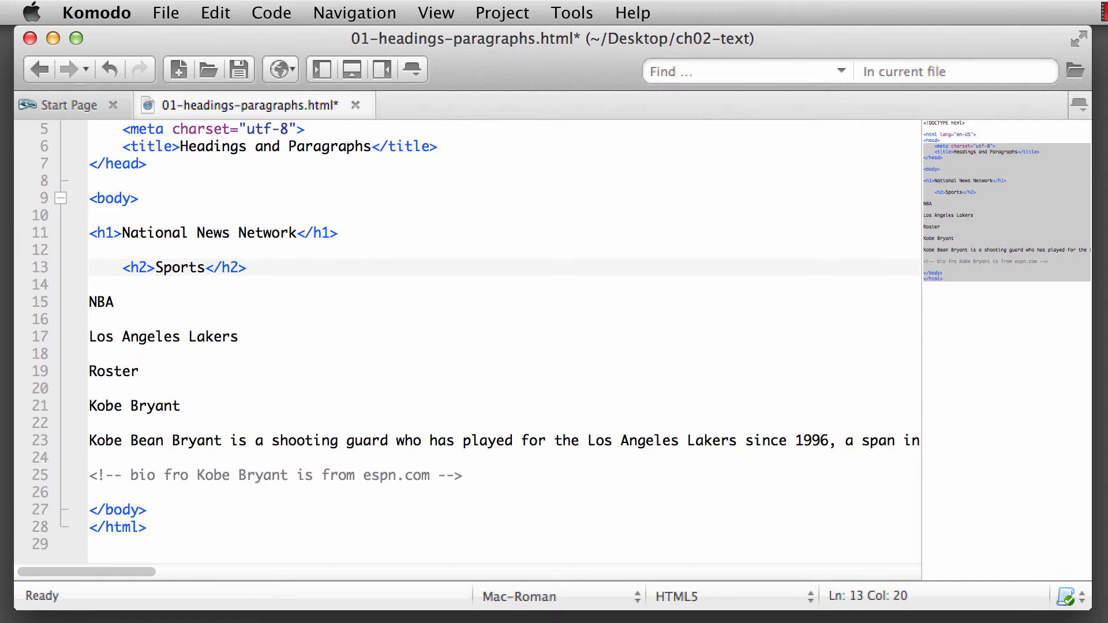
{"action": "mouse_move", "coordinate": [91, 303]}
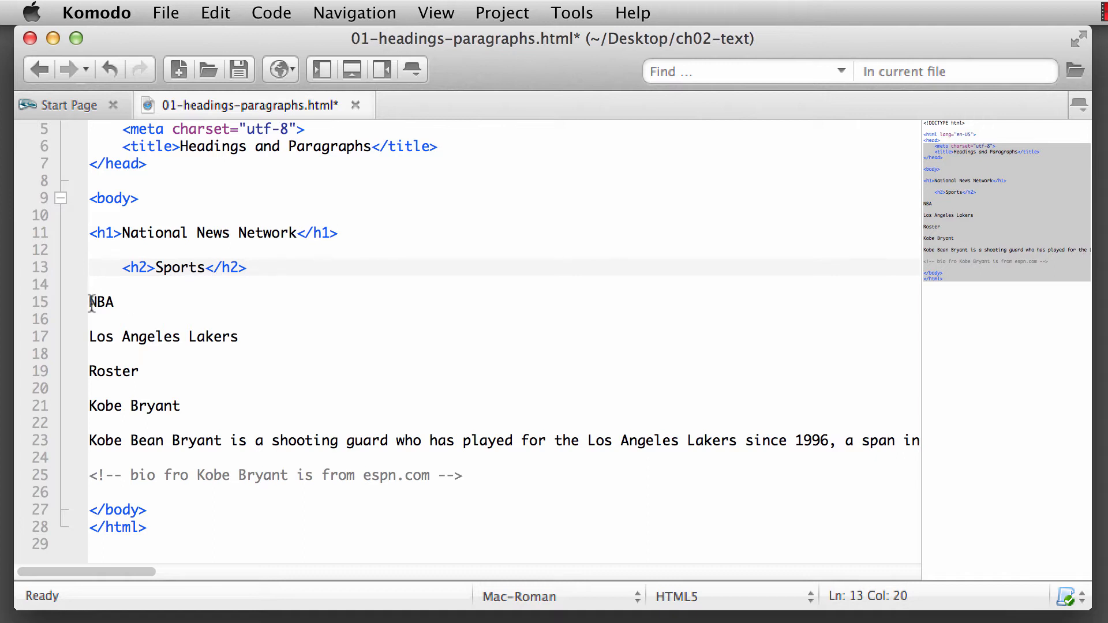
Wrap 'NBA' in <h3></h3>, accepting the suggested h3 closing tag
{"action": "left_click", "coordinate": [117, 302]}
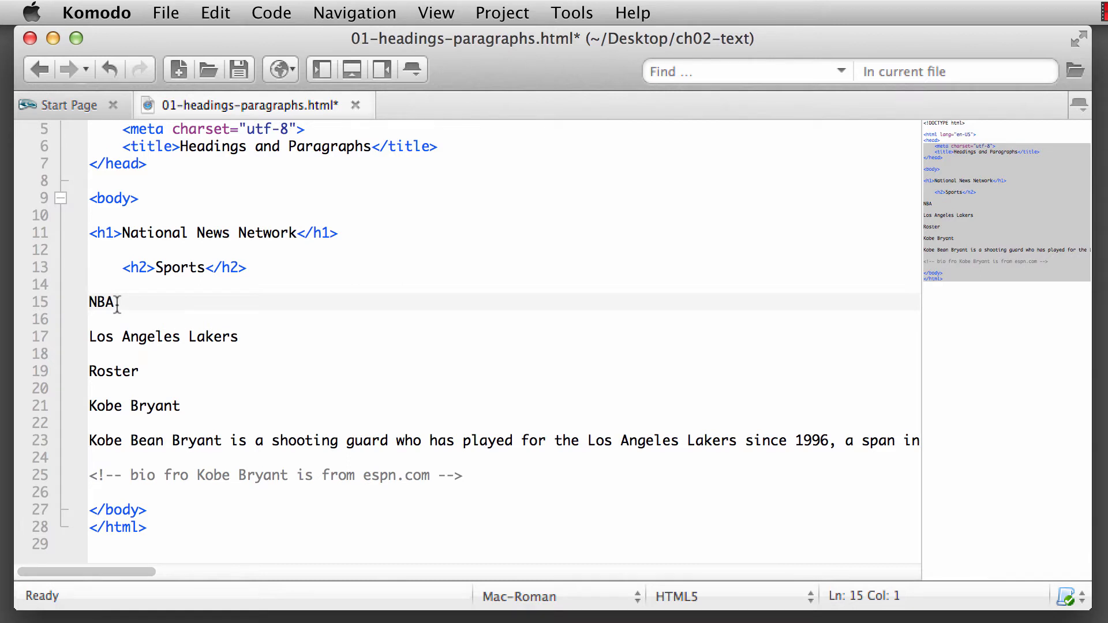
{"action": "type", "text": "<"}
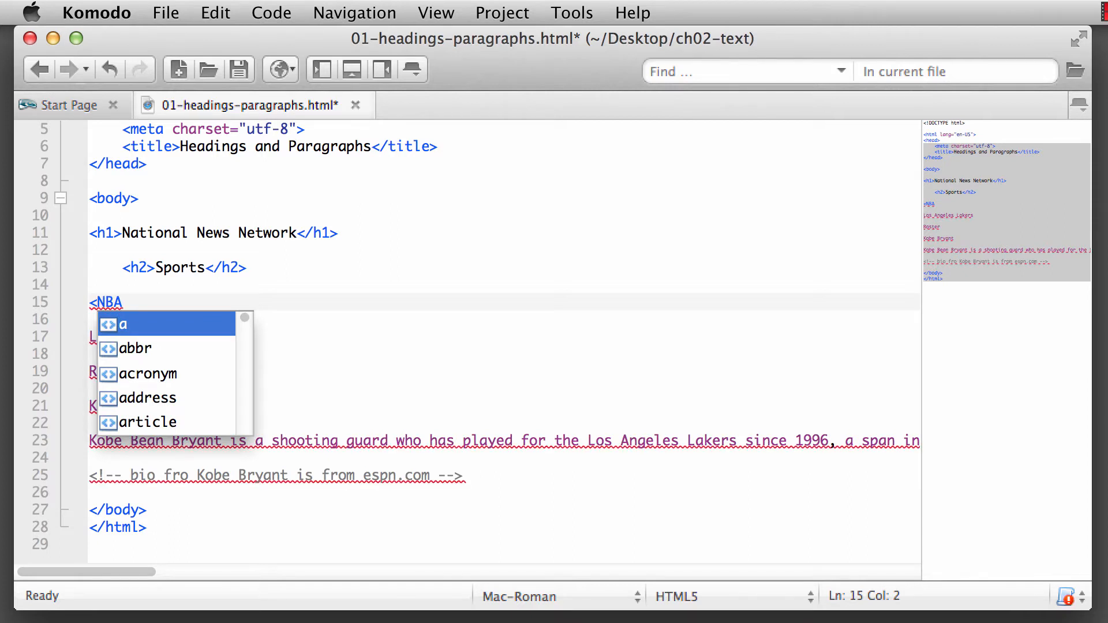
{"action": "type", "text": "h3>"}
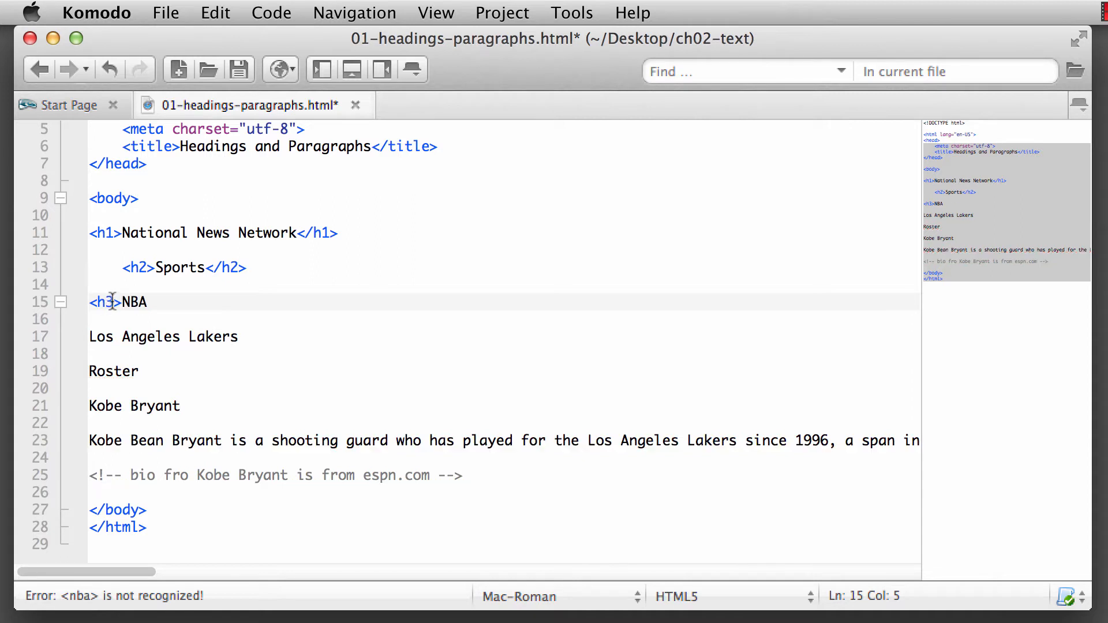
{"action": "left_click", "coordinate": [164, 302]}
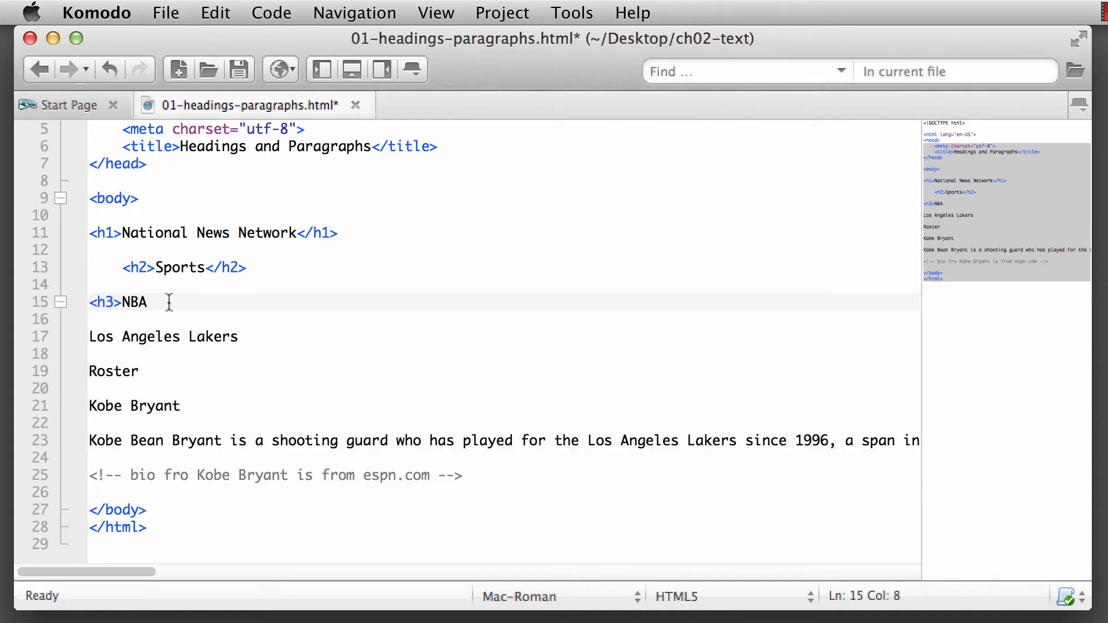
{"action": "type", "text": "</"}
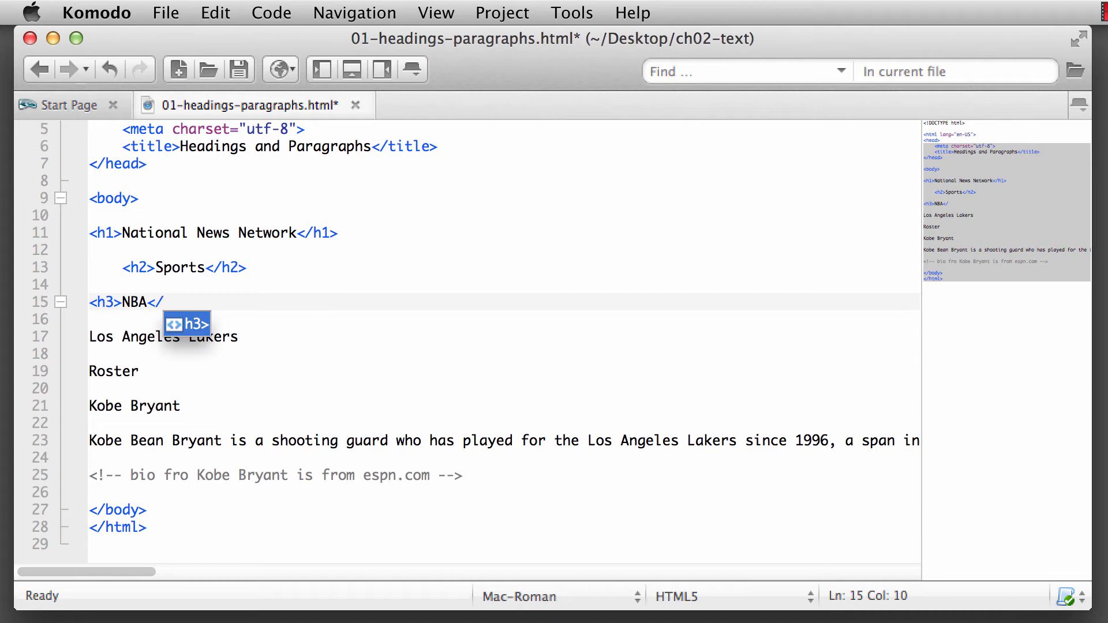
{"action": "key", "text": "Tab"}
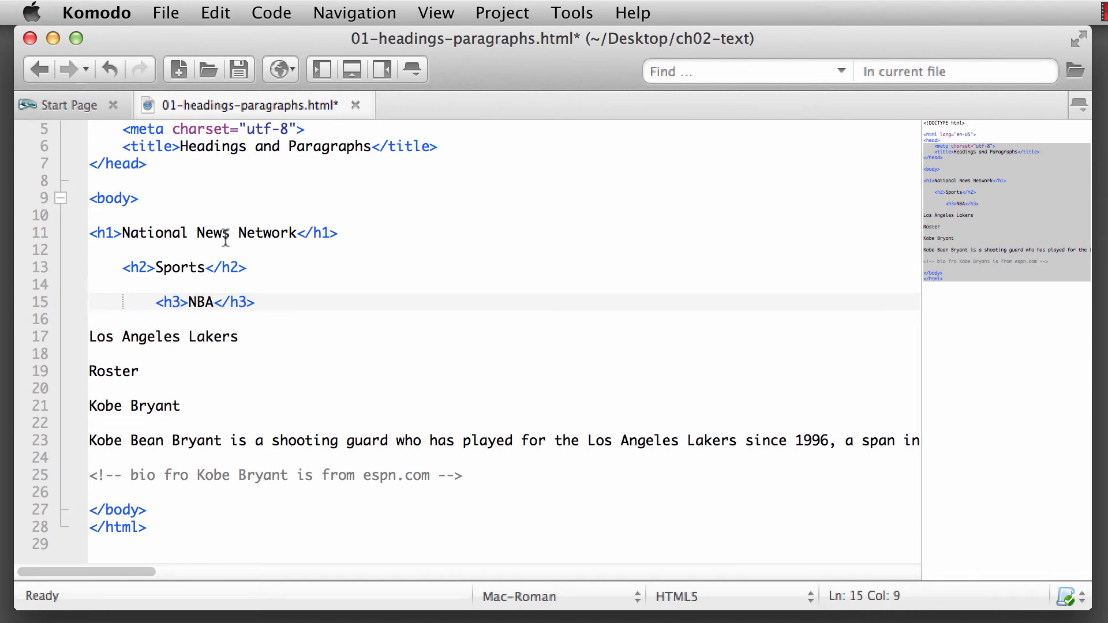
{"action": "mouse_move", "coordinate": [113, 233]}
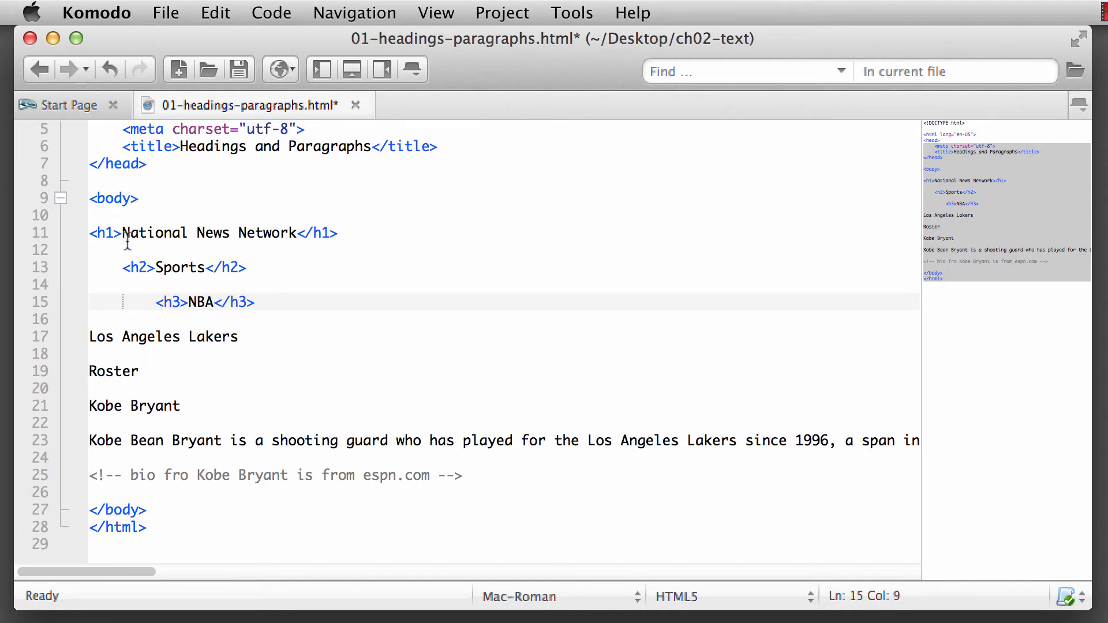
{"action": "mouse_move", "coordinate": [147, 321]}
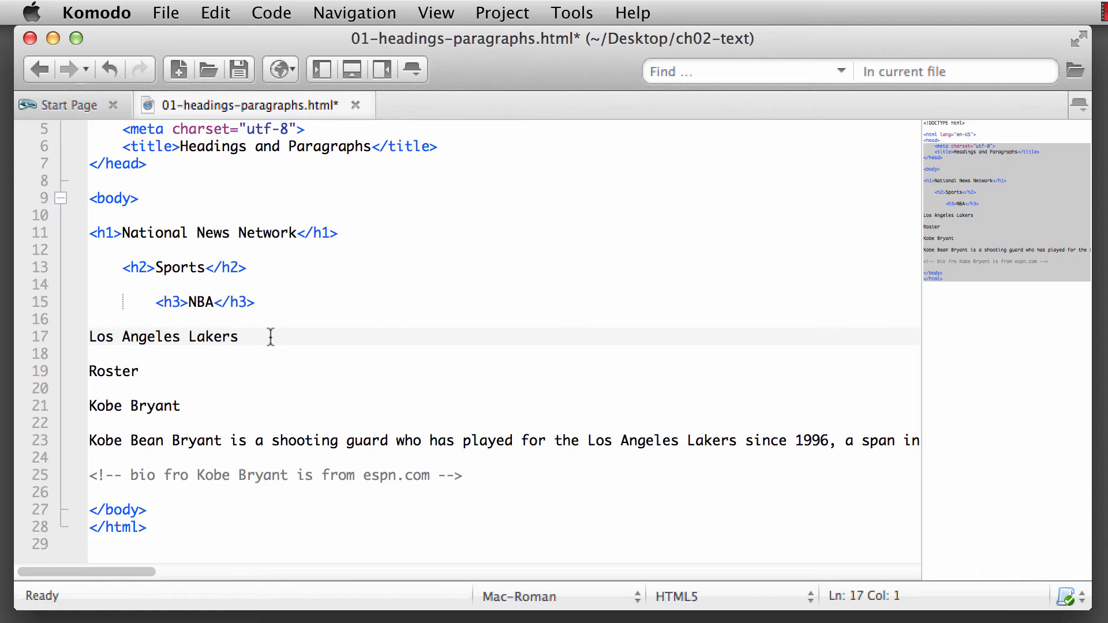
Wrap 'Los Angeles Lakers' in <h4></h4> and indent it beneath NBA
{"action": "type", "text": "<h4>"}
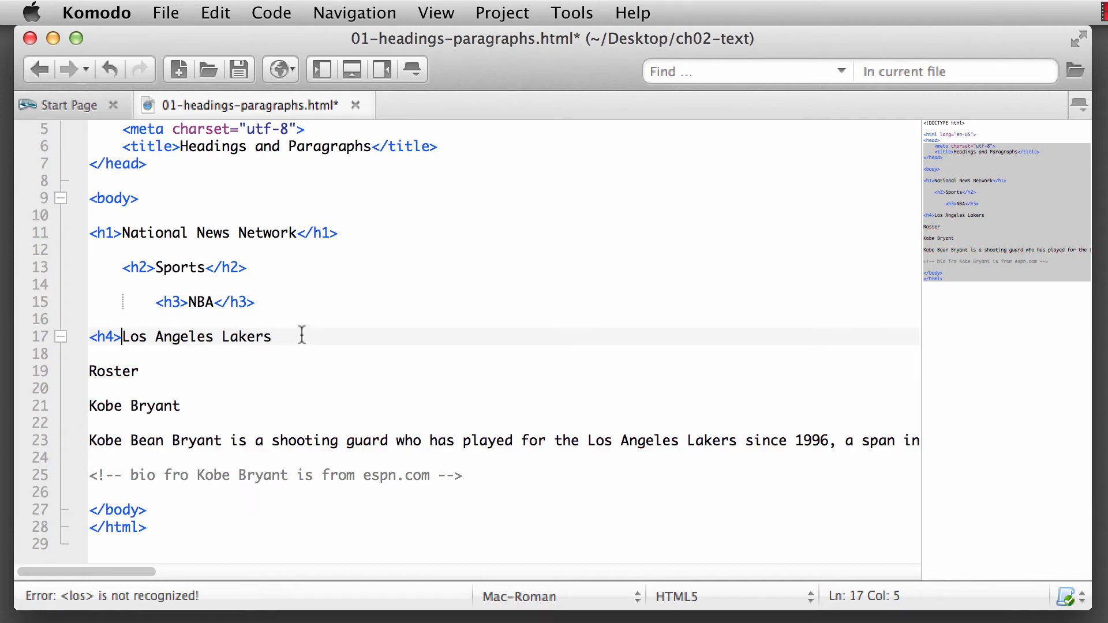
{"action": "type", "text": "<"}
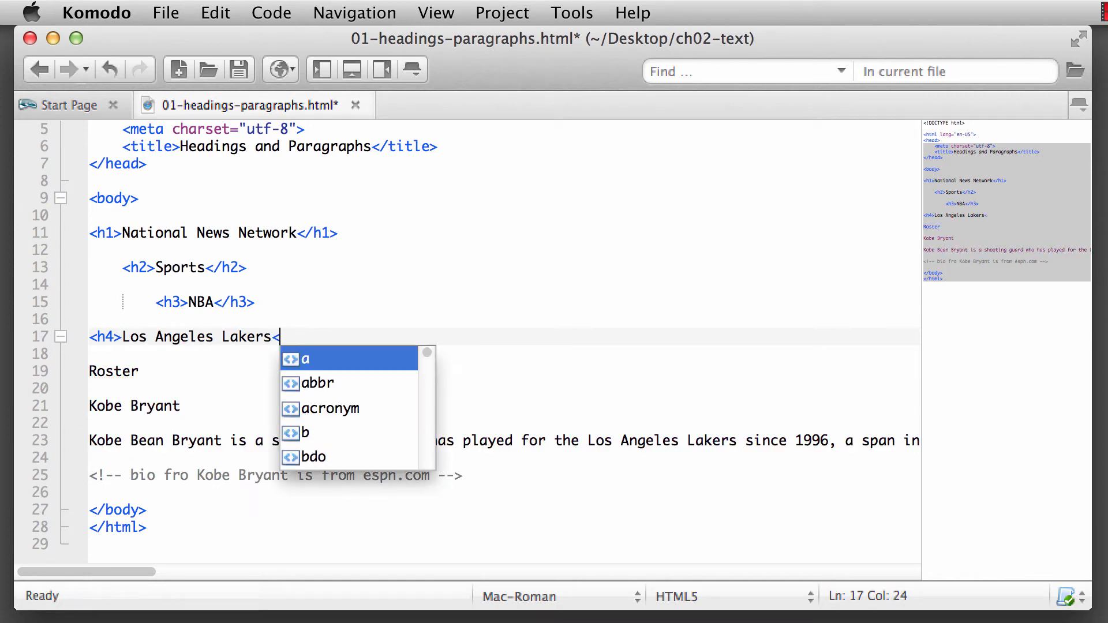
{"action": "type", "text": "/h4>"}
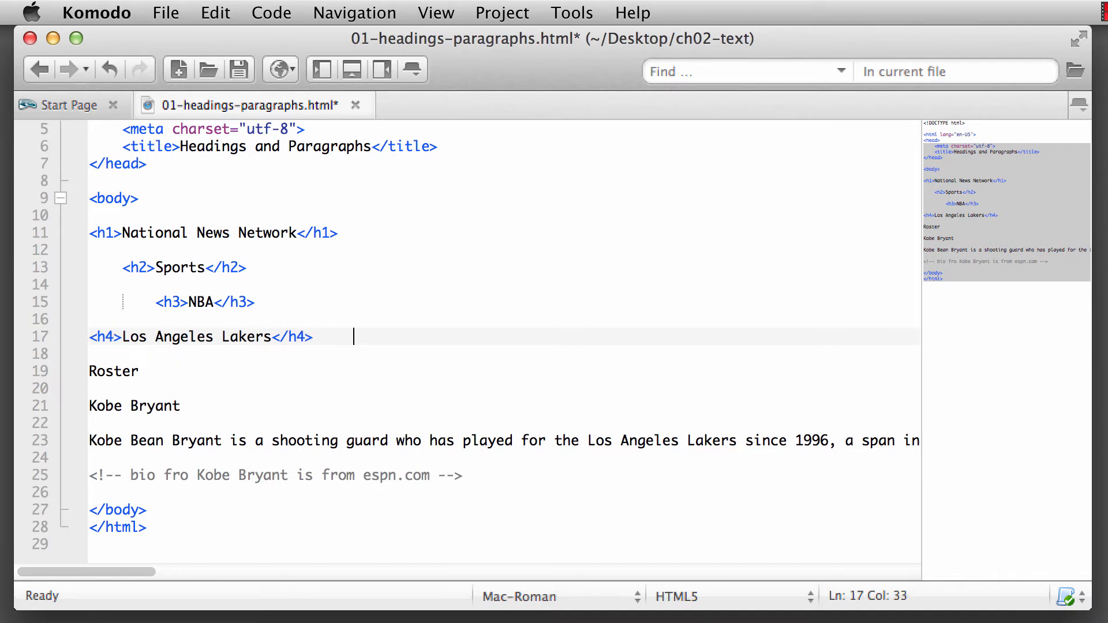
{"action": "left_click", "coordinate": [88, 337]}
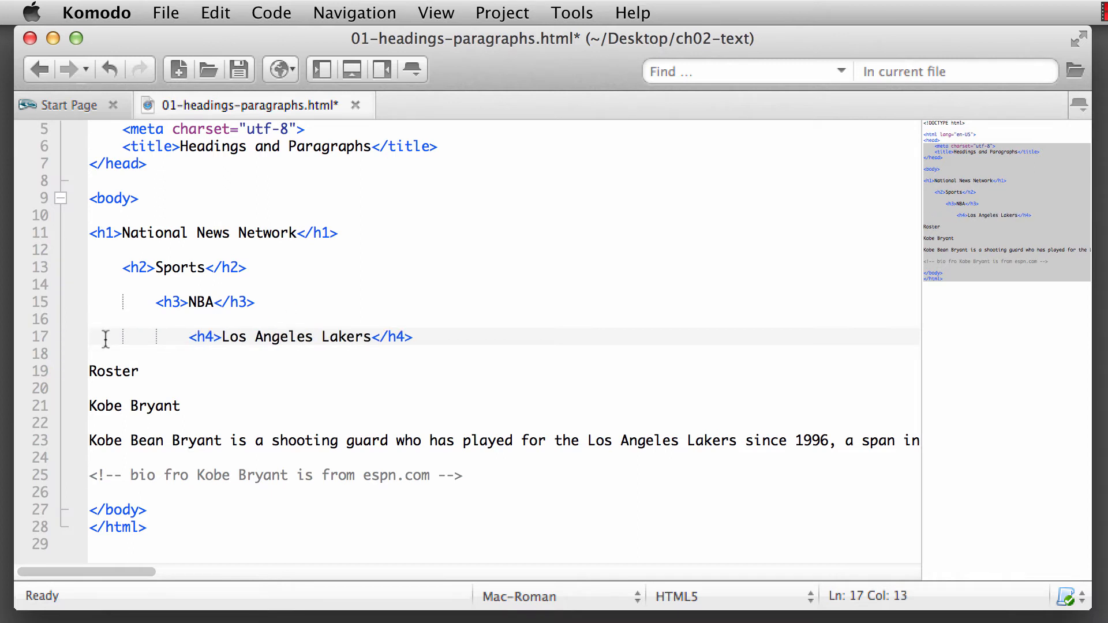
{"action": "mouse_move", "coordinate": [339, 360]}
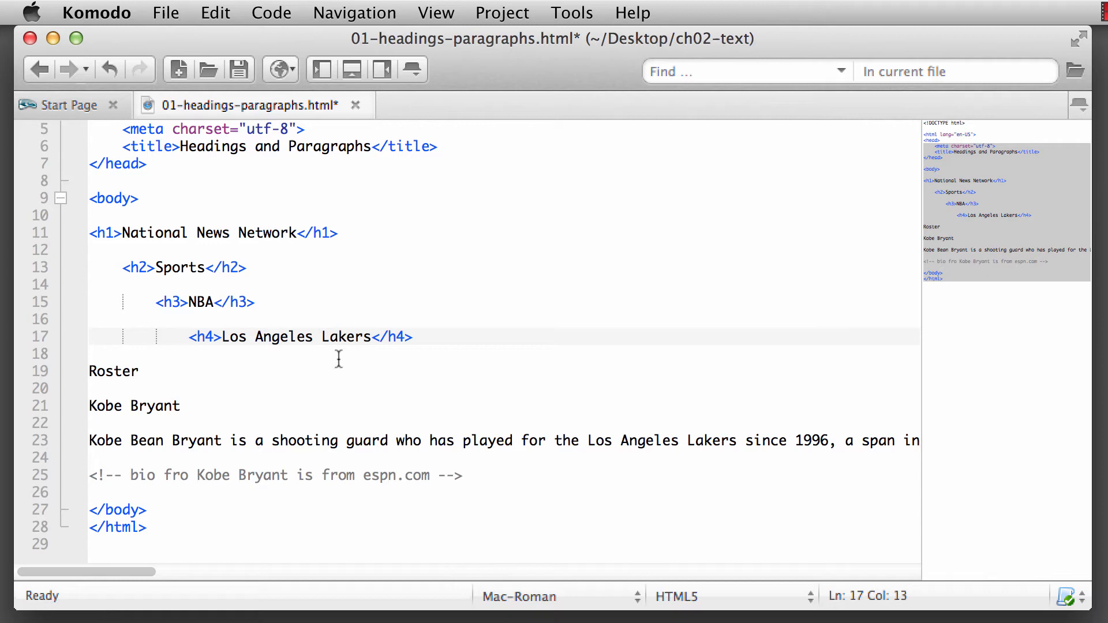
{"action": "mouse_move", "coordinate": [153, 369]}
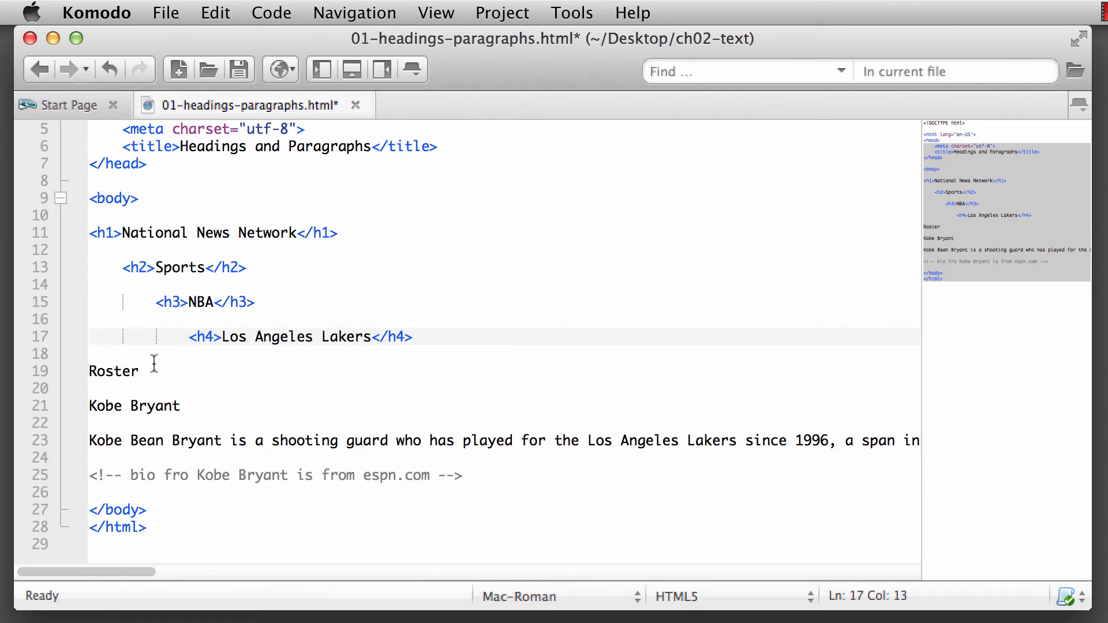
{"action": "left_click", "coordinate": [89, 372]}
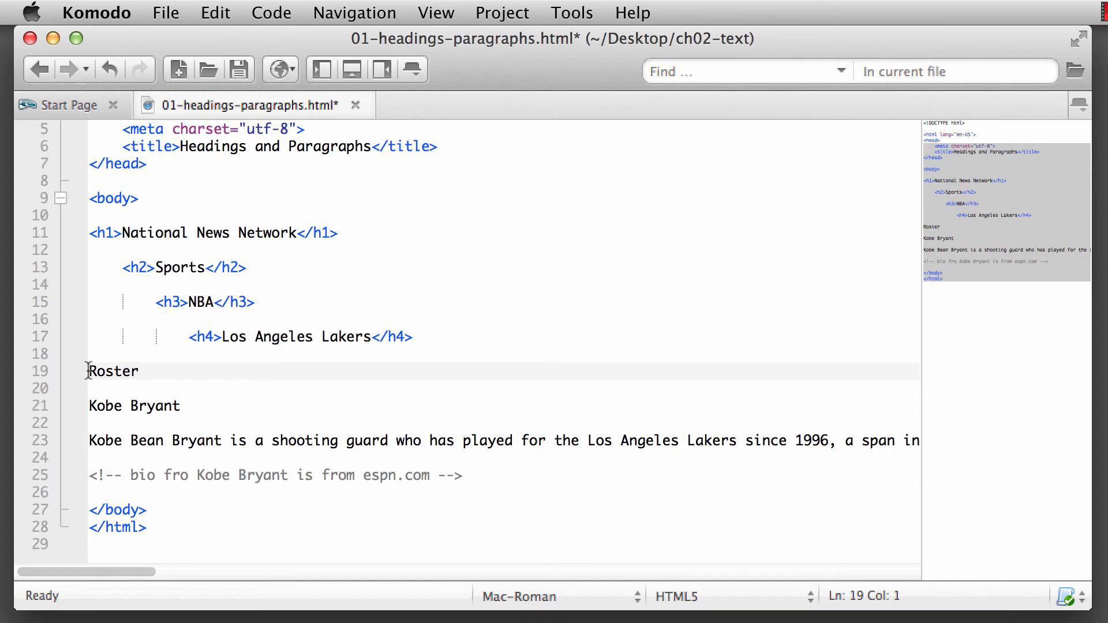
Wrap 'Roster' in <h5></h5> using the h5 completion
{"action": "type", "text": "<h"}
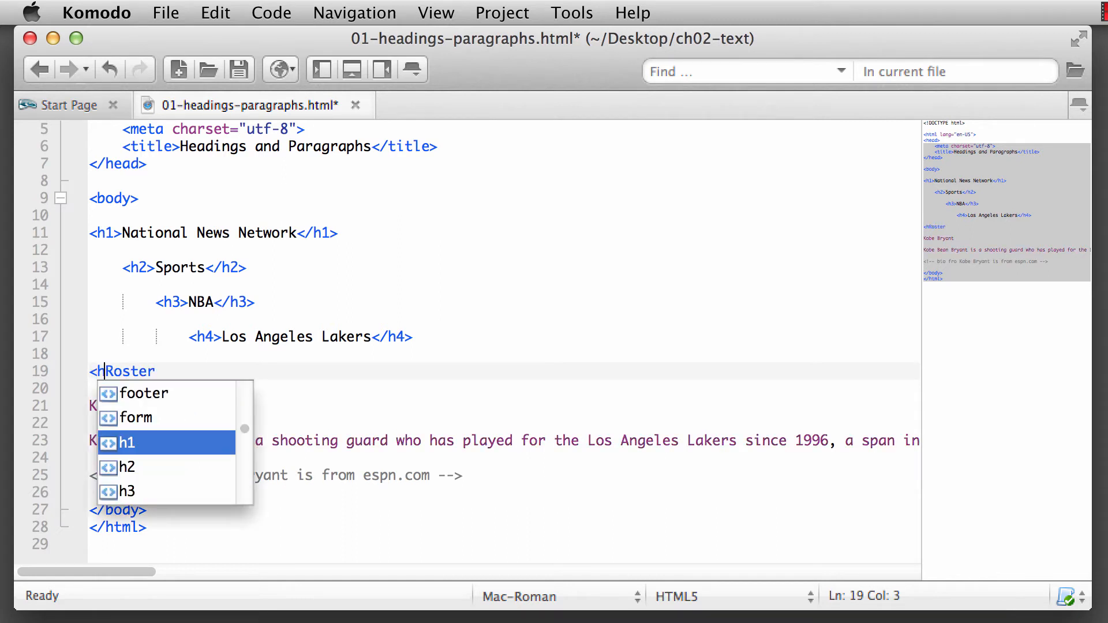
{"action": "type", "text": "5>"}
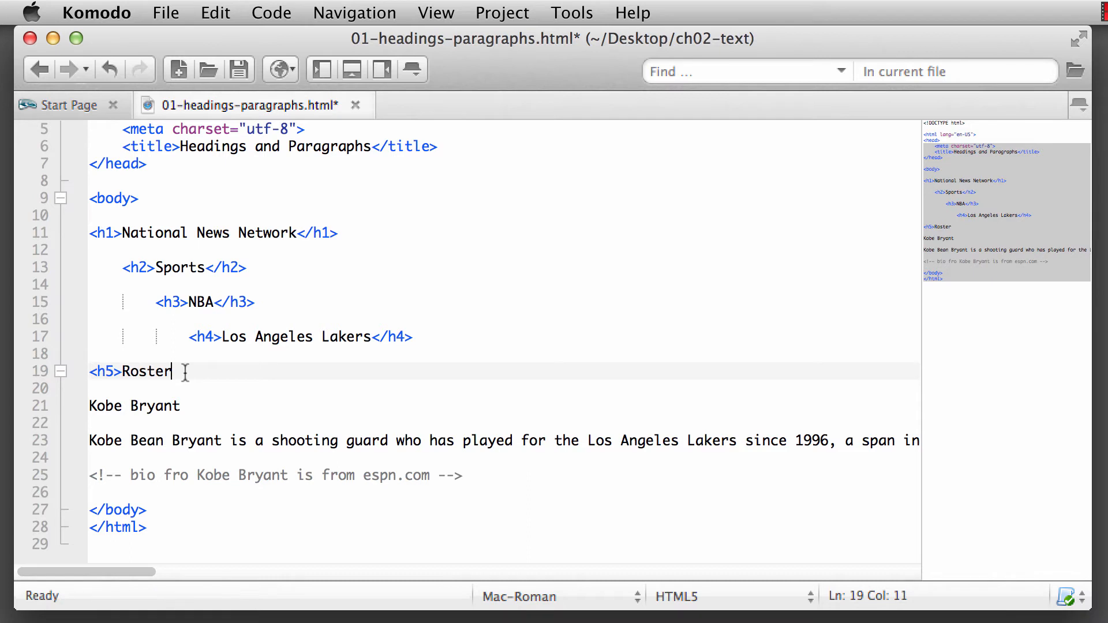
{"action": "type", "text": "</h5>"}
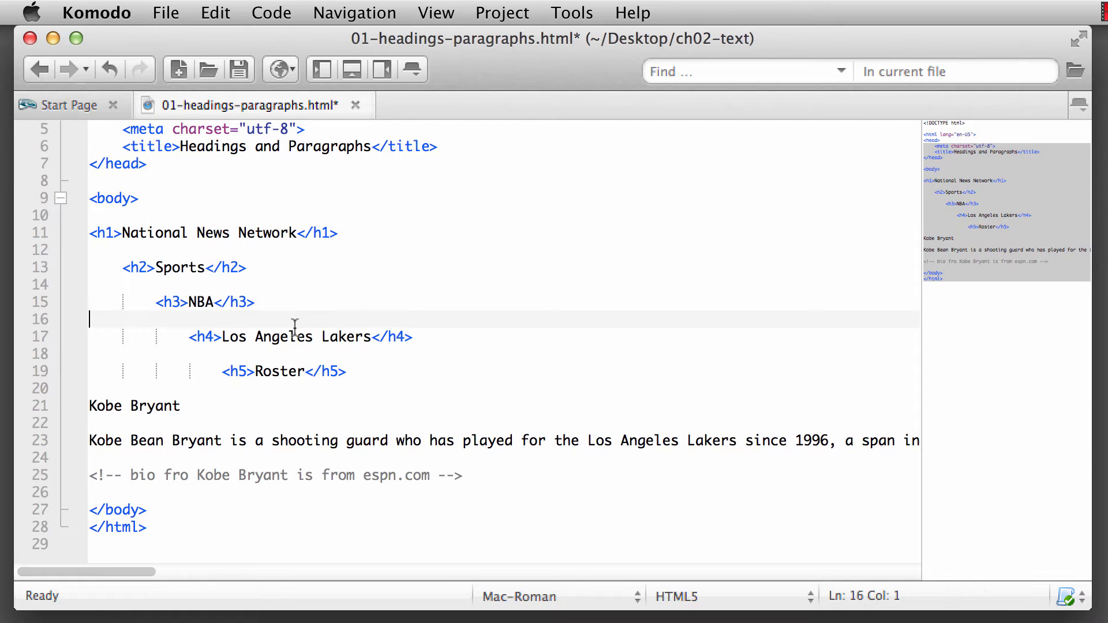
{"action": "mouse_move", "coordinate": [143, 406]}
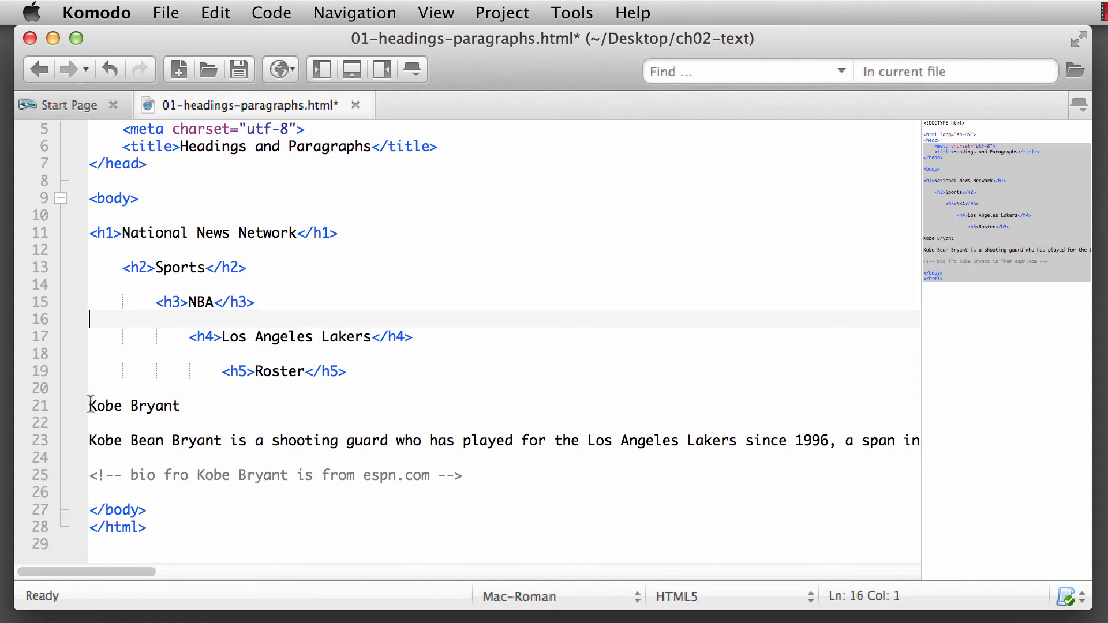
Wrap 'Kobe Bryant' in <h6></h6> indented beneath Roster, then review the Sports line
{"action": "left_click", "coordinate": [103, 406]}
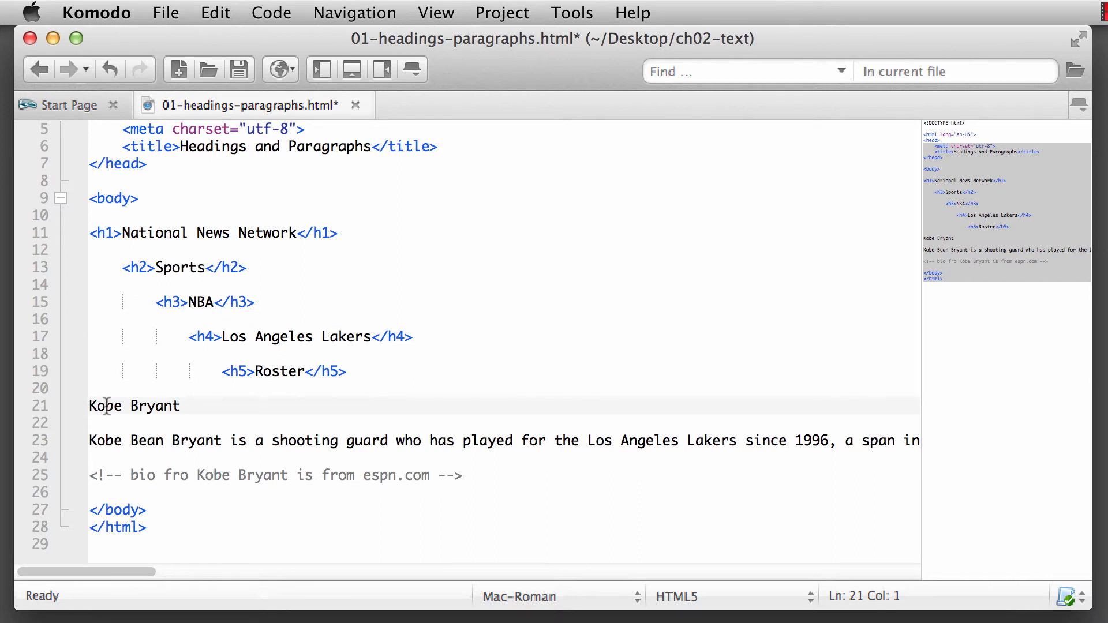
{"action": "type", "text": "<h6>"}
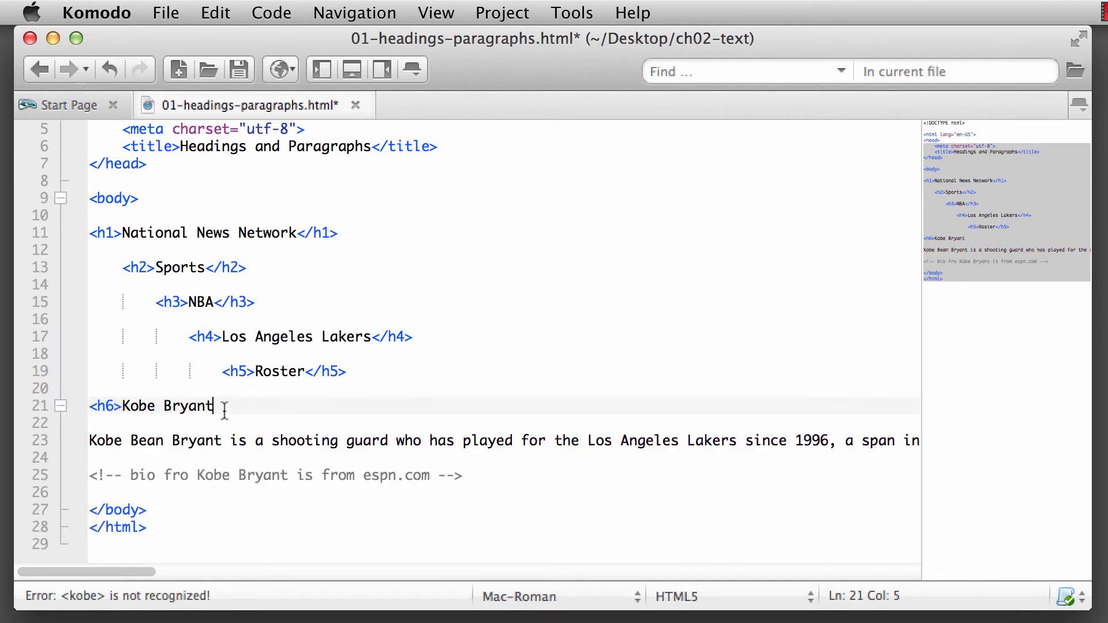
{"action": "type", "text": "</h6>"}
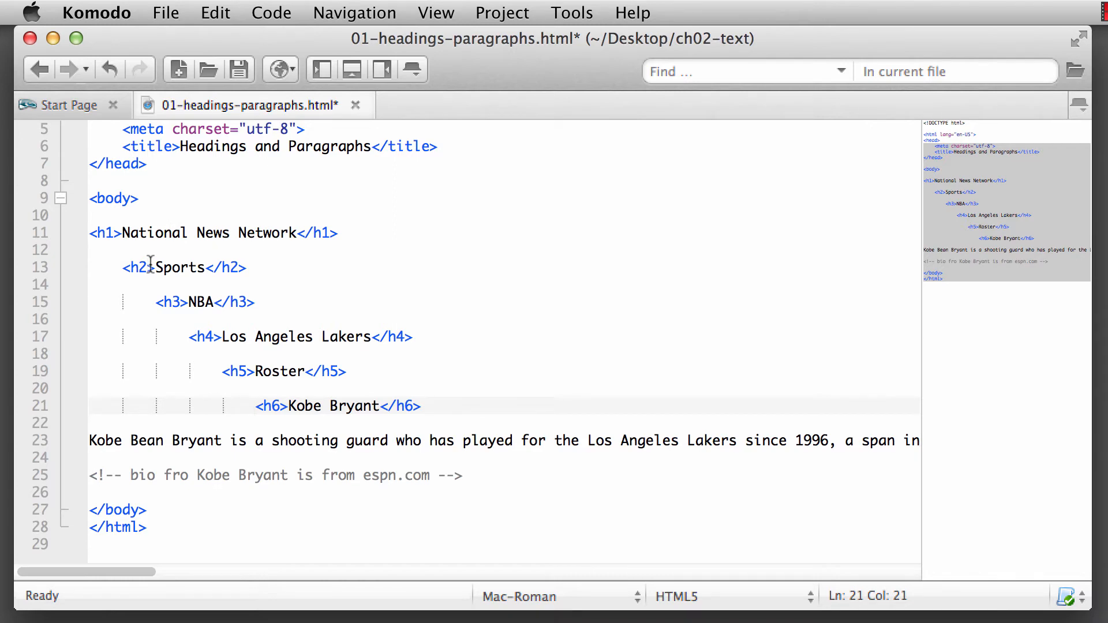
{"action": "mouse_move", "coordinate": [203, 313]}
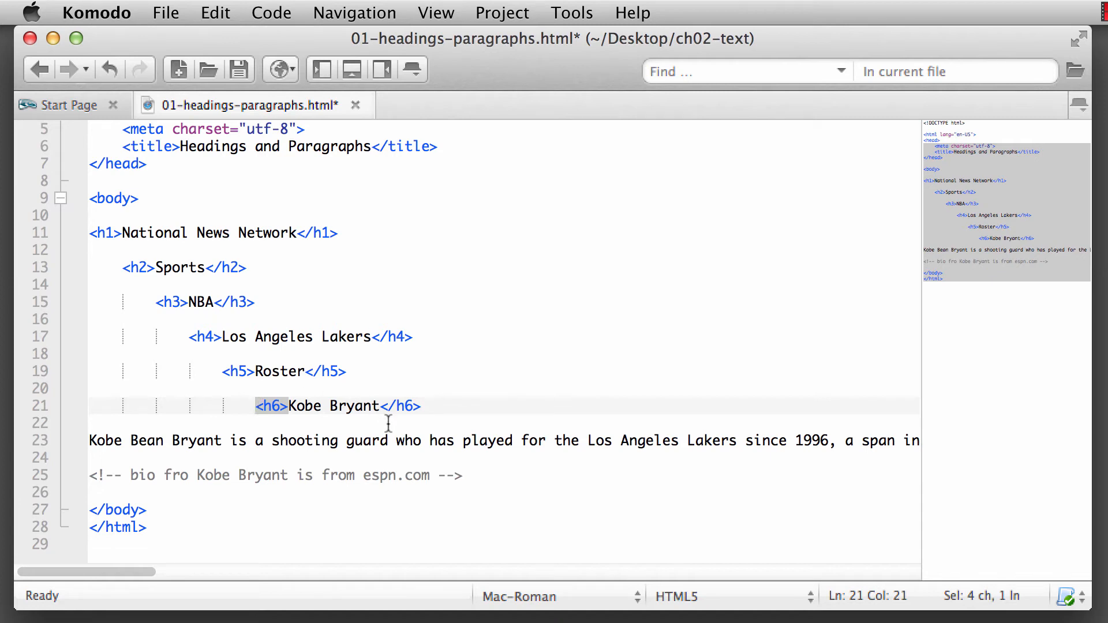
{"action": "left_click", "coordinate": [437, 406]}
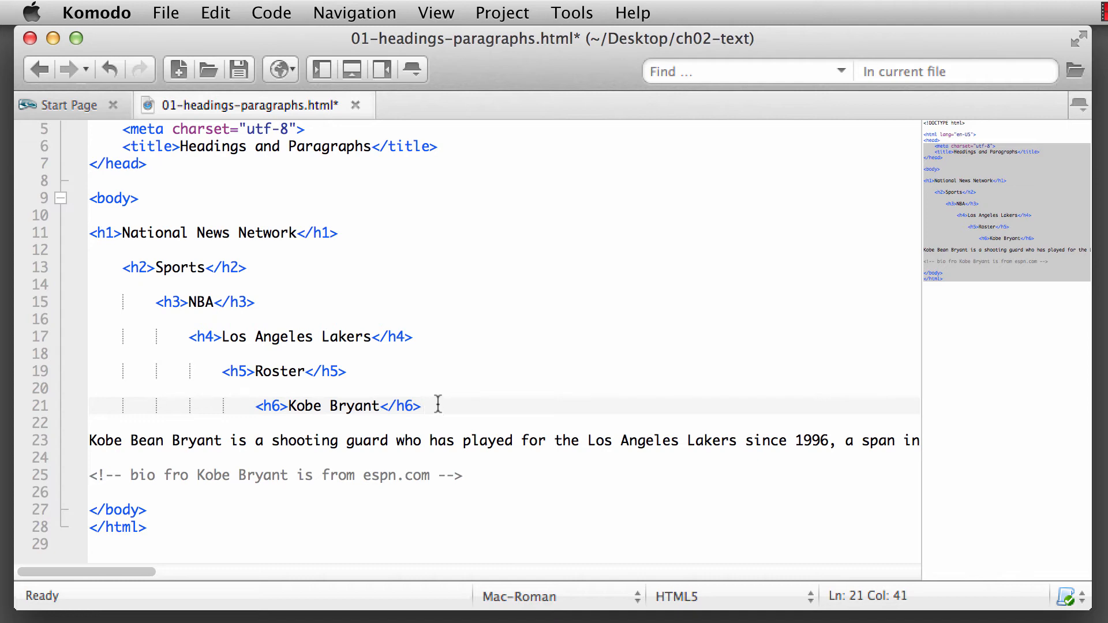
{"action": "mouse_move", "coordinate": [122, 413]}
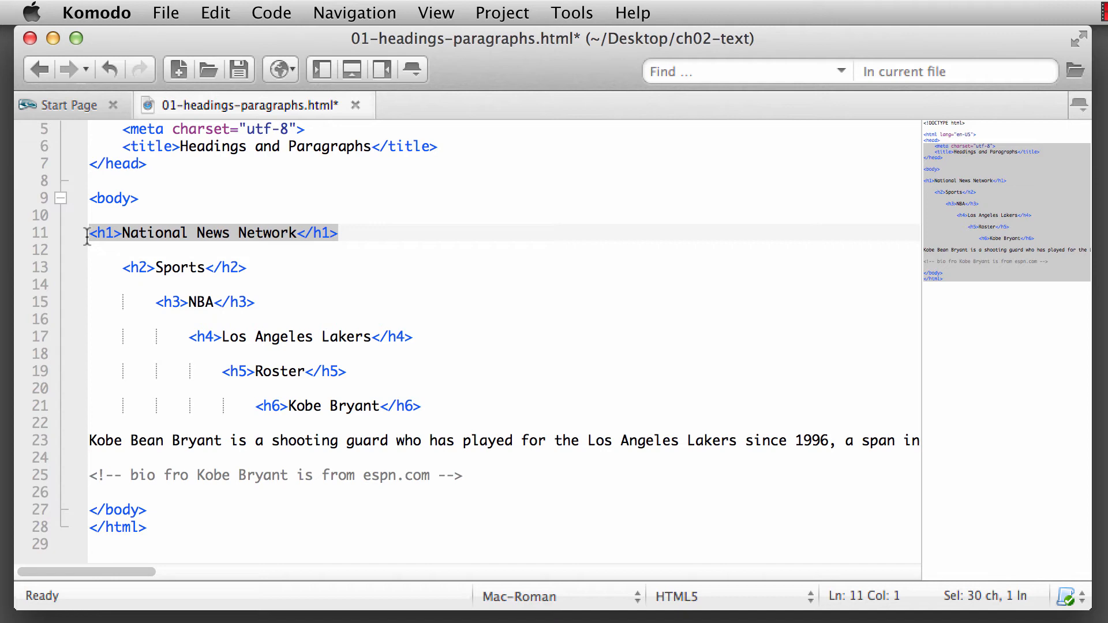
{"action": "mouse_move", "coordinate": [146, 247]}
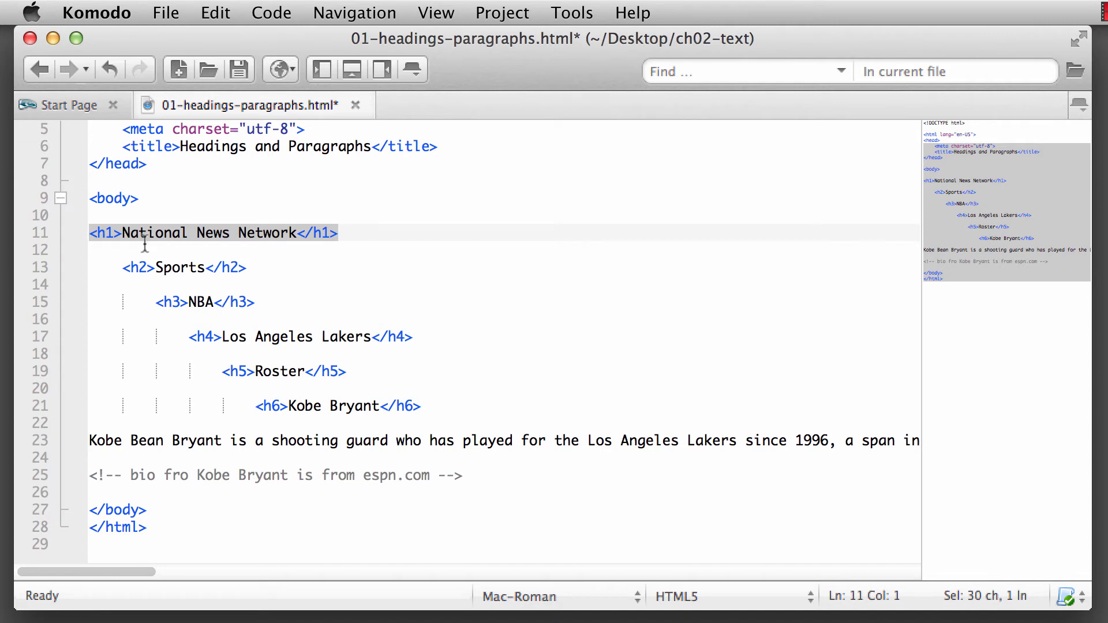
{"action": "left_click", "coordinate": [122, 268]}
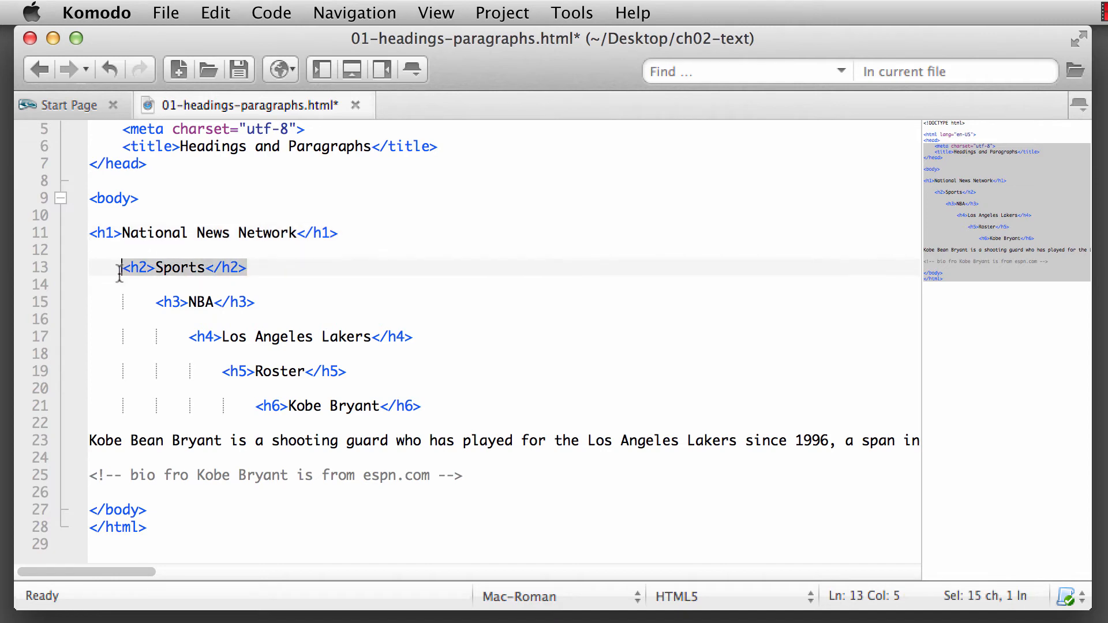
{"action": "mouse_move", "coordinate": [201, 300]}
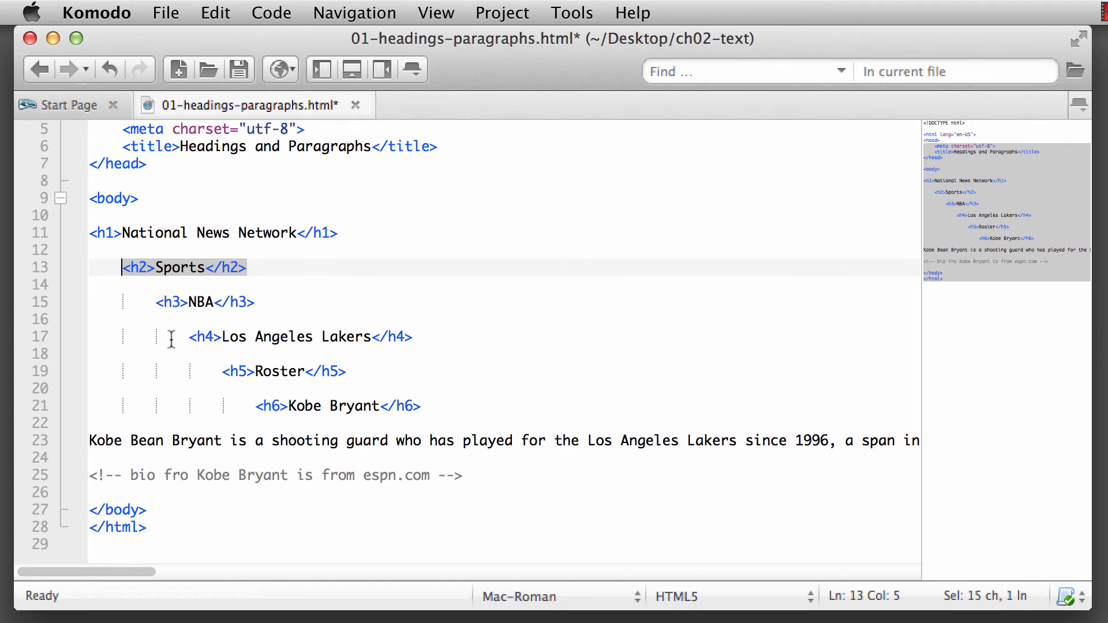
{"action": "mouse_move", "coordinate": [362, 402]}
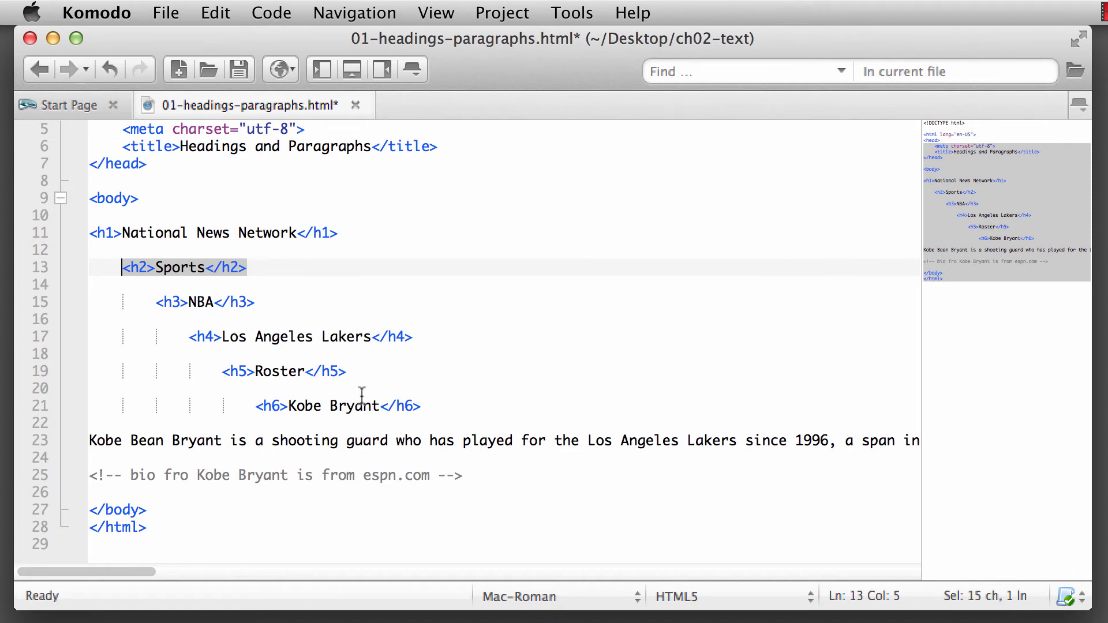
{"action": "mouse_move", "coordinate": [365, 381]}
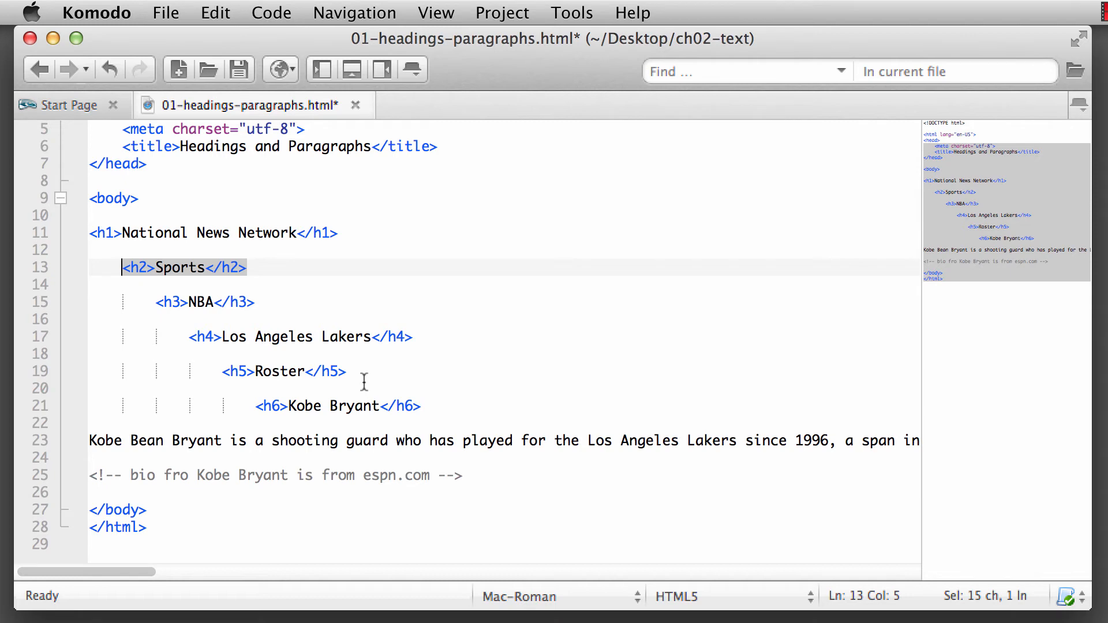
{"action": "mouse_move", "coordinate": [87, 437]}
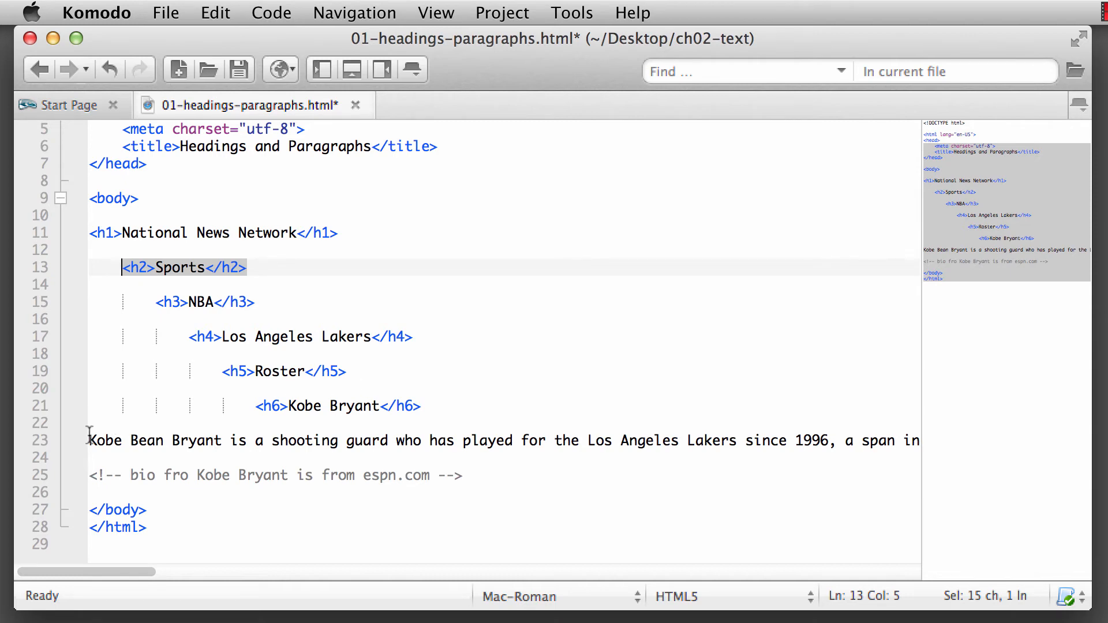
Correct the comment to read 'bio from' and start the bio line with a <p> tag
{"action": "left_click", "coordinate": [90, 441]}
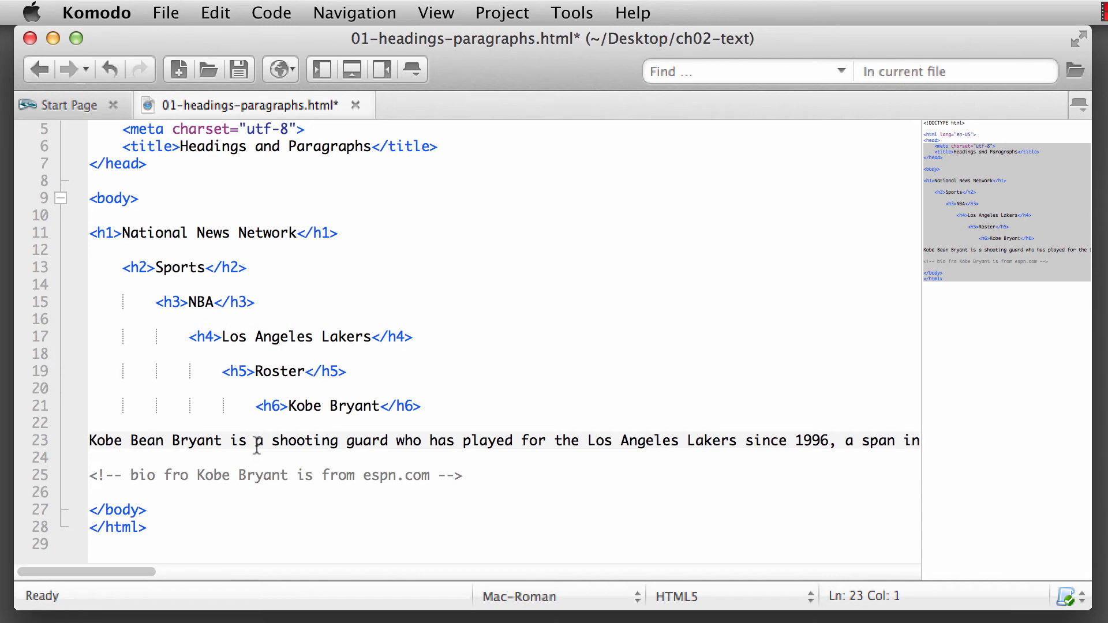
{"action": "mouse_move", "coordinate": [210, 456]}
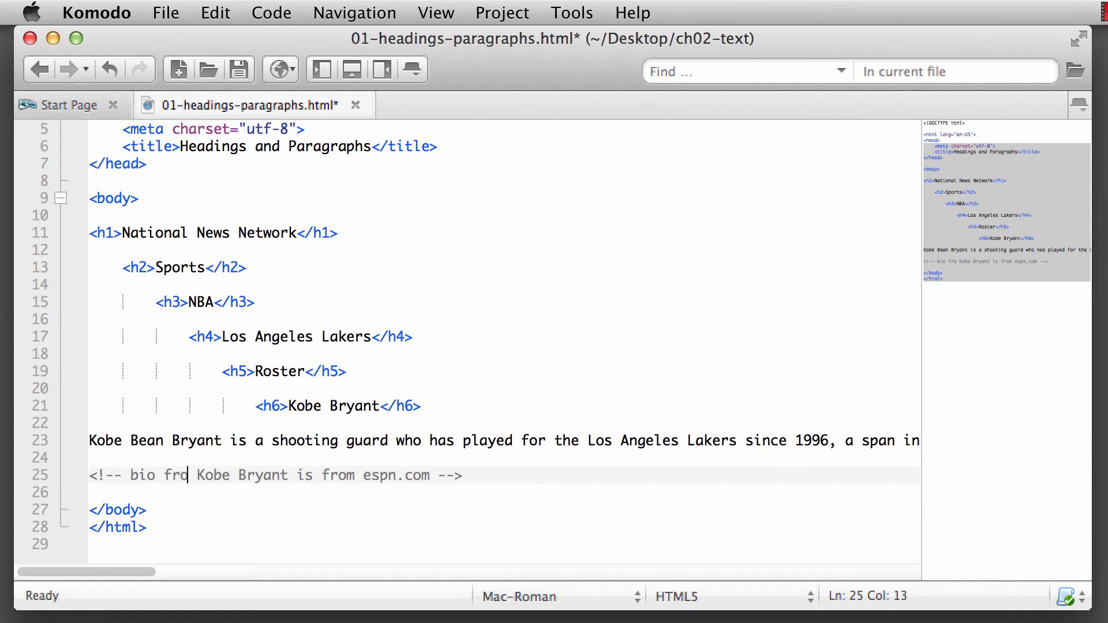
{"action": "type", "text": "m"}
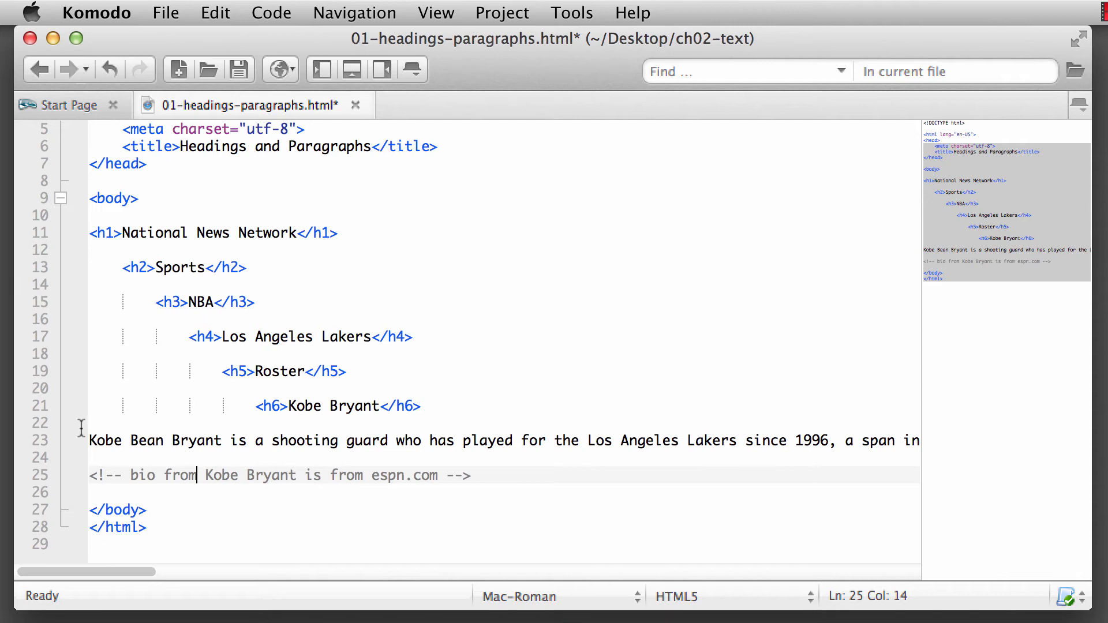
{"action": "left_click", "coordinate": [91, 441]}
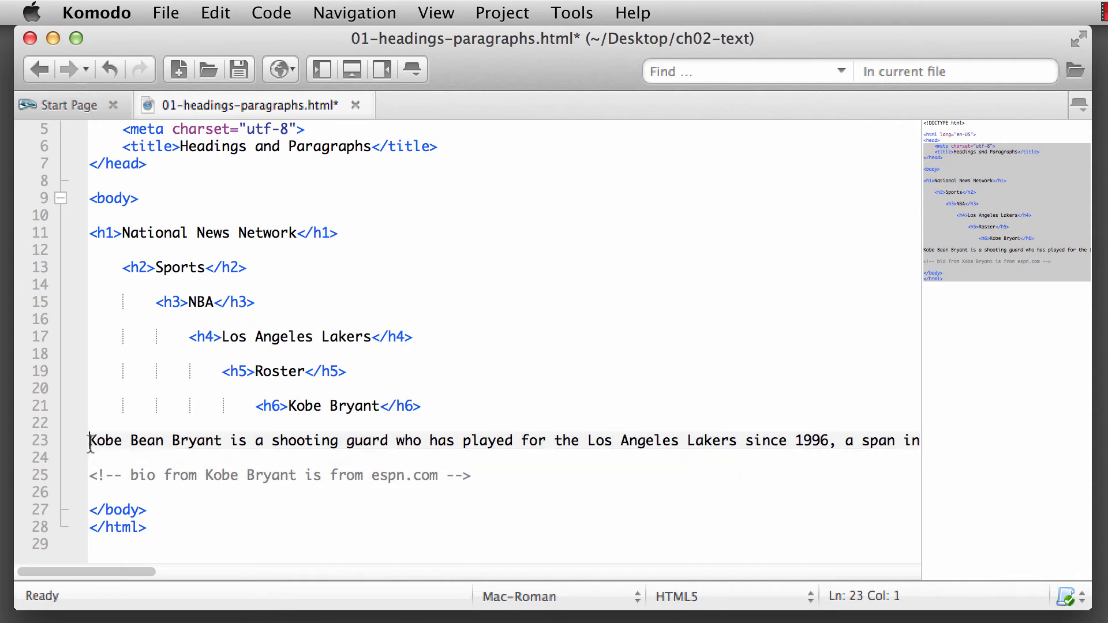
{"action": "type", "text": "<"}
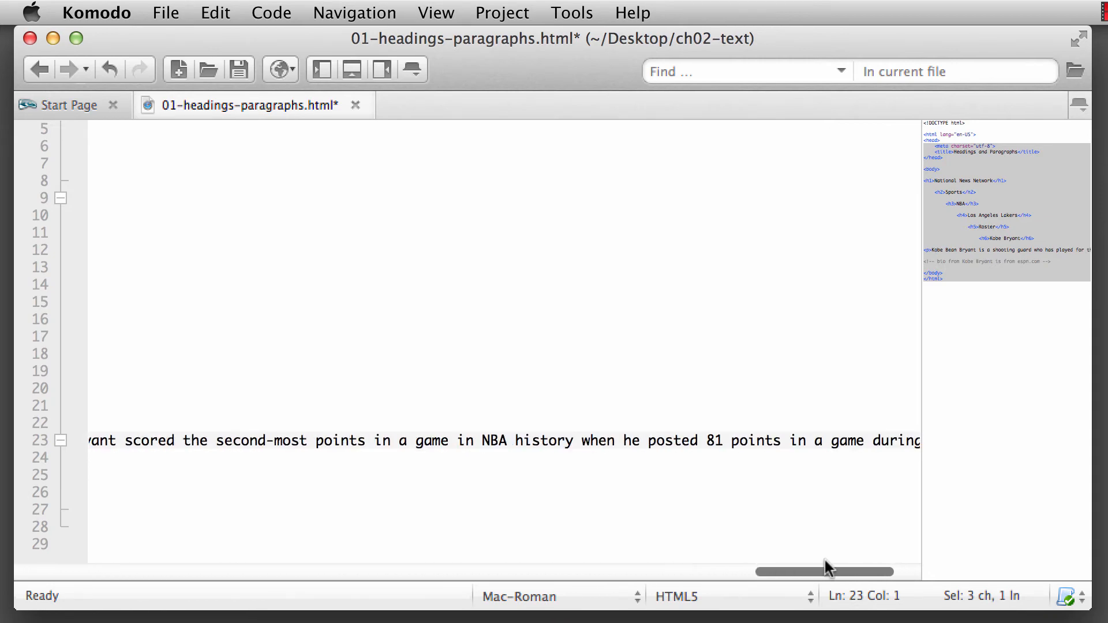
{"action": "left_click_drag", "start_coordinate": [825, 572], "coordinate": [881, 572]}
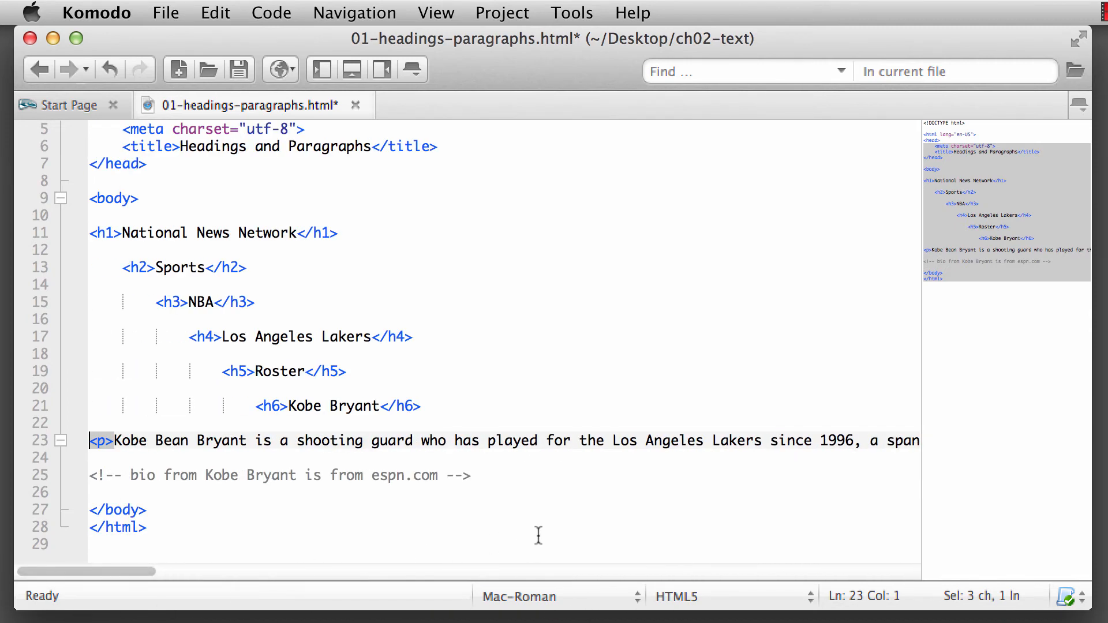
{"action": "mouse_move", "coordinate": [172, 105]}
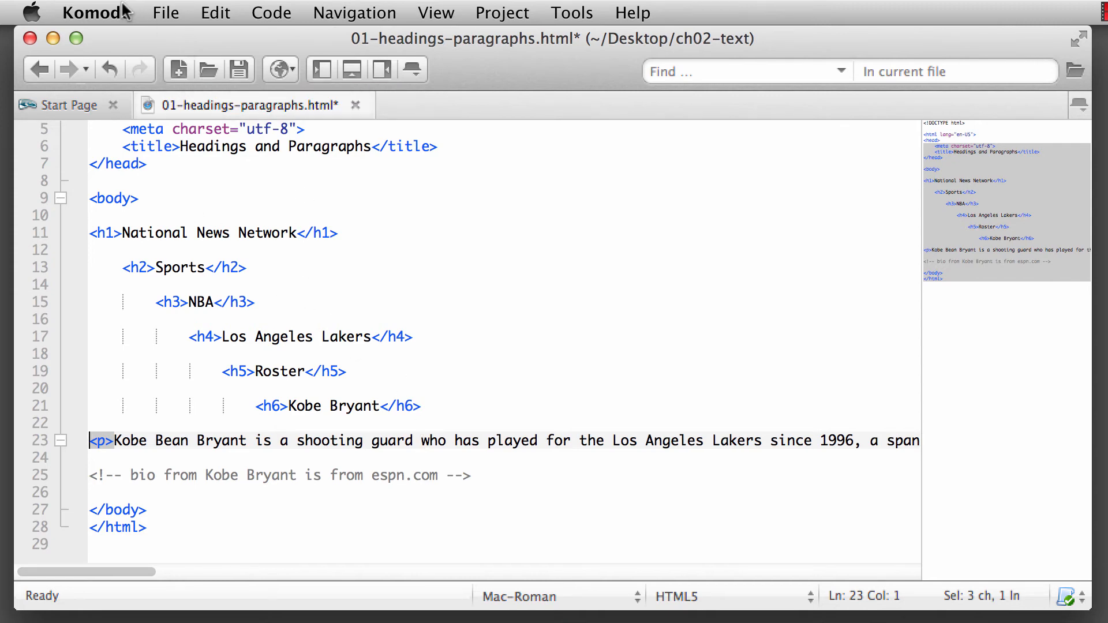
{"action": "left_click", "coordinate": [95, 13]}
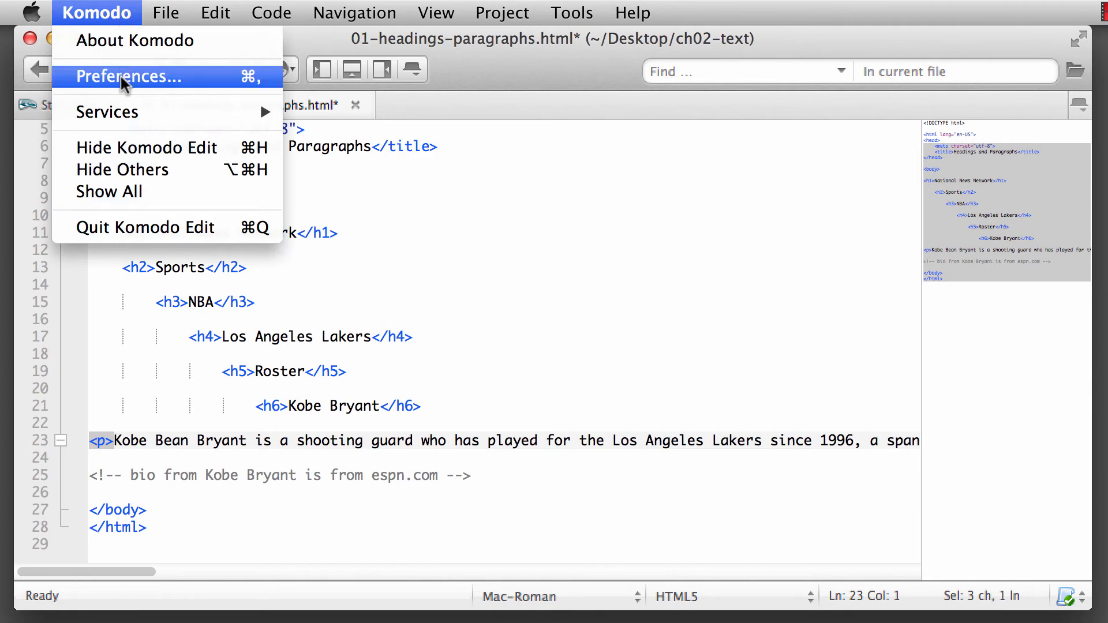
In Preferences > Editor > Smart Editing, enable wrapping of long lines
{"action": "left_click", "coordinate": [126, 76]}
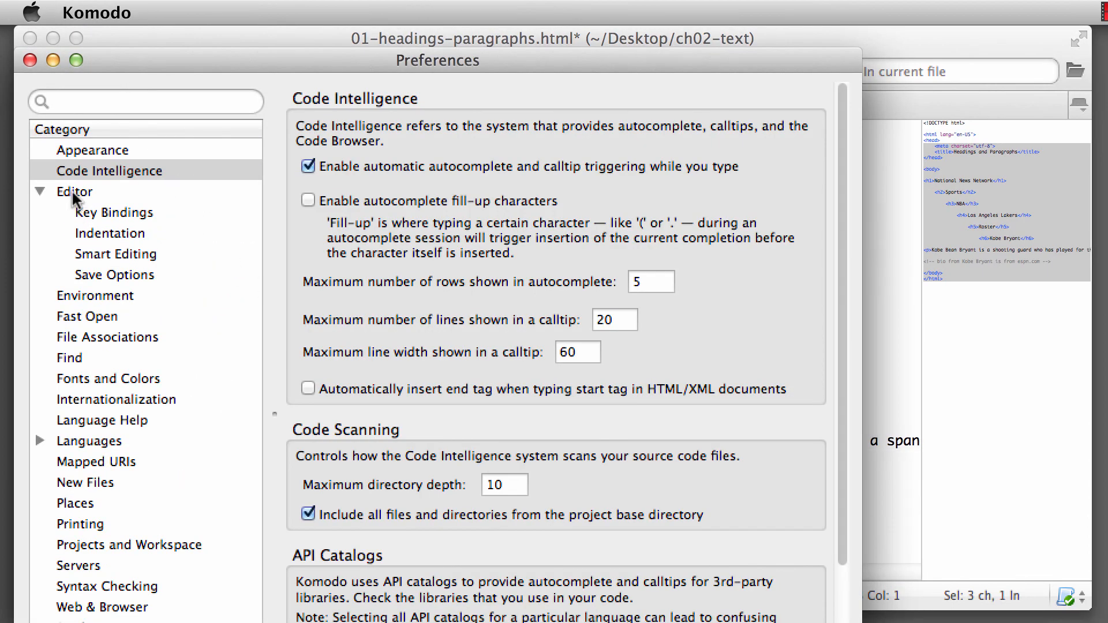
{"action": "left_click", "coordinate": [74, 191]}
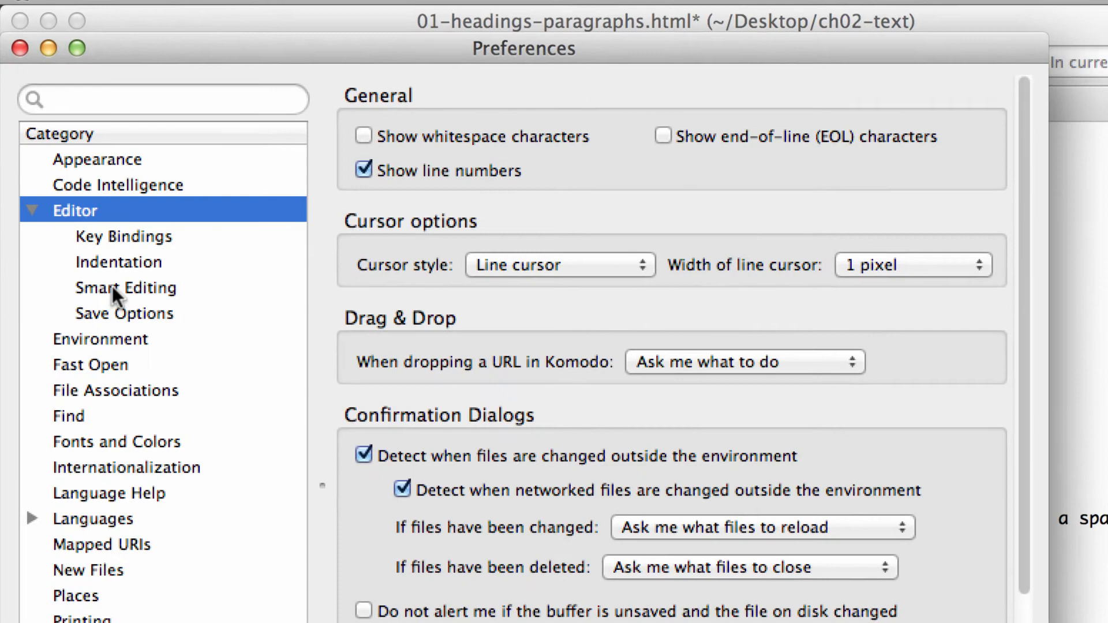
{"action": "left_click", "coordinate": [126, 289]}
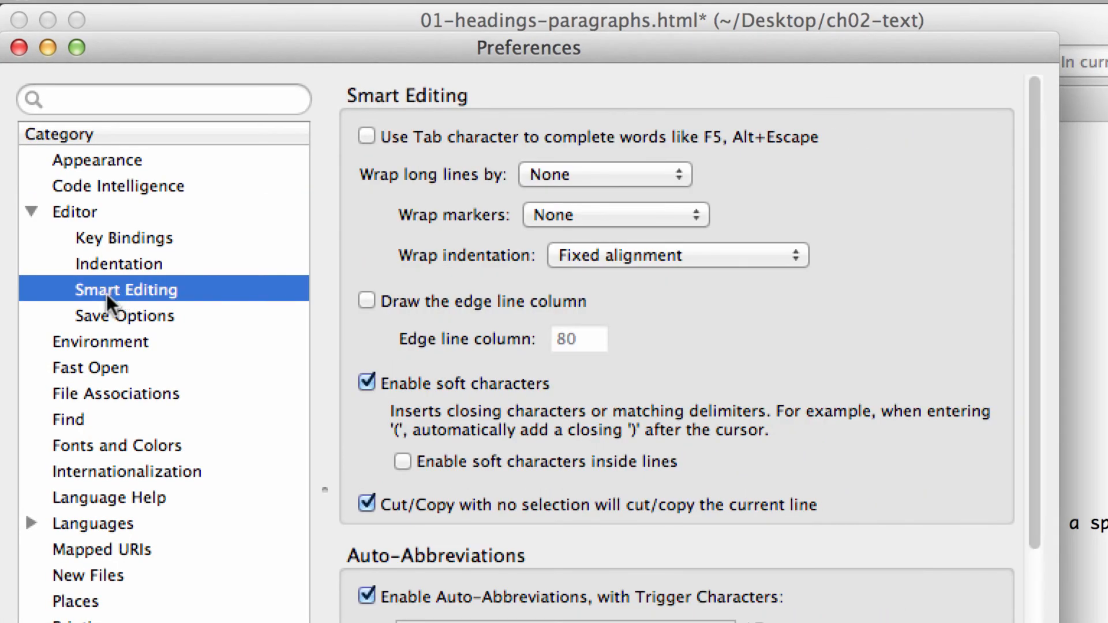
{"action": "mouse_move", "coordinate": [513, 191]}
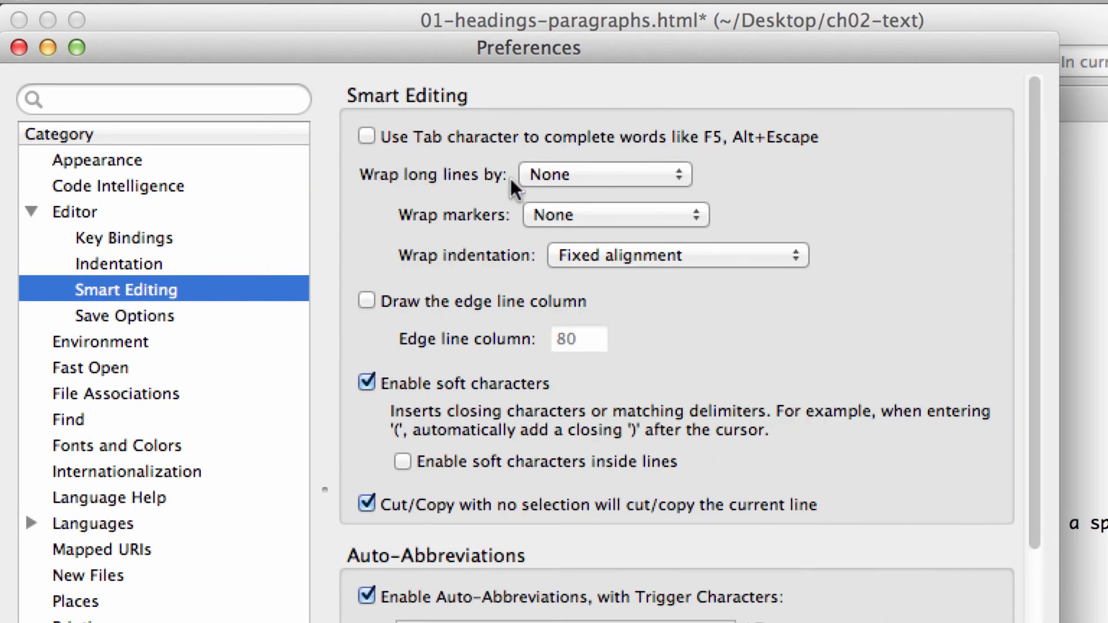
{"action": "left_click", "coordinate": [605, 175]}
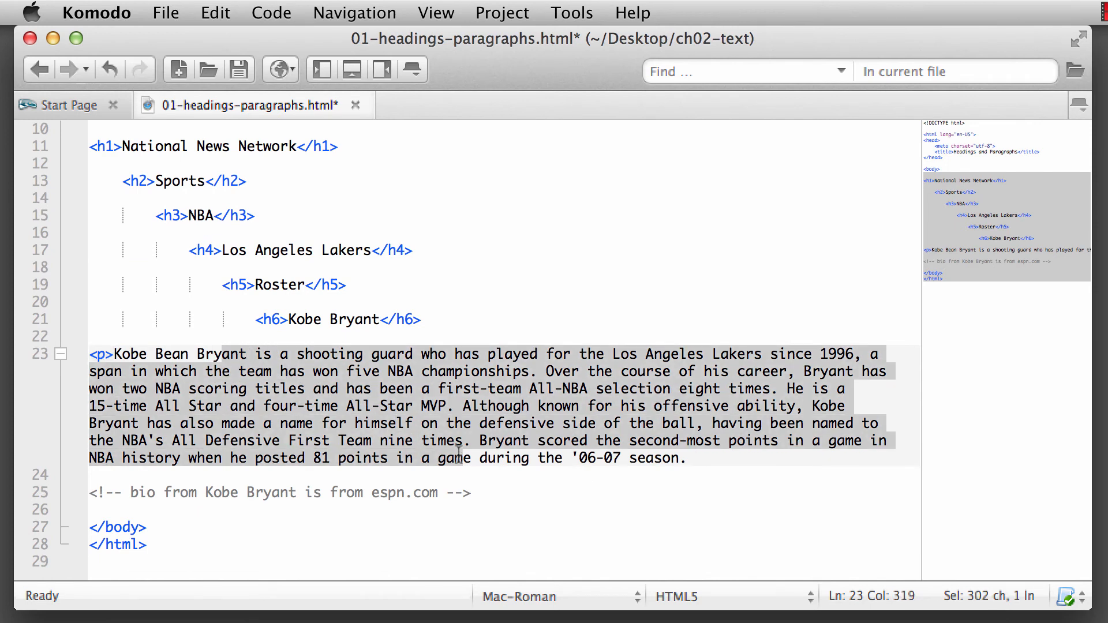
Close the Kobe Bryant bio with a </p> tag and save the file
{"action": "left_click", "coordinate": [462, 459]}
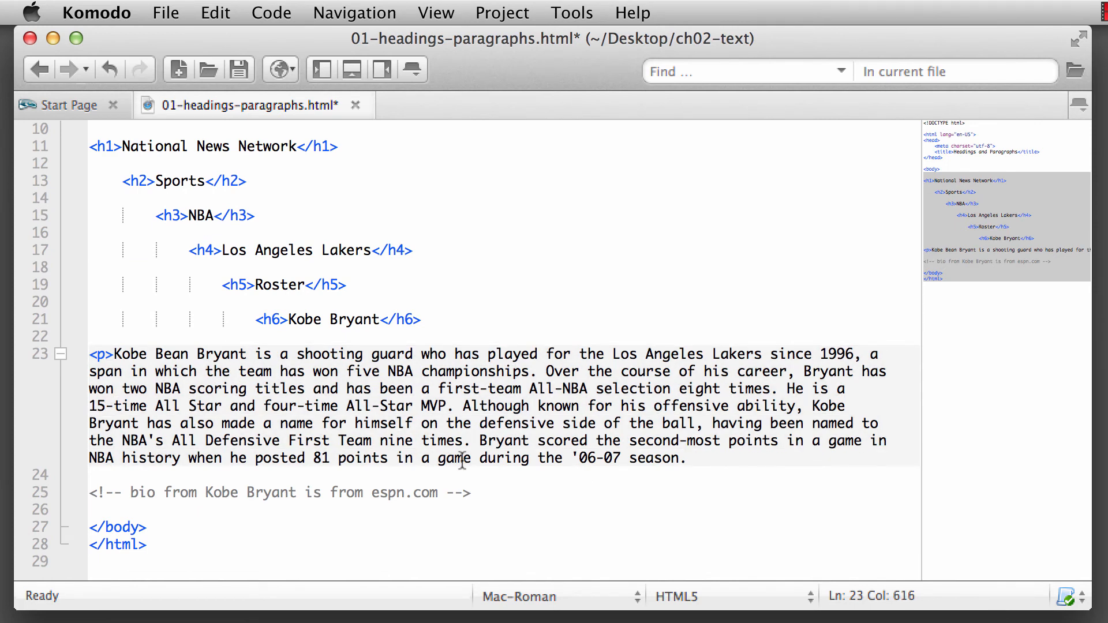
{"action": "mouse_move", "coordinate": [647, 358]}
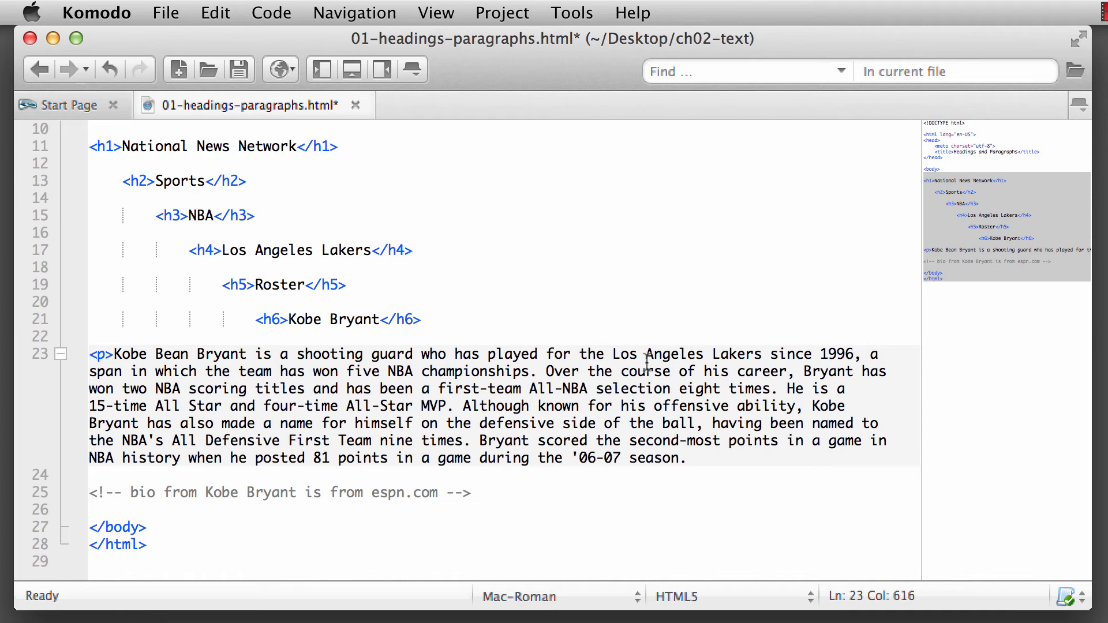
{"action": "mouse_move", "coordinate": [704, 459]}
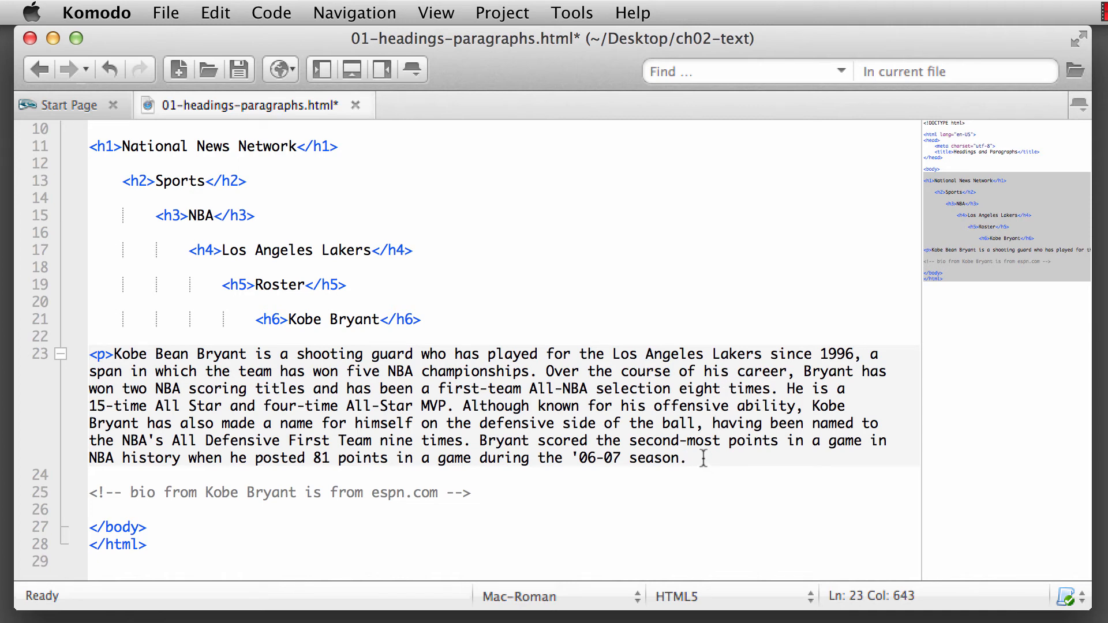
{"action": "type", "text": "</p"}
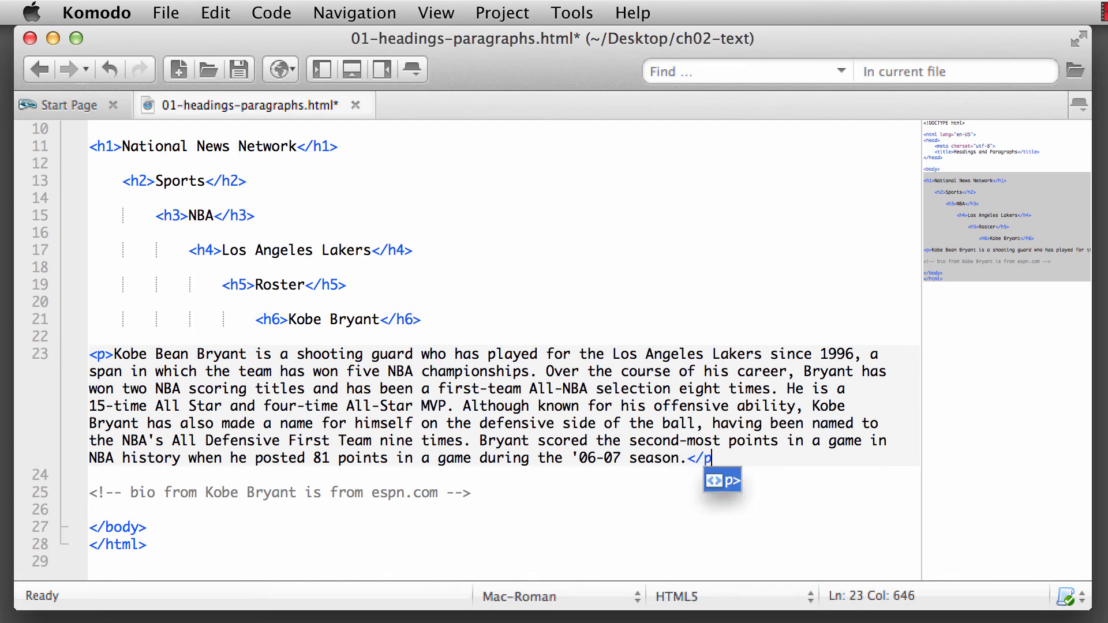
{"action": "type", "text": ">"}
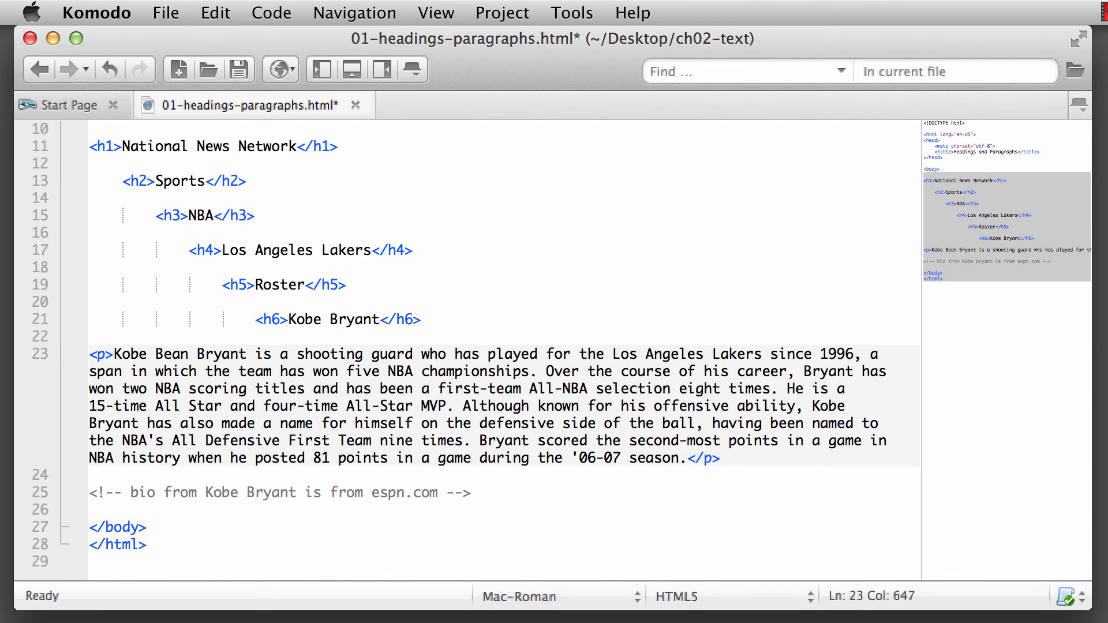
{"action": "mouse_move", "coordinate": [436, 70]}
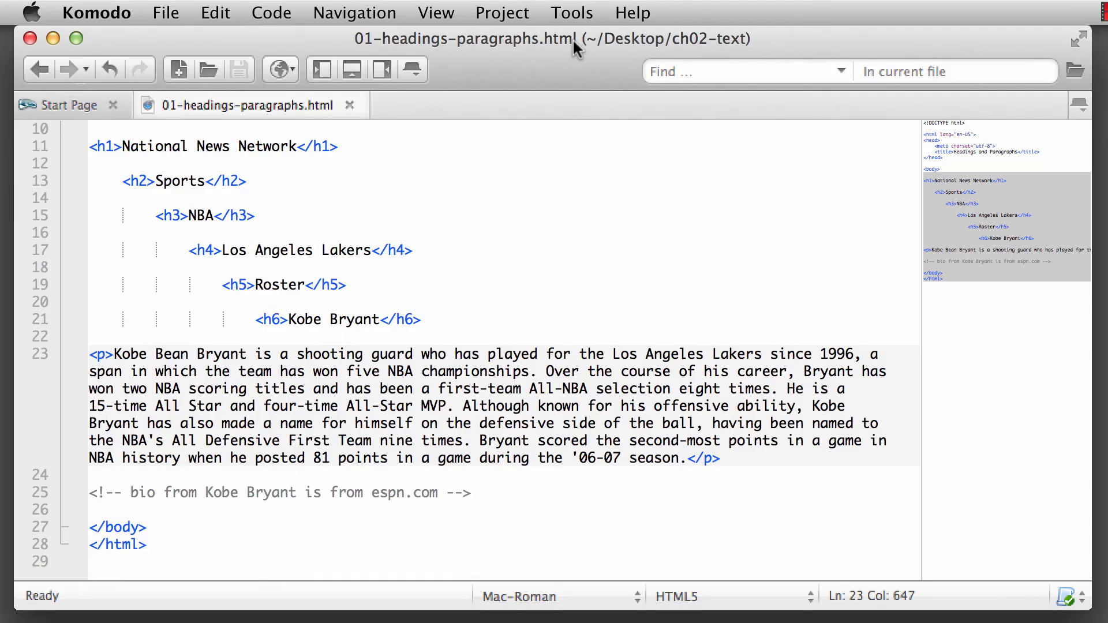
{"action": "mouse_move", "coordinate": [554, 84]}
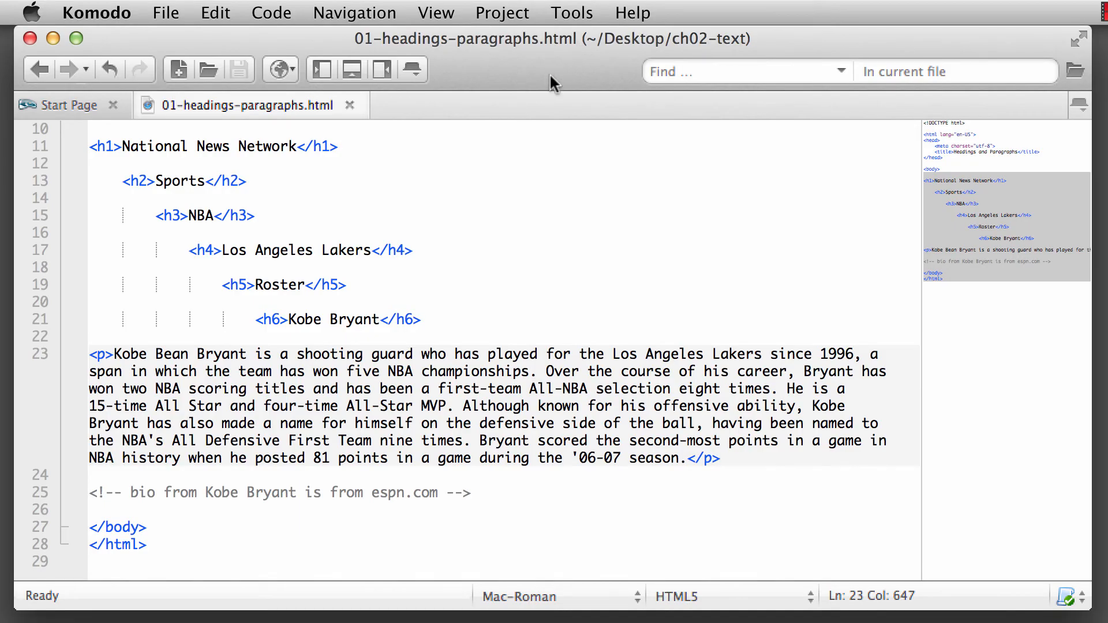
{"action": "mouse_move", "coordinate": [279, 70]}
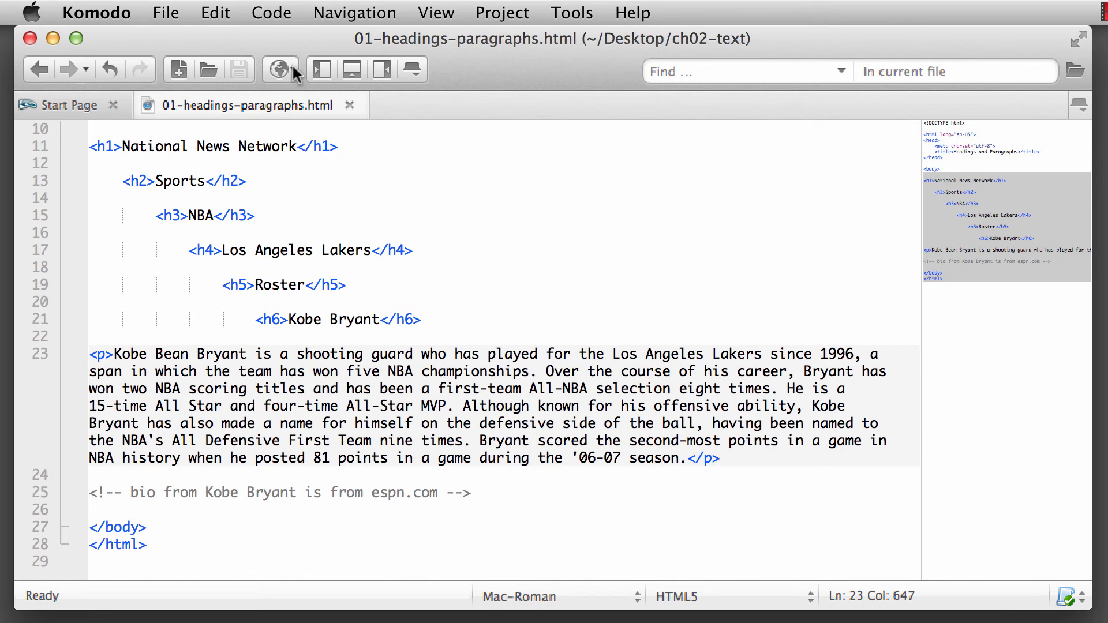
Preview the buffer in /Applications/Firefox.app to see the rendered headings and paragraph
{"action": "left_click", "coordinate": [278, 70]}
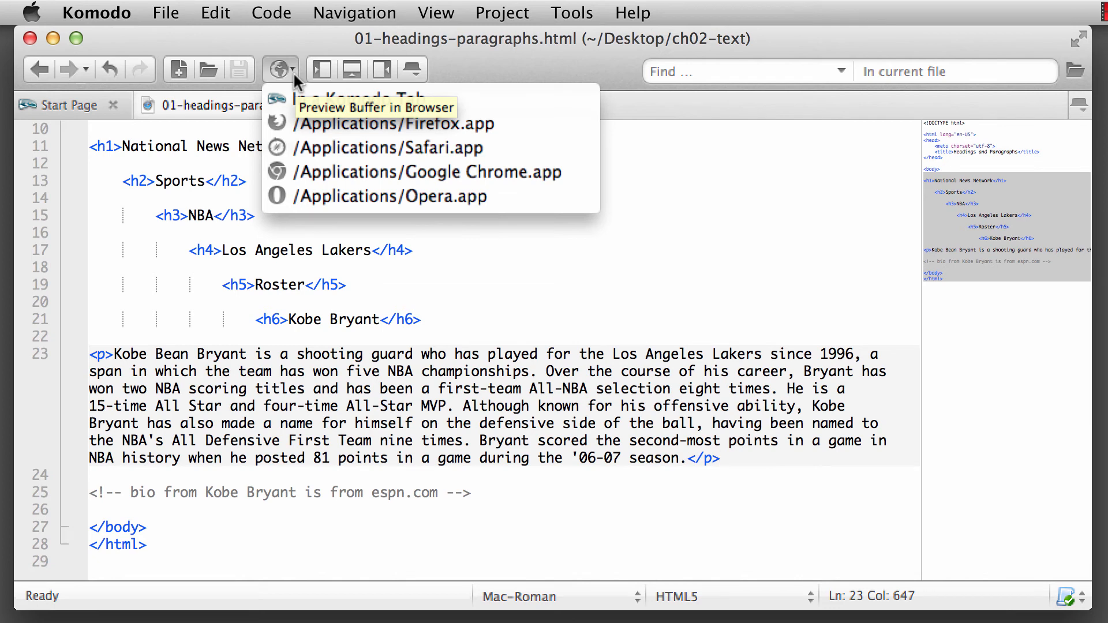
{"action": "mouse_move", "coordinate": [345, 196]}
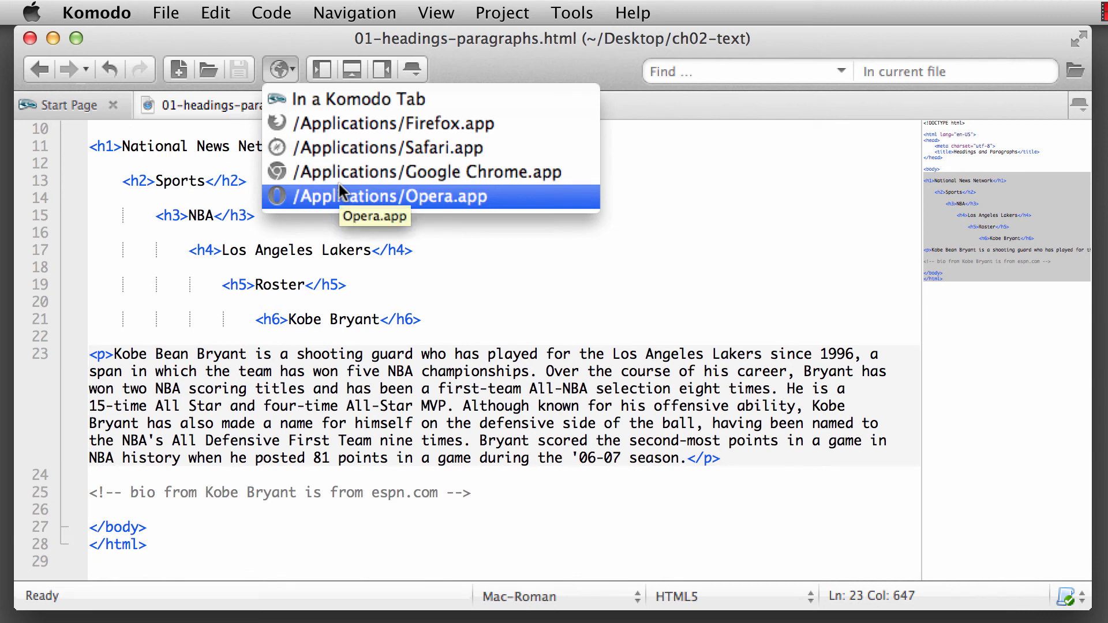
{"action": "mouse_move", "coordinate": [367, 132]}
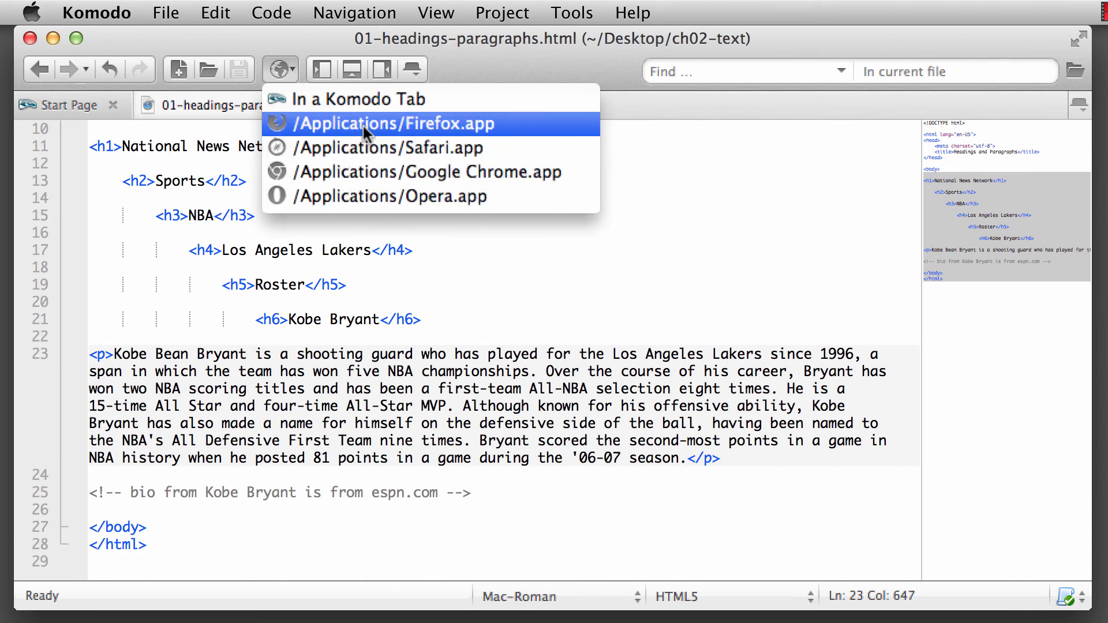
{"action": "mouse_move", "coordinate": [445, 127]}
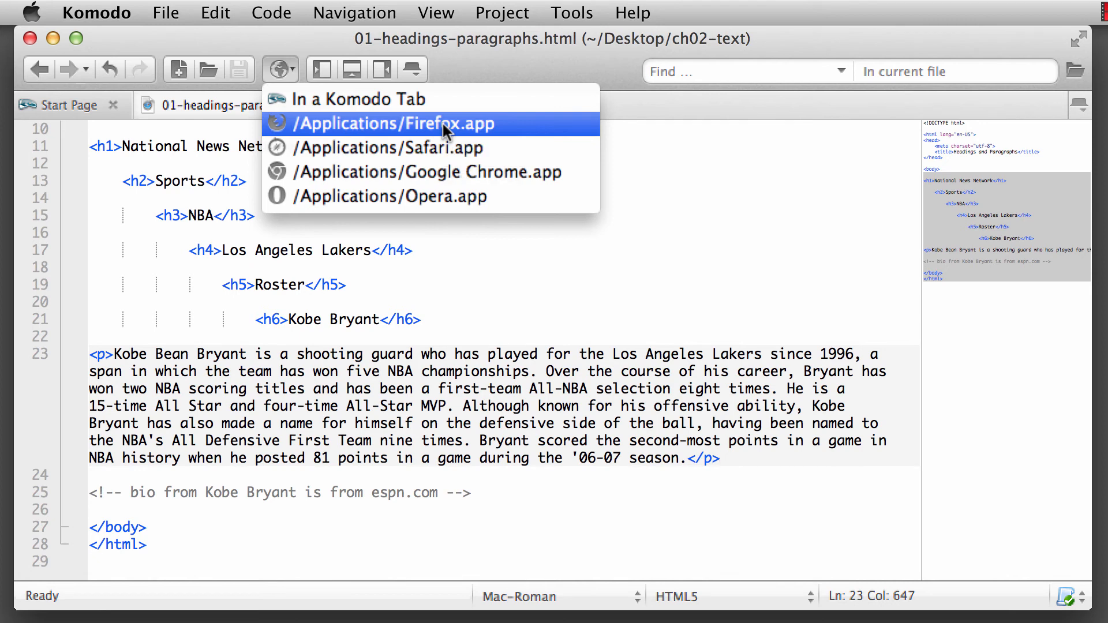
{"action": "left_click", "coordinate": [394, 123]}
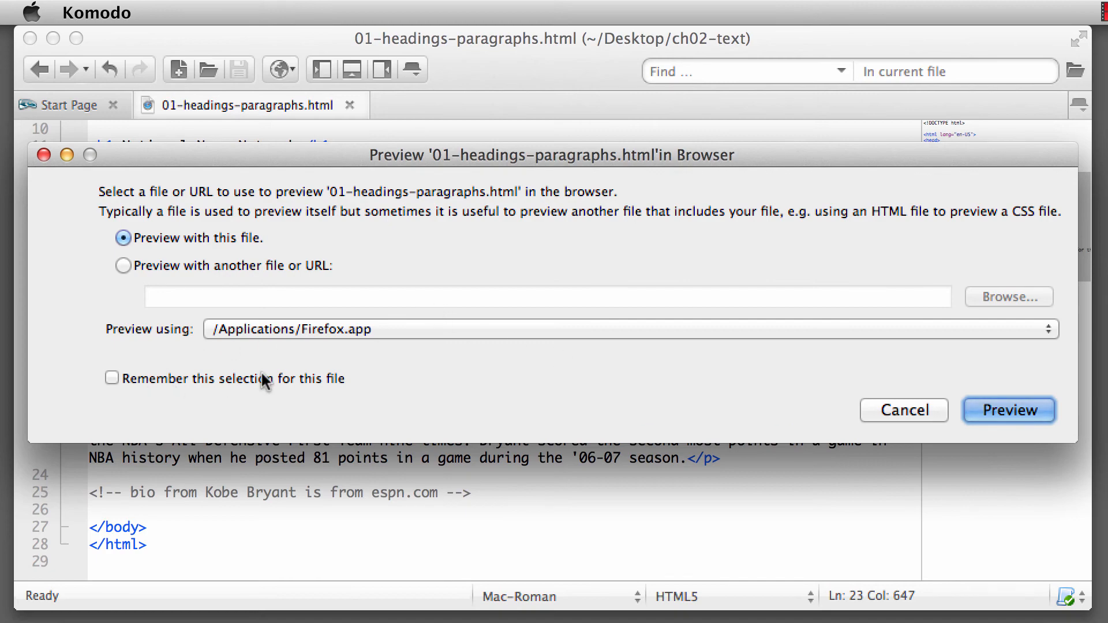
{"action": "mouse_move", "coordinate": [1014, 423]}
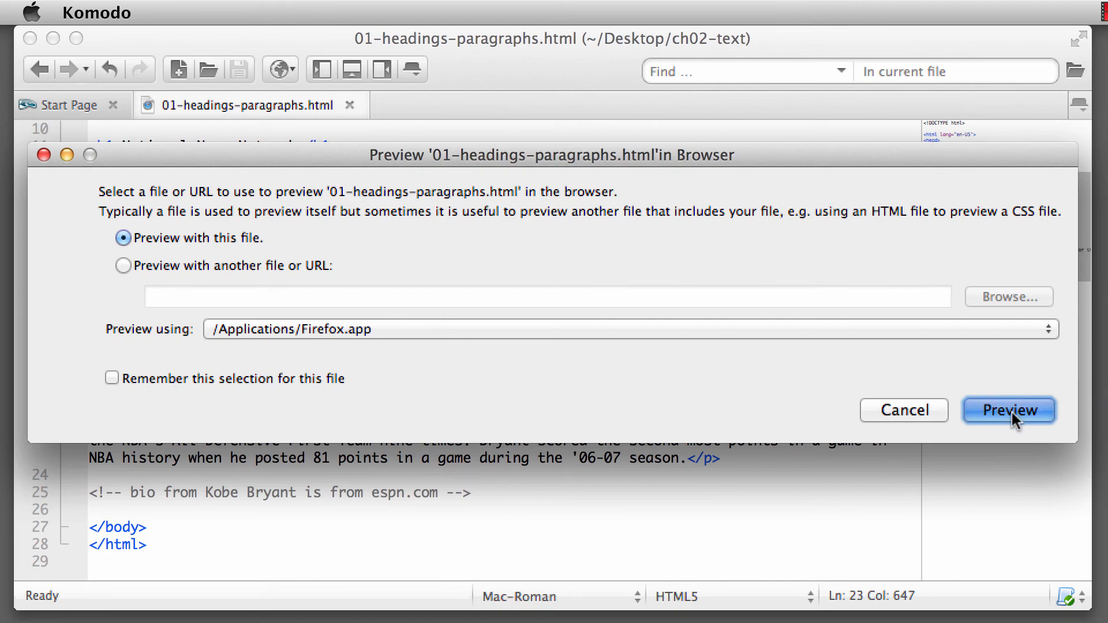
{"action": "left_click", "coordinate": [1009, 411]}
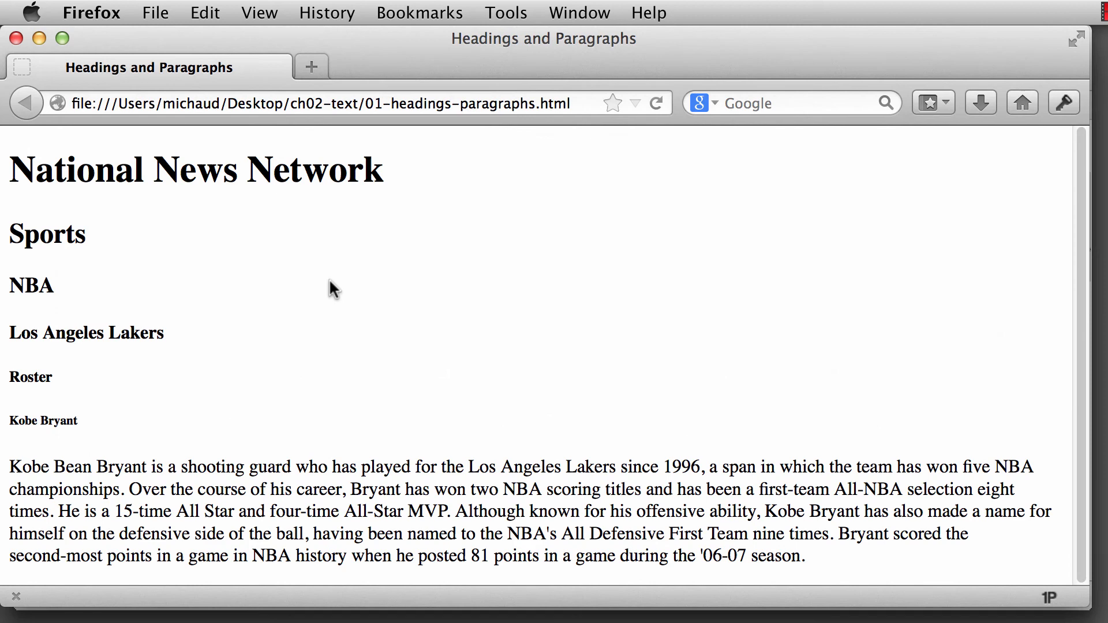
{"action": "mouse_move", "coordinate": [291, 284]}
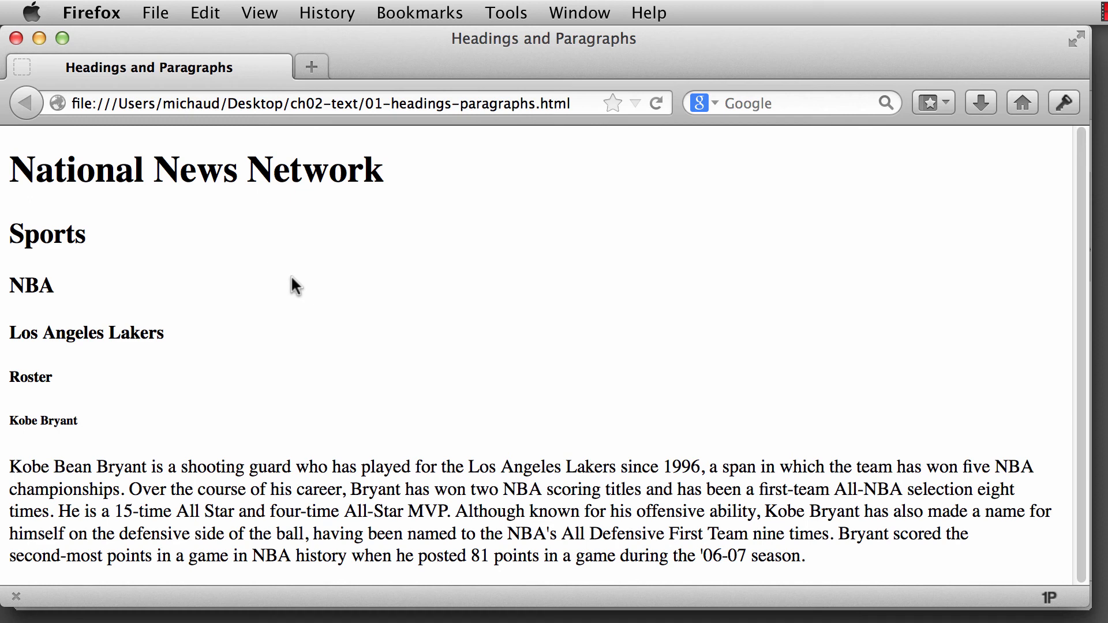
{"action": "mouse_move", "coordinate": [392, 168]}
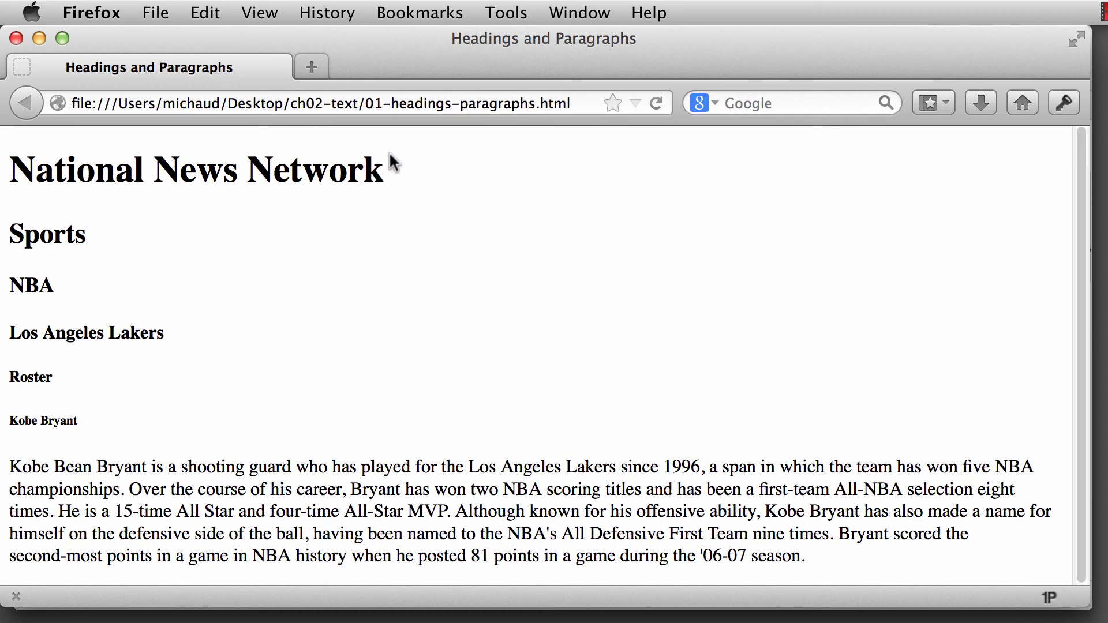
{"action": "double_click", "coordinate": [370, 171]}
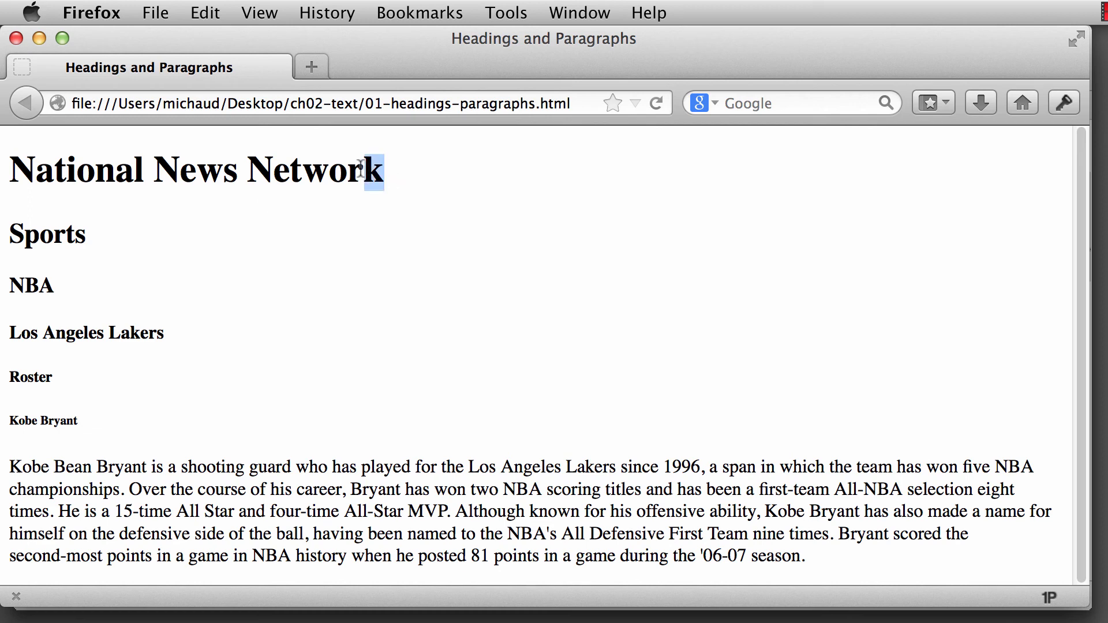
{"action": "left_click_drag", "start_coordinate": [382, 171], "coordinate": [7, 171]}
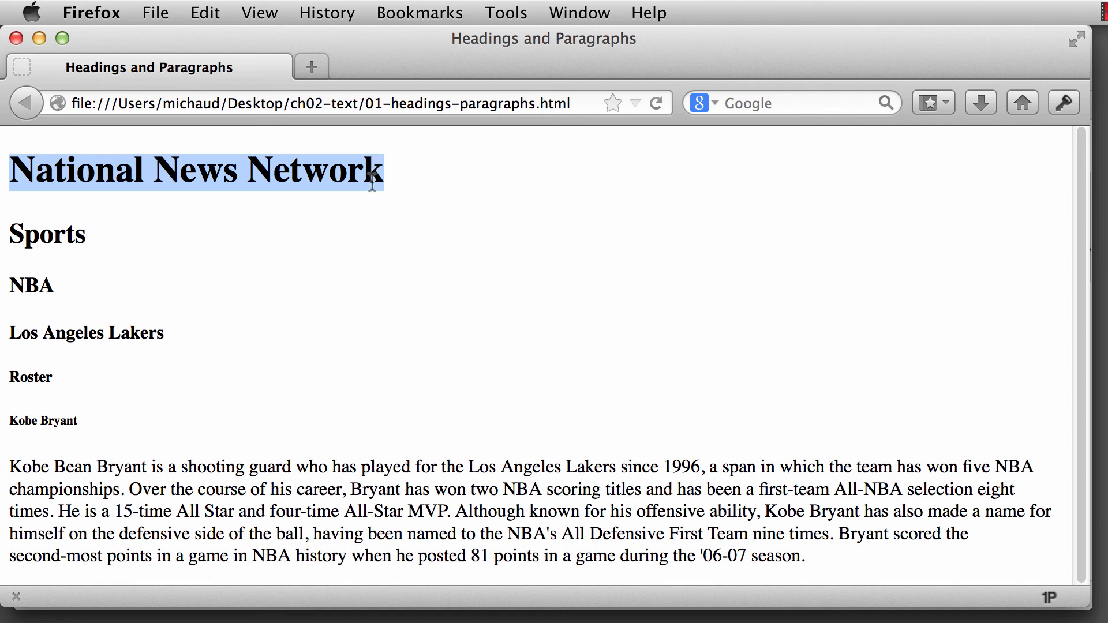
{"action": "mouse_move", "coordinate": [21, 363]}
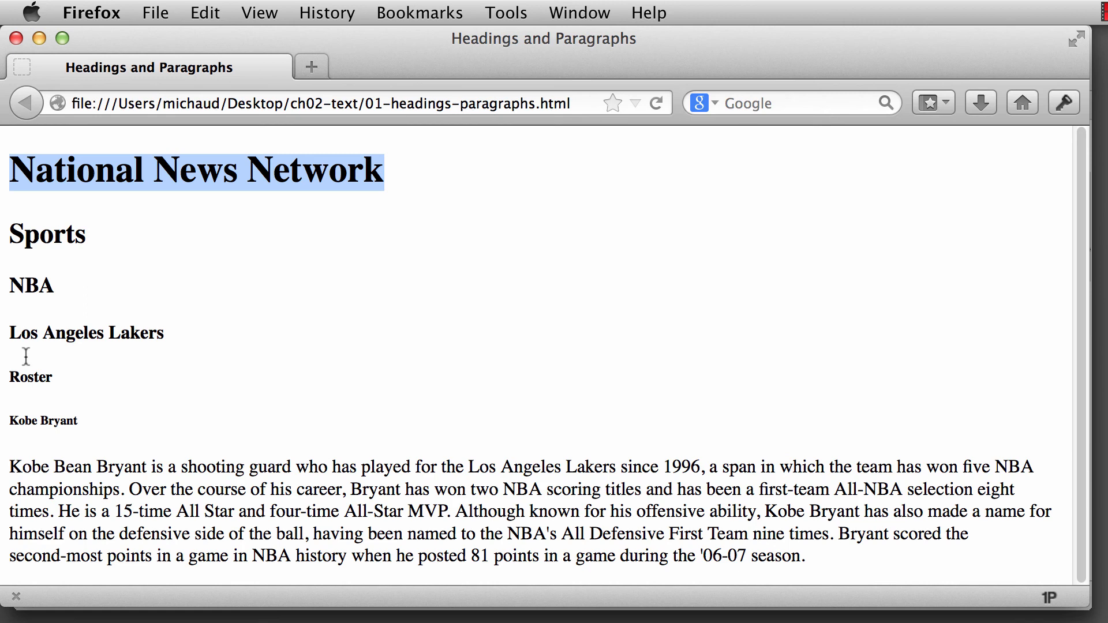
{"action": "mouse_move", "coordinate": [142, 351]}
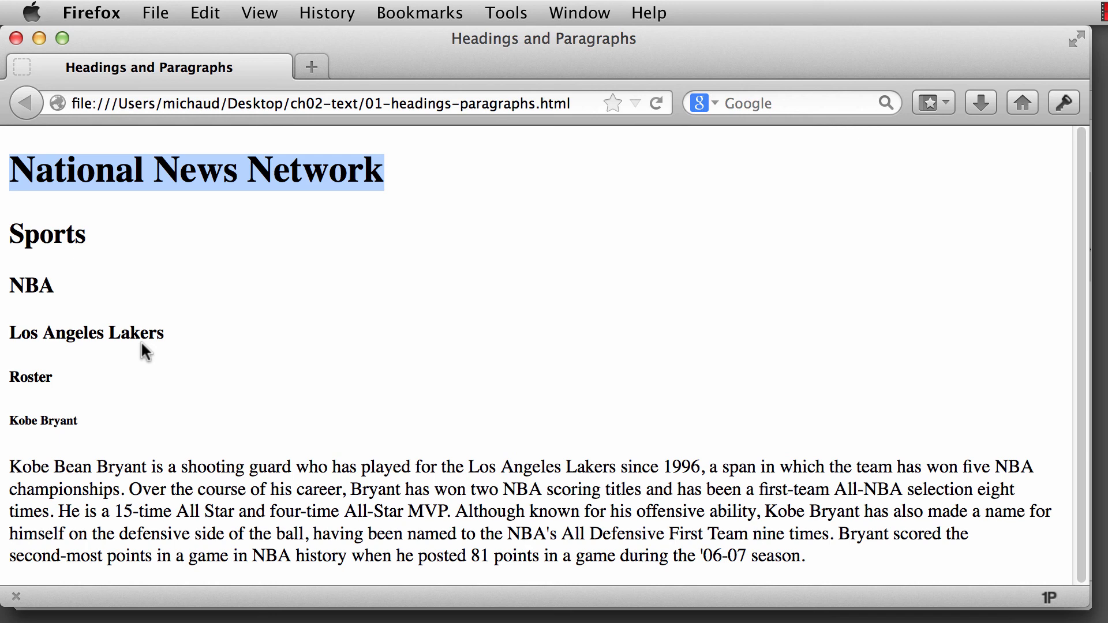
{"action": "mouse_move", "coordinate": [190, 463]}
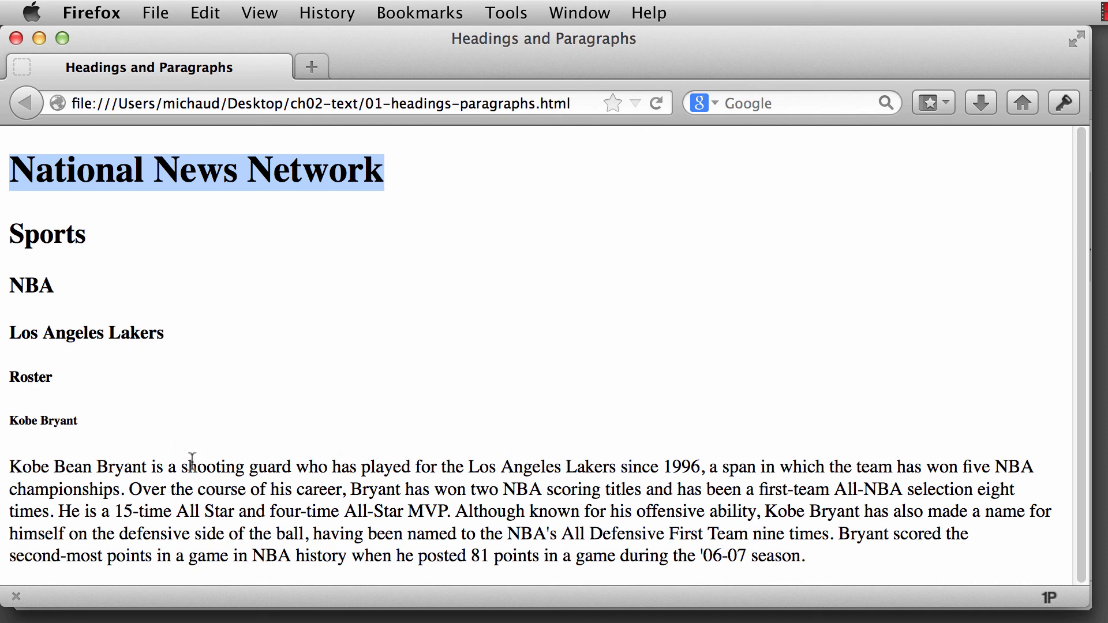
{"action": "double_click", "coordinate": [45, 233]}
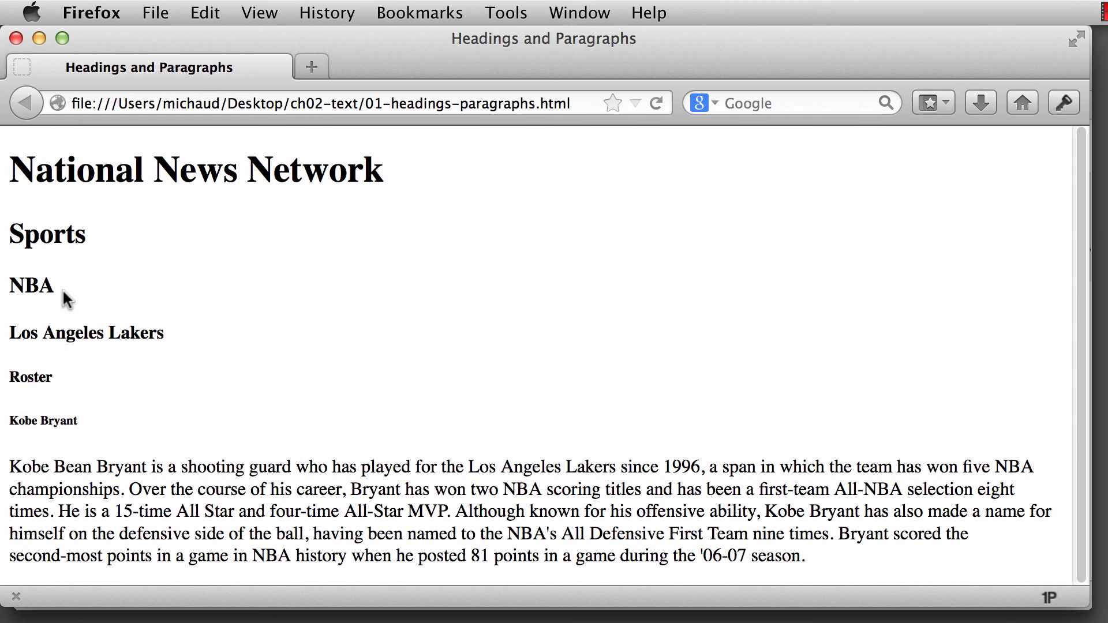
{"action": "mouse_move", "coordinate": [75, 206]}
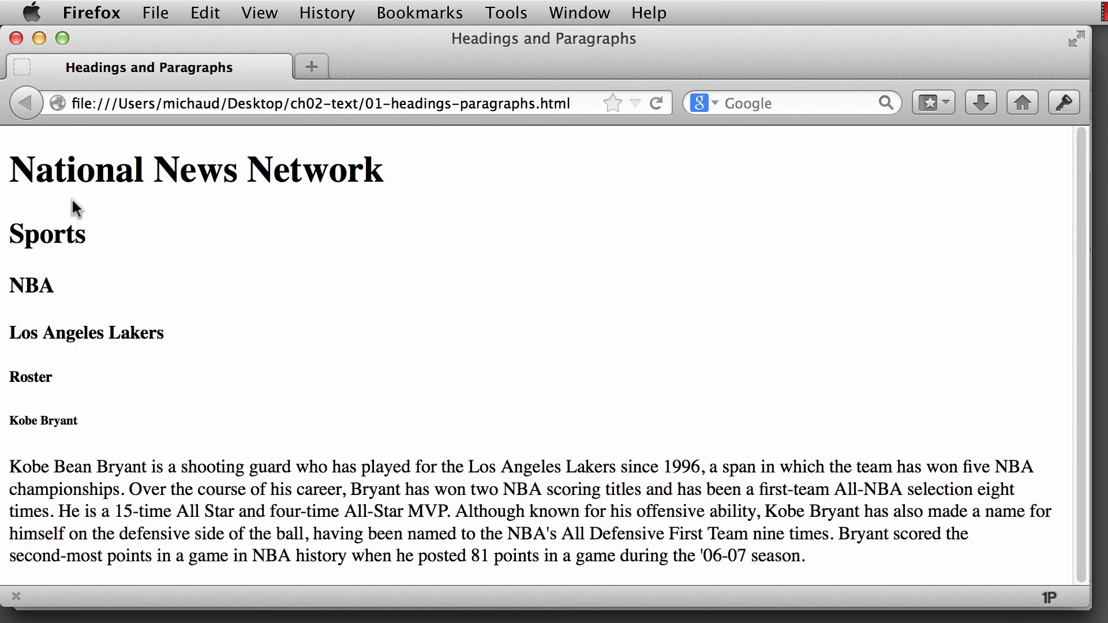
{"action": "mouse_move", "coordinate": [87, 423]}
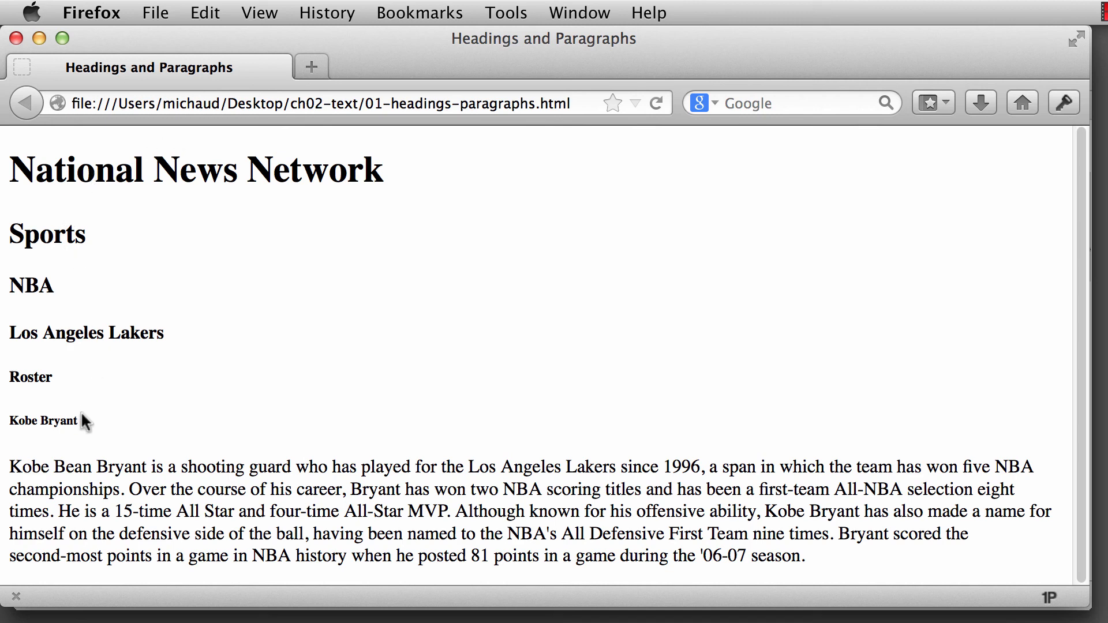
{"action": "mouse_move", "coordinate": [65, 412]}
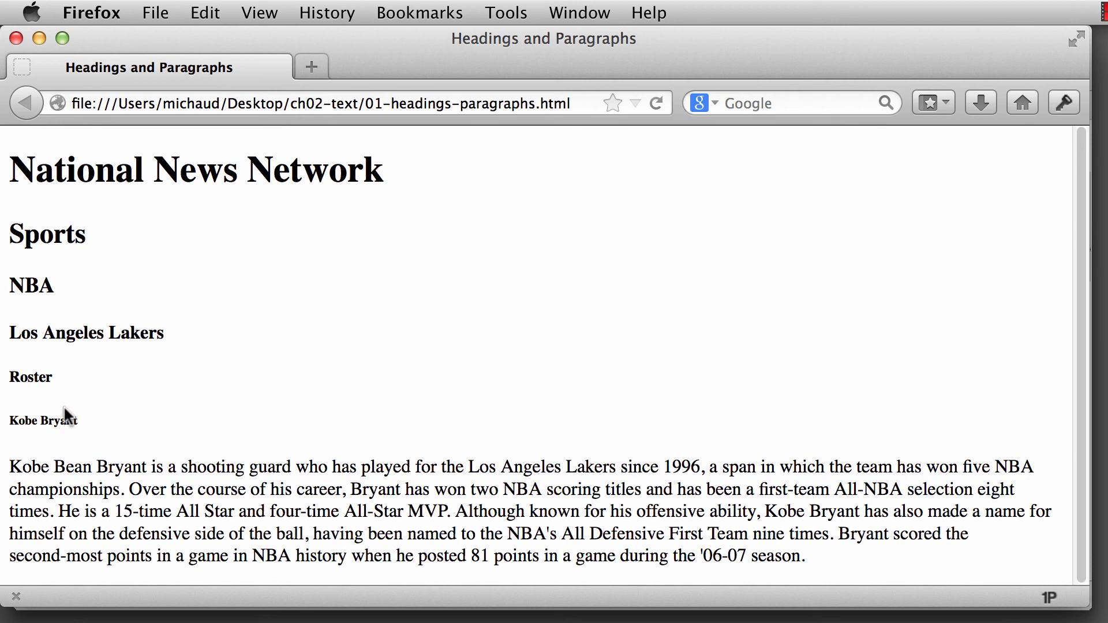
{"action": "double_click", "coordinate": [36, 420]}
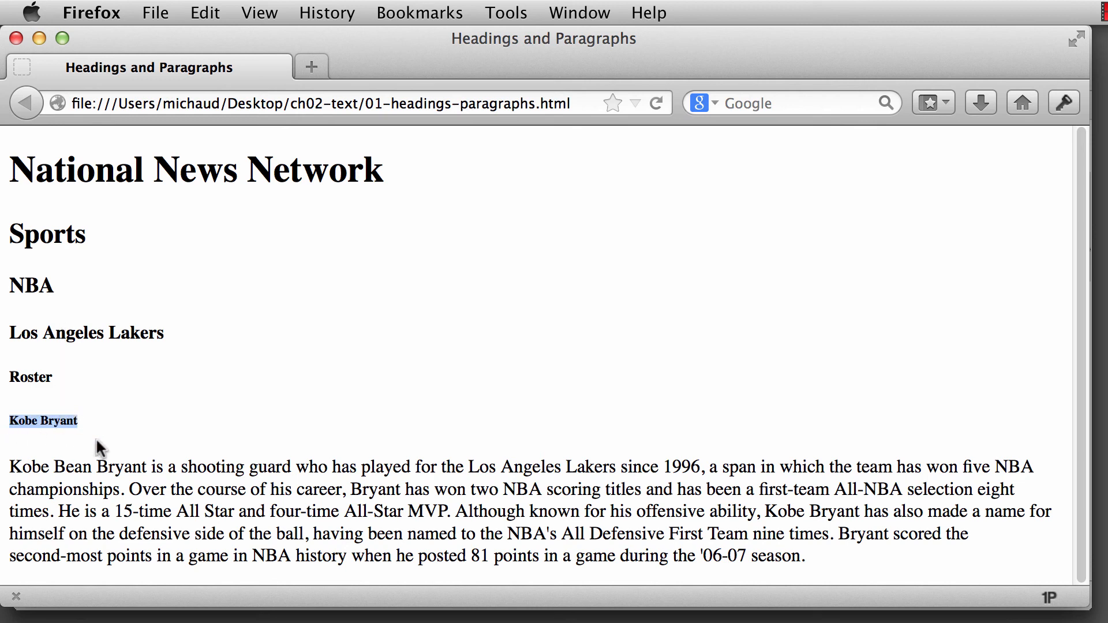
{"action": "mouse_move", "coordinate": [70, 451]}
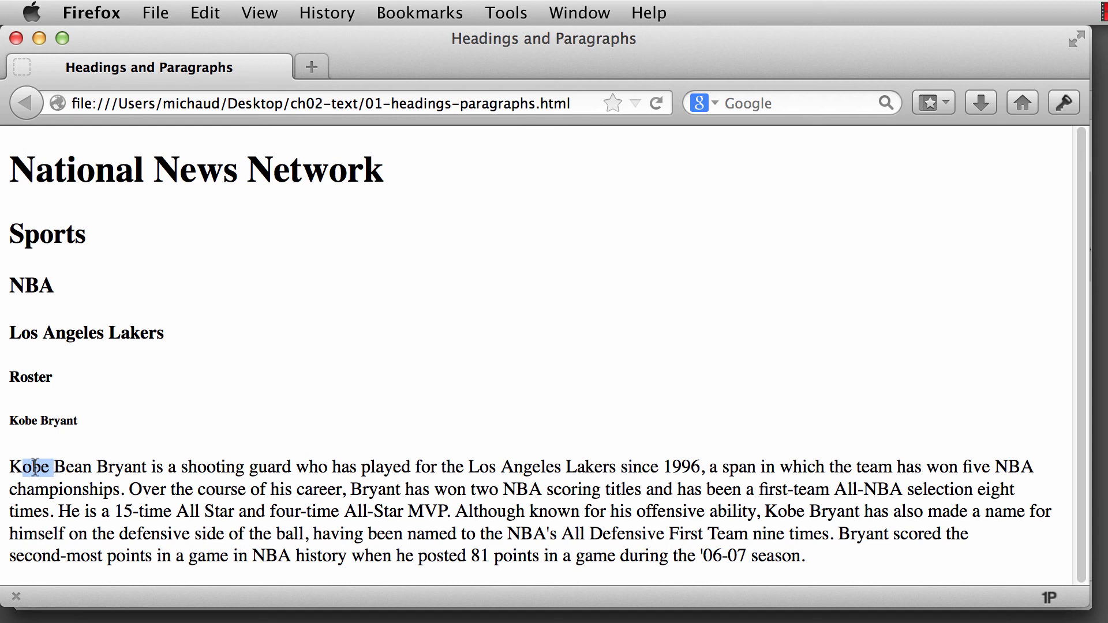
{"action": "left_click_drag", "start_coordinate": [10, 466], "coordinate": [604, 466]}
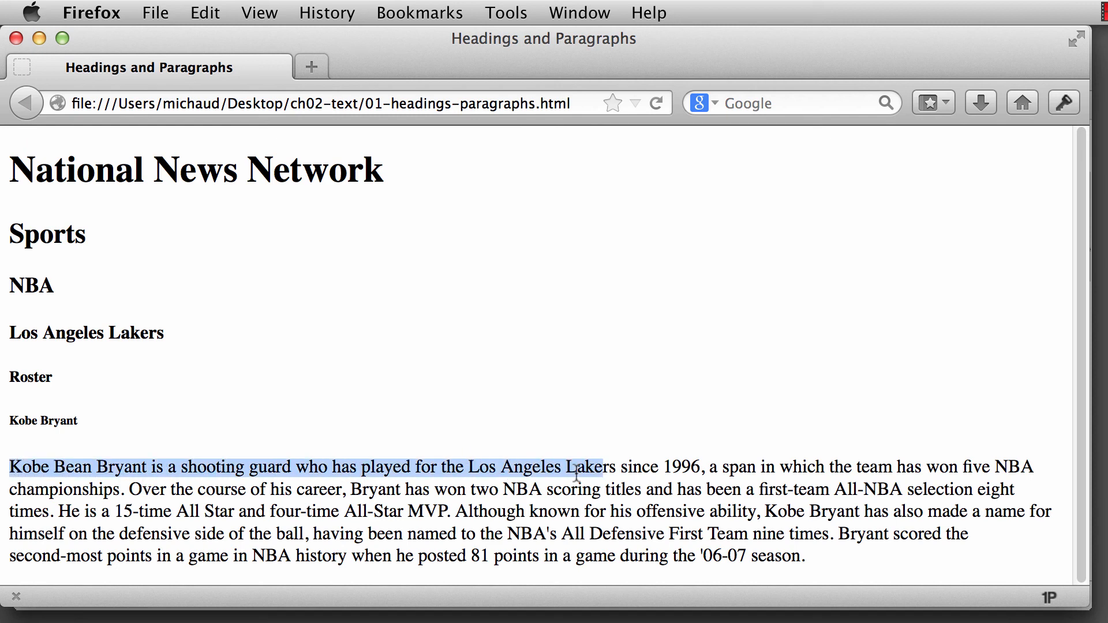
{"action": "left_click_drag", "start_coordinate": [576, 467], "coordinate": [820, 558]}
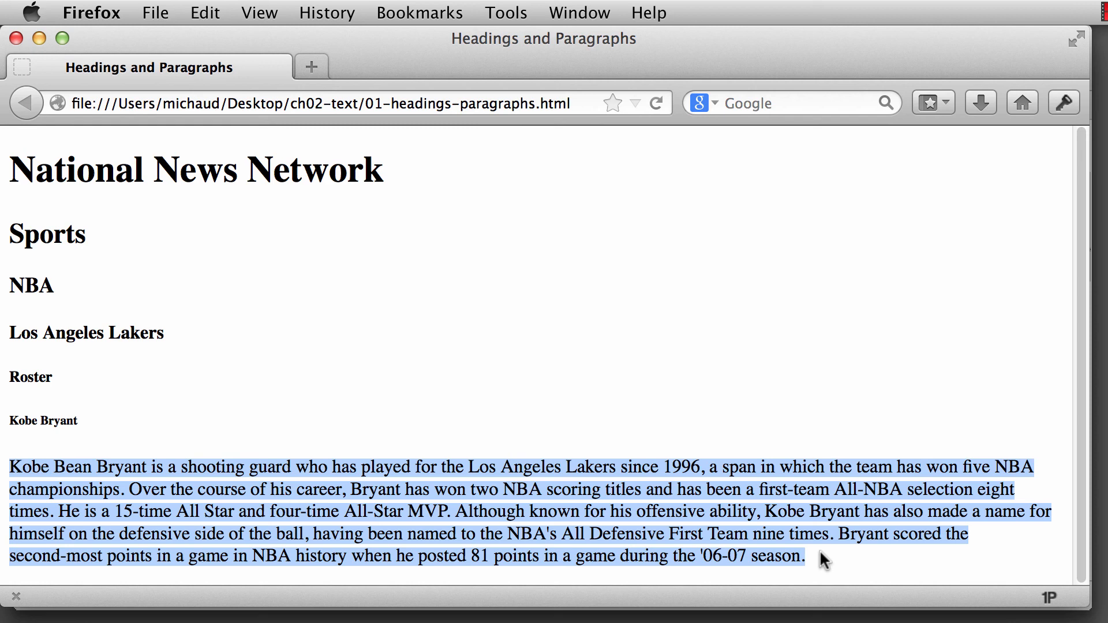
{"action": "mouse_move", "coordinate": [829, 566]}
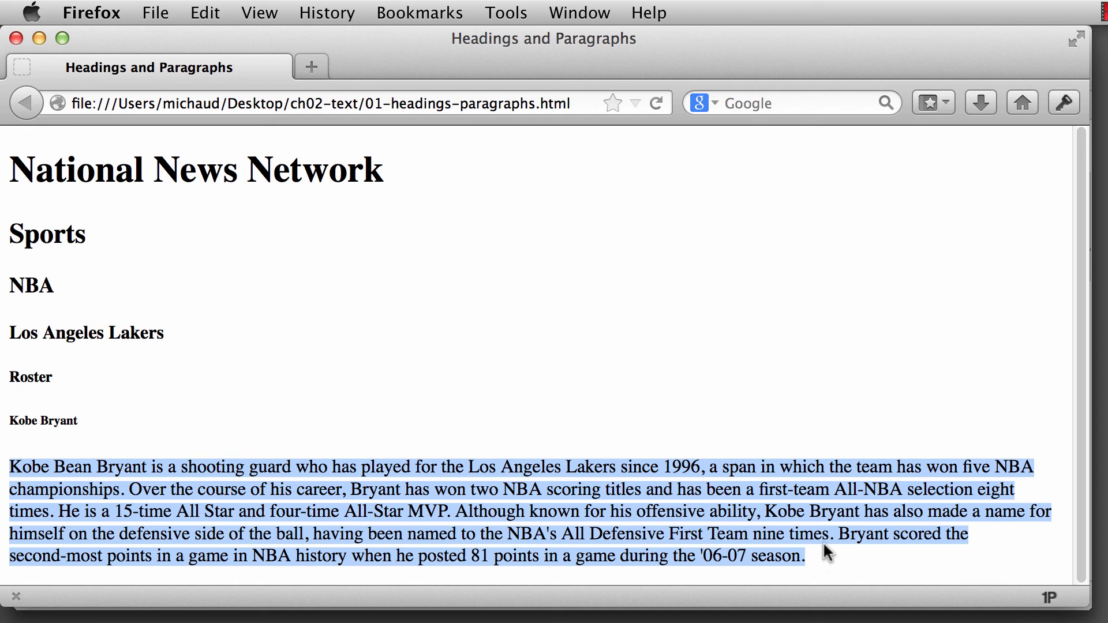